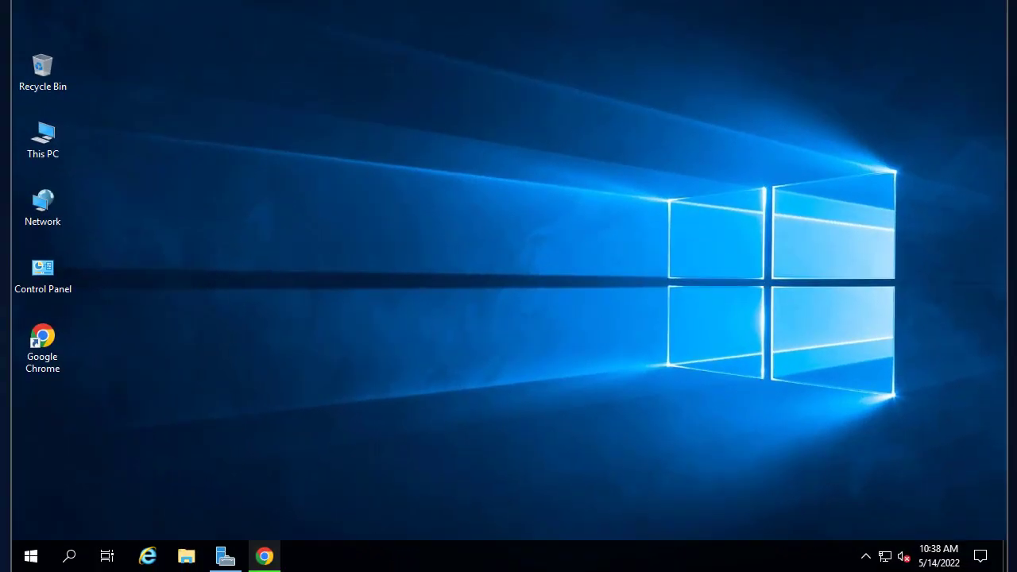
pyautogui.moveTo(278, 477)
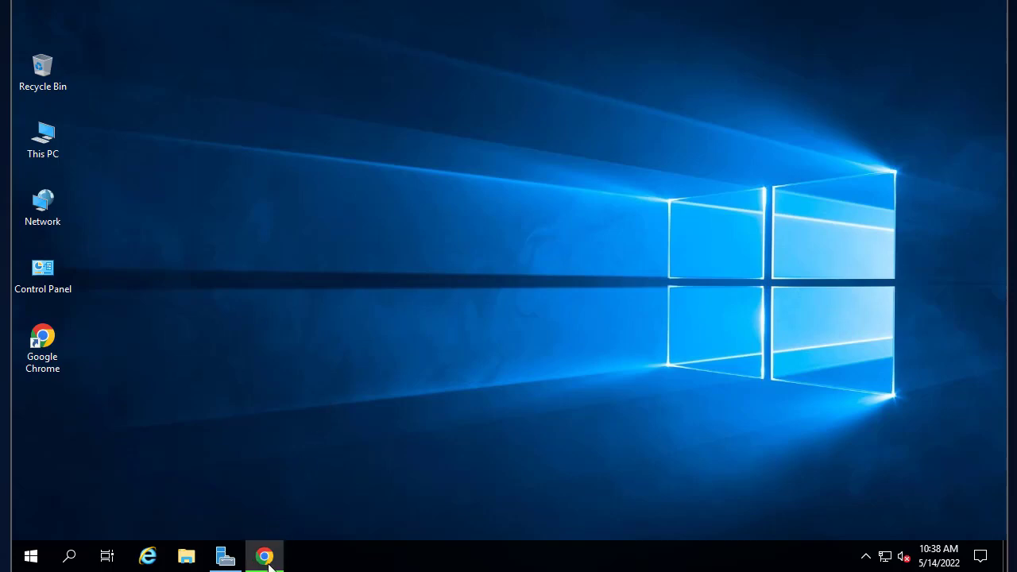
# Launch Chrome and search the web for 'mssql server 2019'.
pyautogui.click(264, 556)
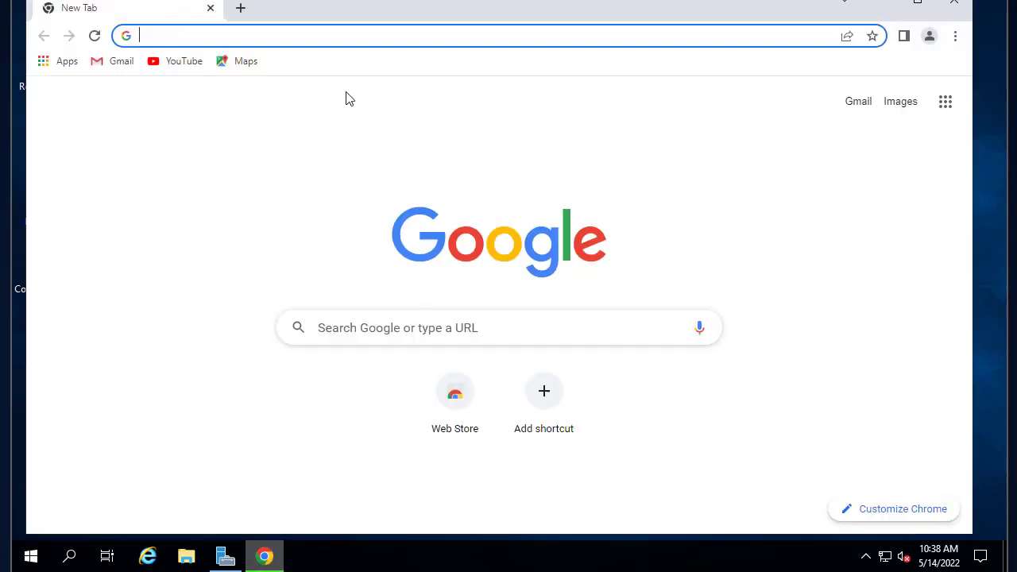
pyautogui.write('ms')
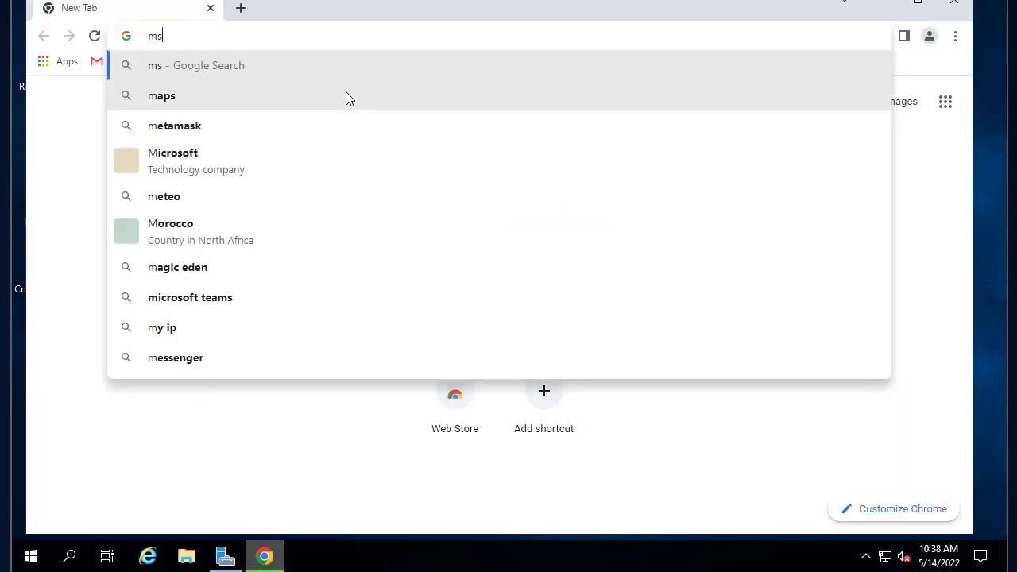
pyautogui.write('sql server')
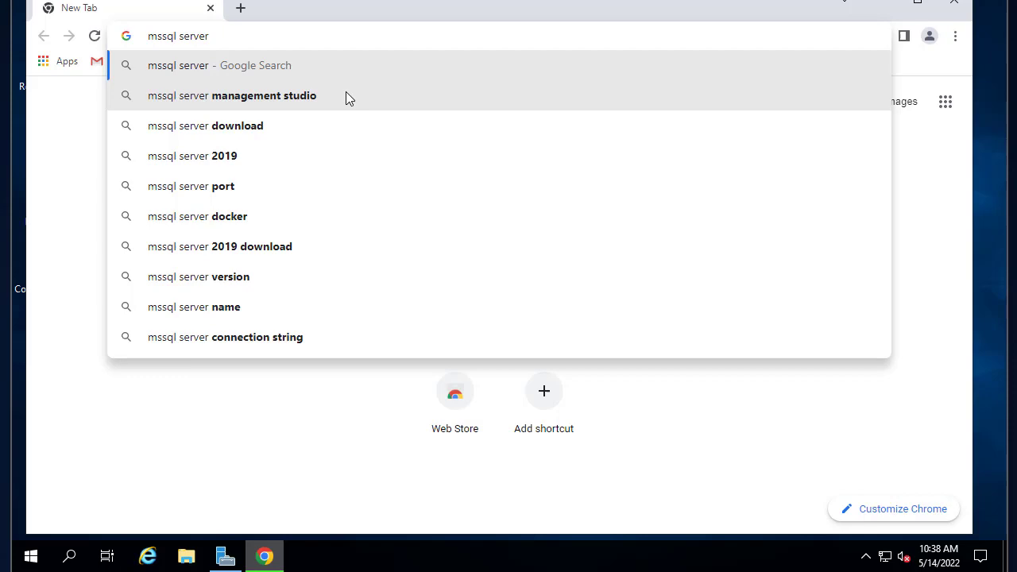
pyautogui.click(193, 156)
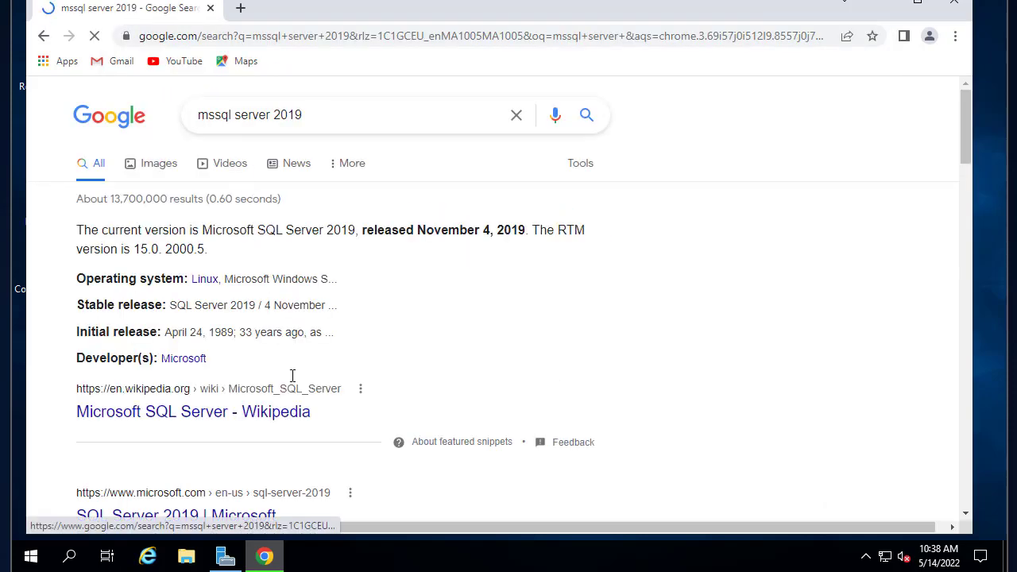
# Scroll the results to Microsoft's SQL Server Downloads entry.
pyautogui.scroll(-3)
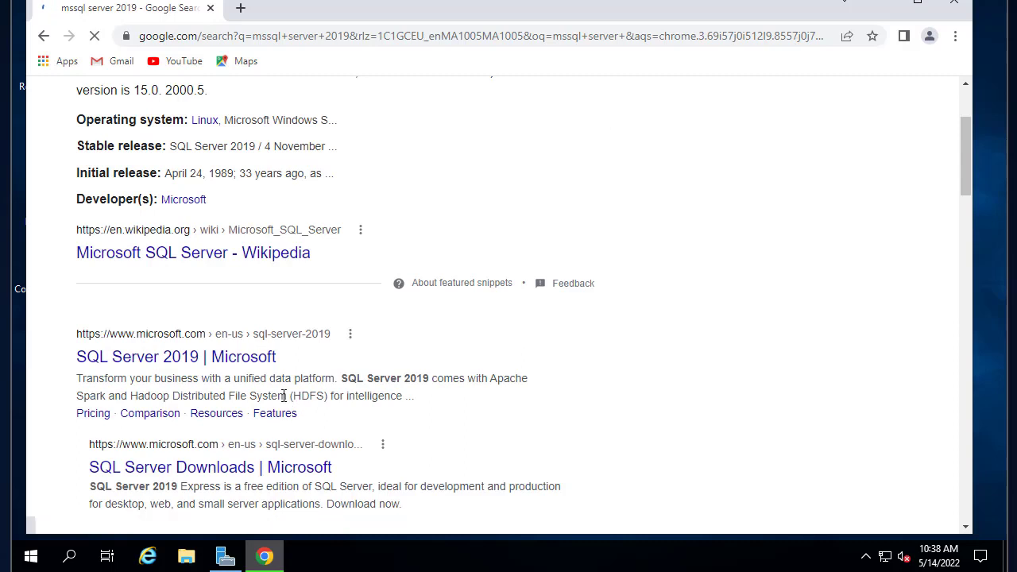
pyautogui.scroll(-3)
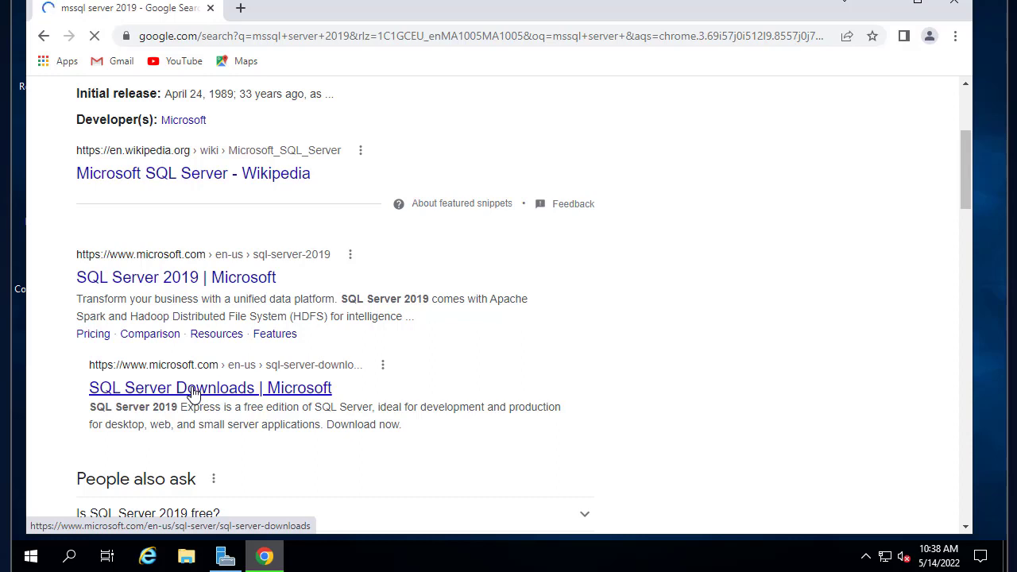
# Go to Microsoft's SQL Server Downloads page from the search results.
pyautogui.click(210, 388)
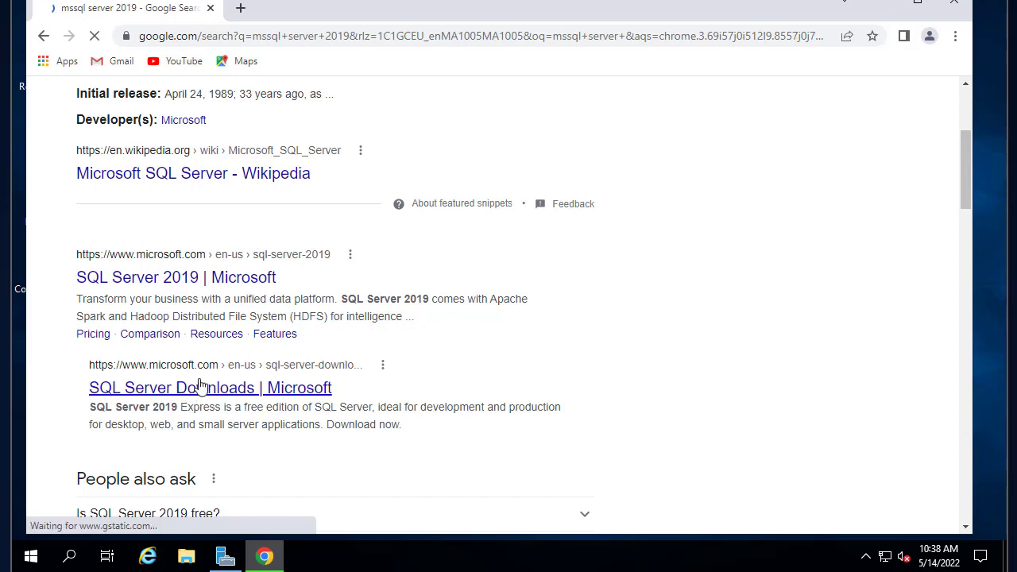
pyautogui.click(209, 388)
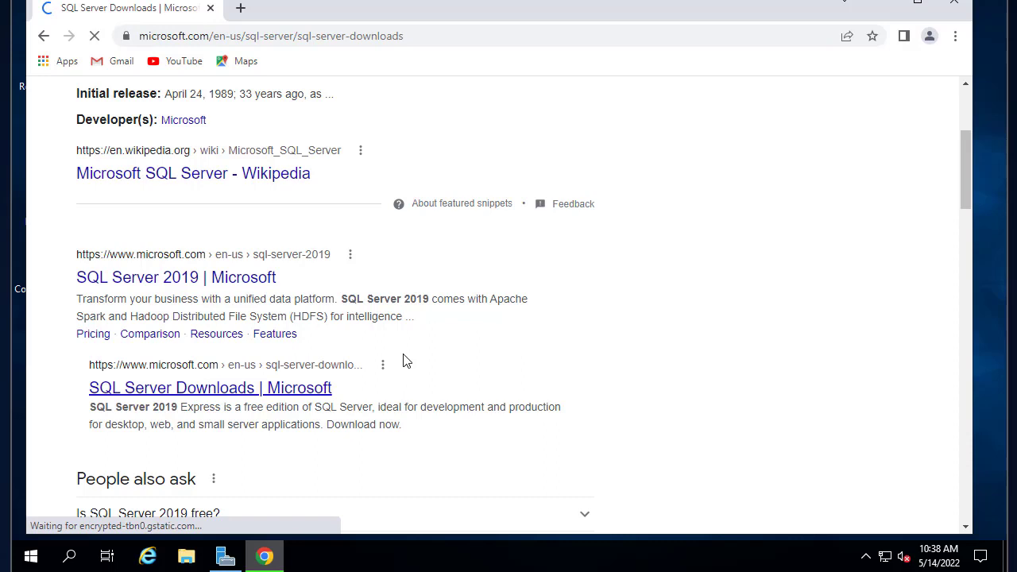
pyautogui.click(210, 387)
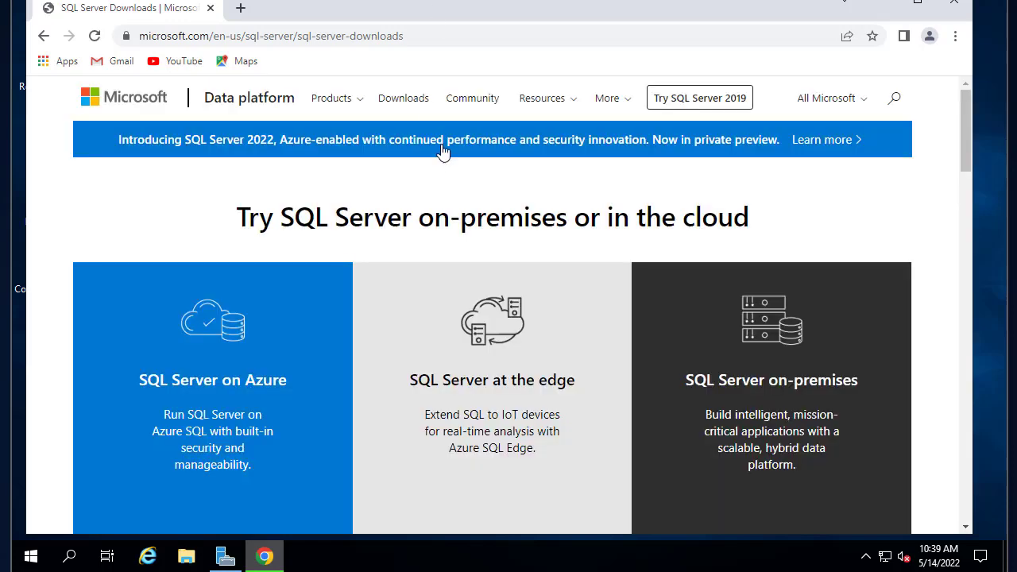
pyautogui.moveTo(311, 308)
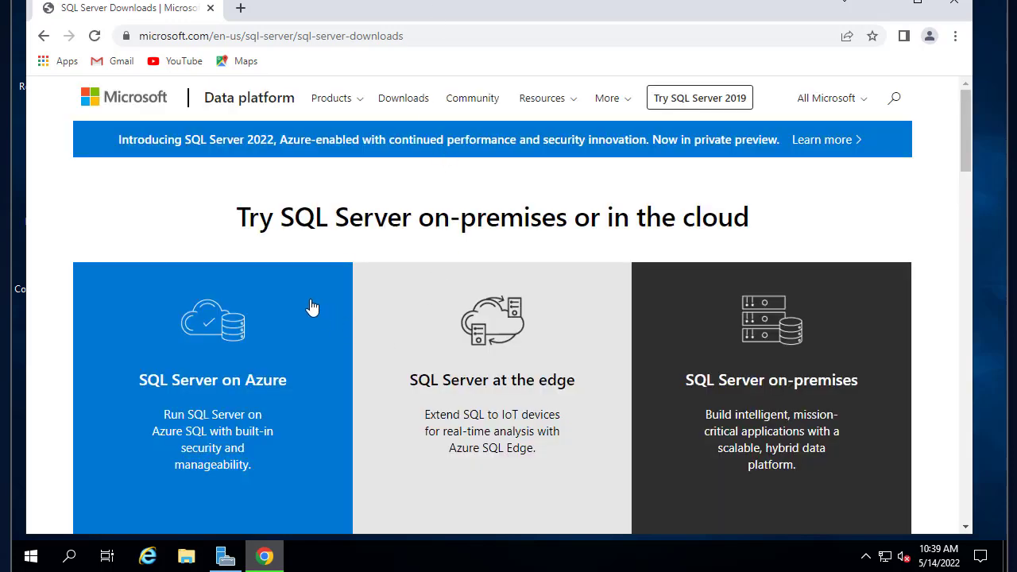
pyautogui.moveTo(346, 257)
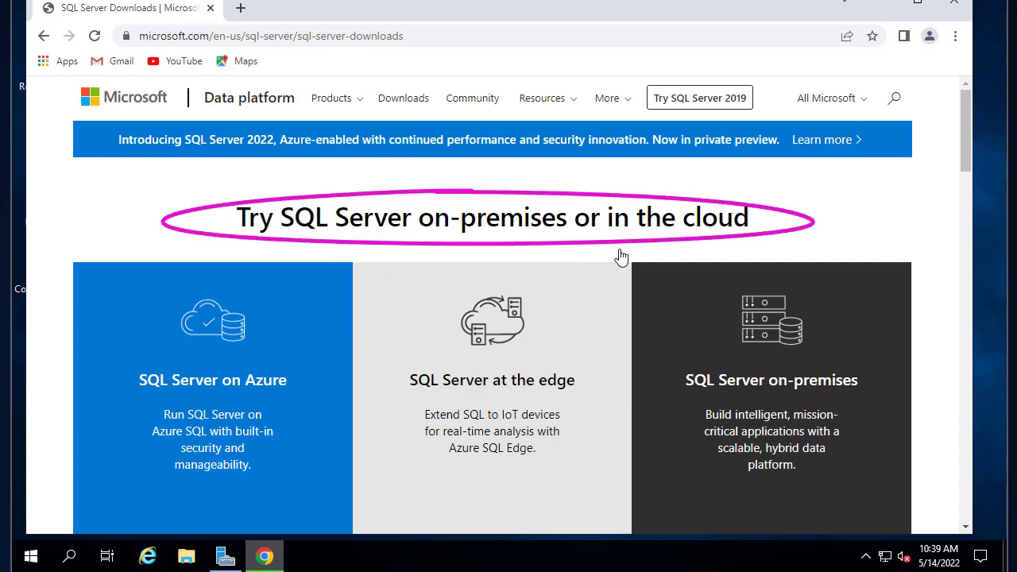
pyautogui.moveTo(971, 148)
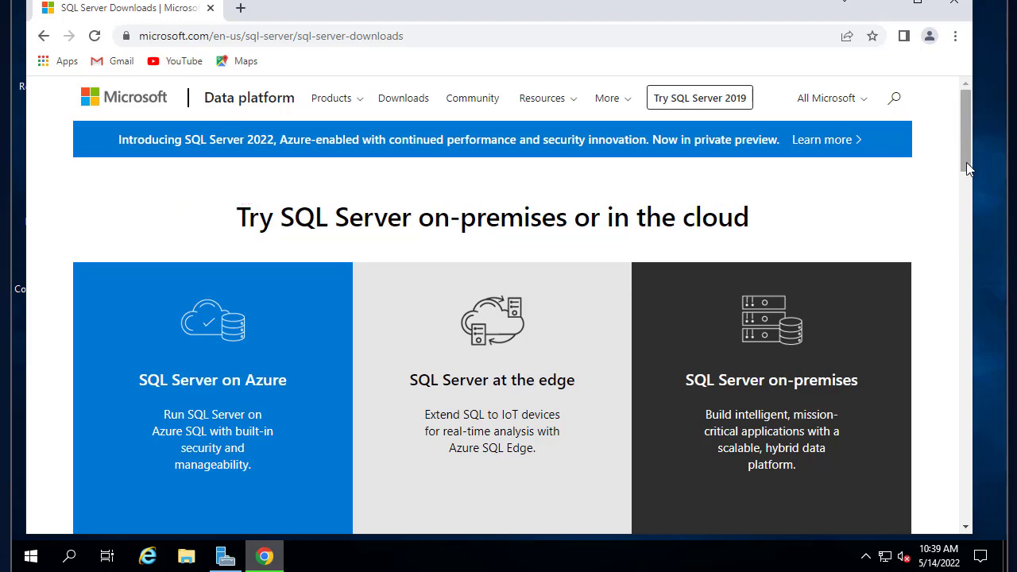
# Scroll past the banner to review the Azure, edge and on-premises offering cards.
pyautogui.scroll(-3)
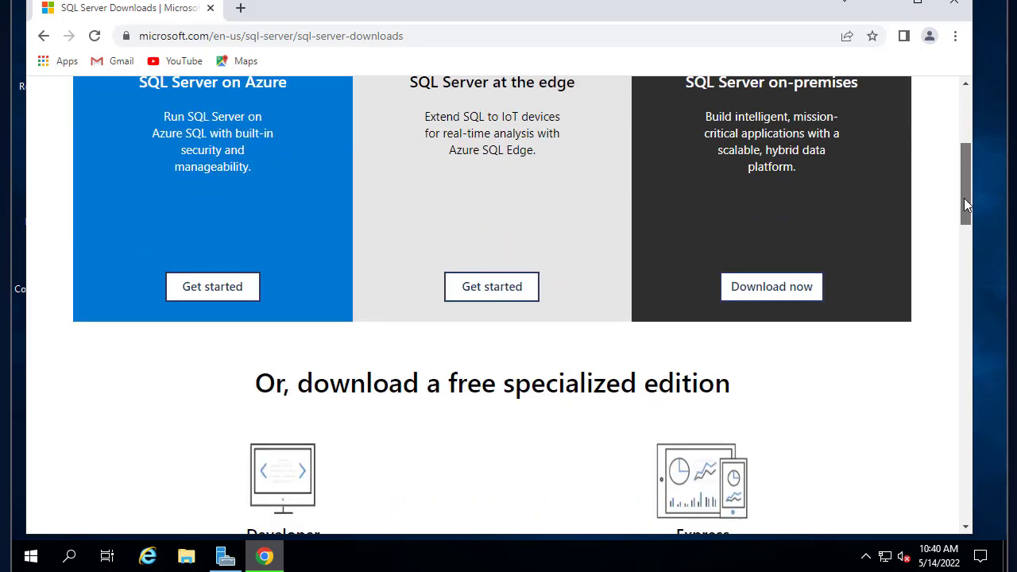
pyautogui.scroll(3)
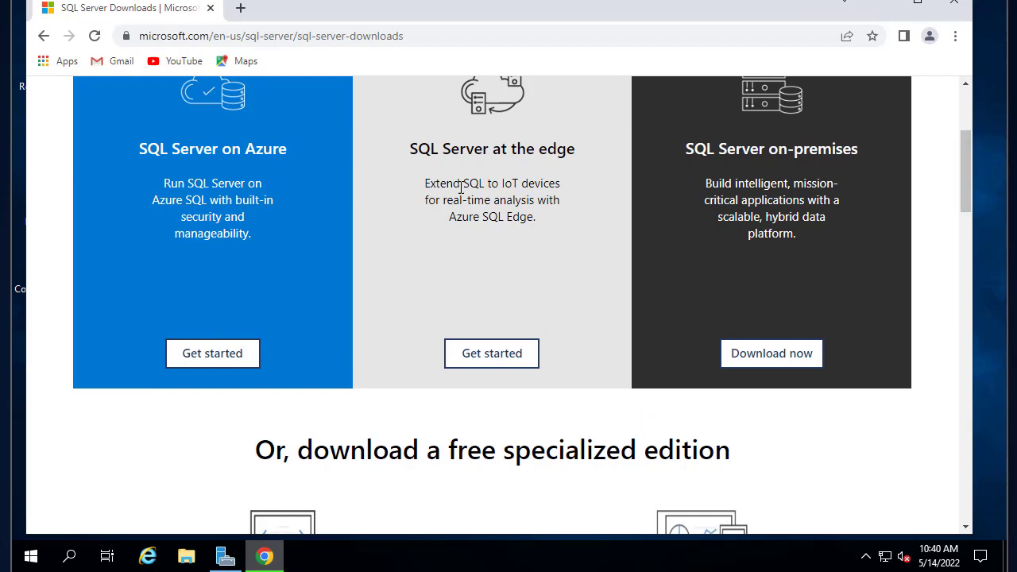
pyautogui.moveTo(156, 174)
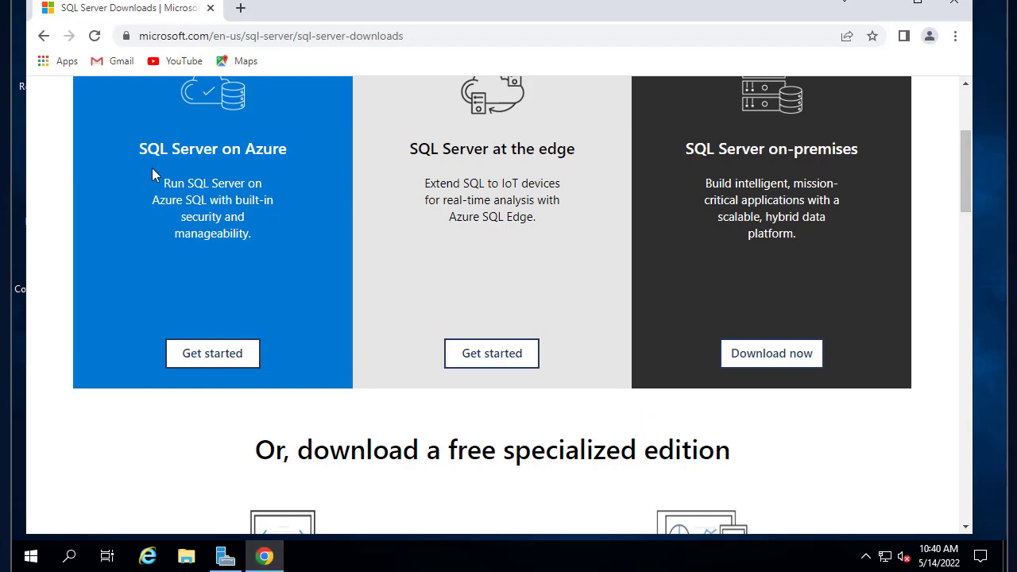
pyautogui.moveTo(337, 181)
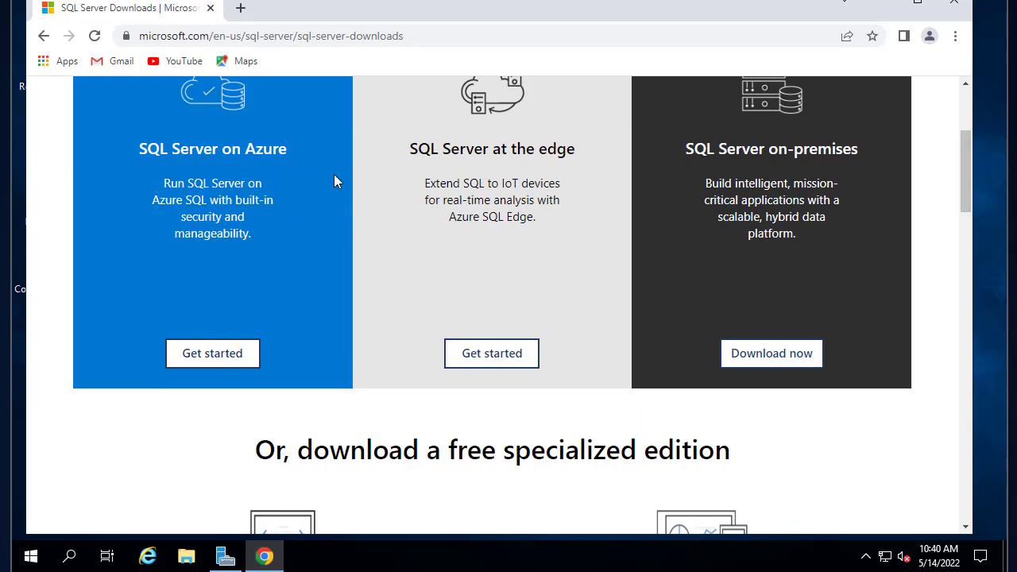
pyautogui.moveTo(524, 167)
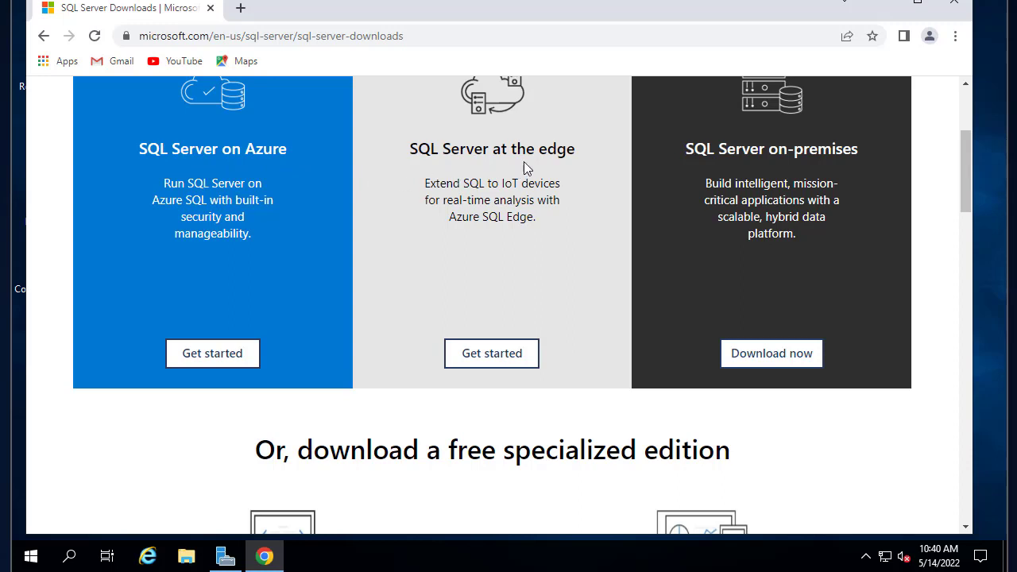
pyautogui.moveTo(903, 194)
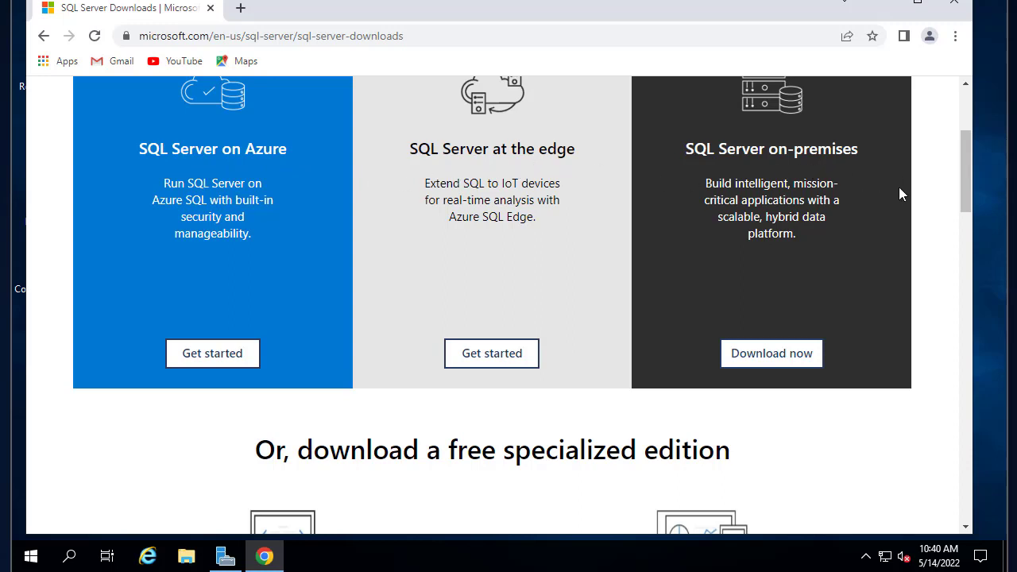
pyautogui.scroll(-3)
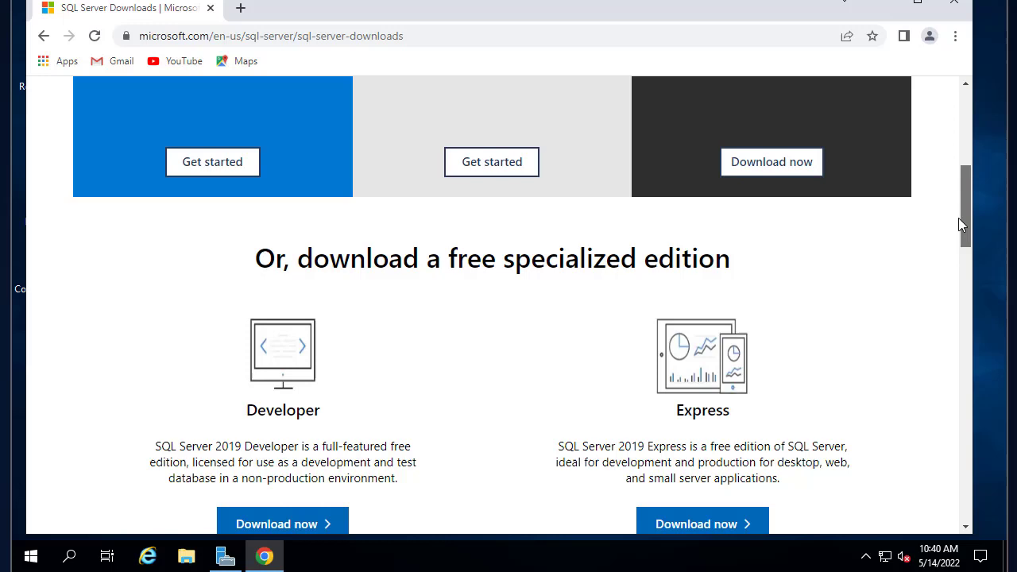
pyautogui.scroll(-3)
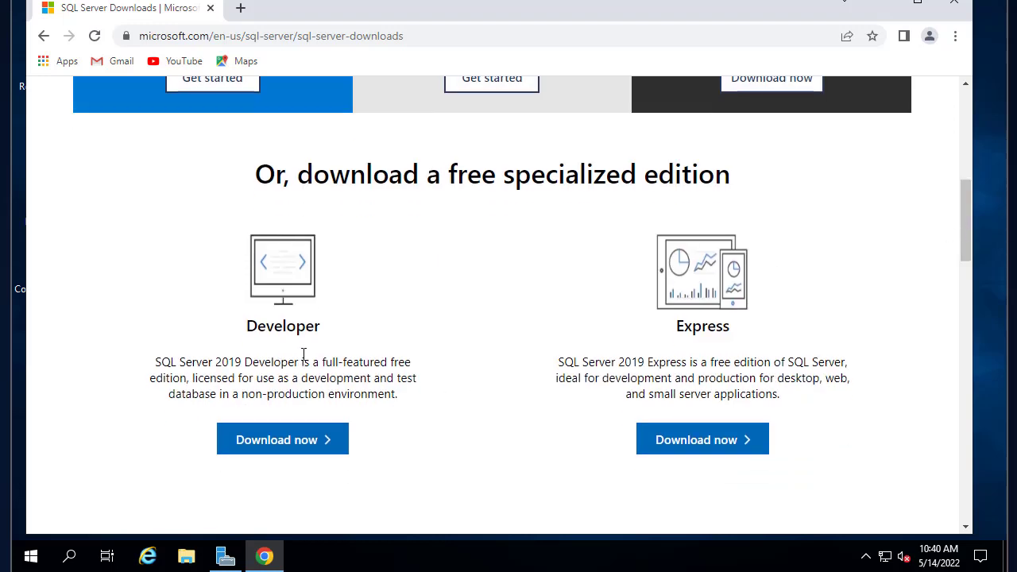
pyautogui.moveTo(464, 286)
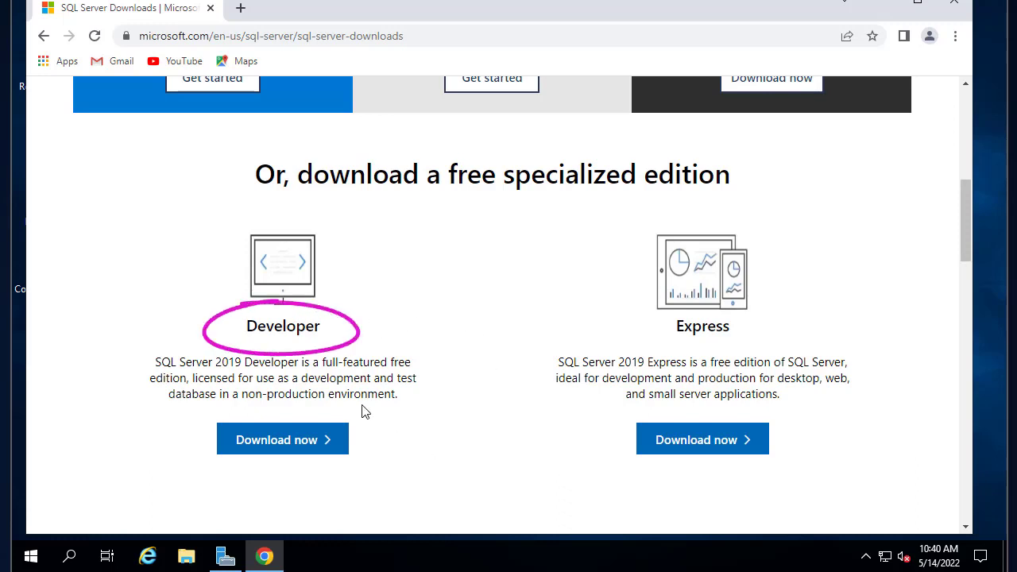
pyautogui.moveTo(381, 426)
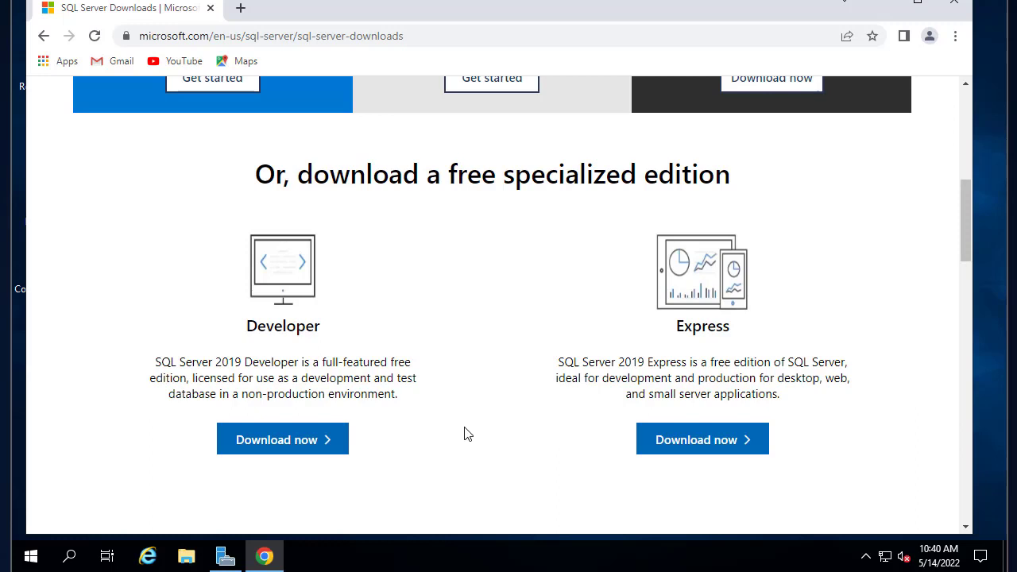
pyautogui.moveTo(665, 387)
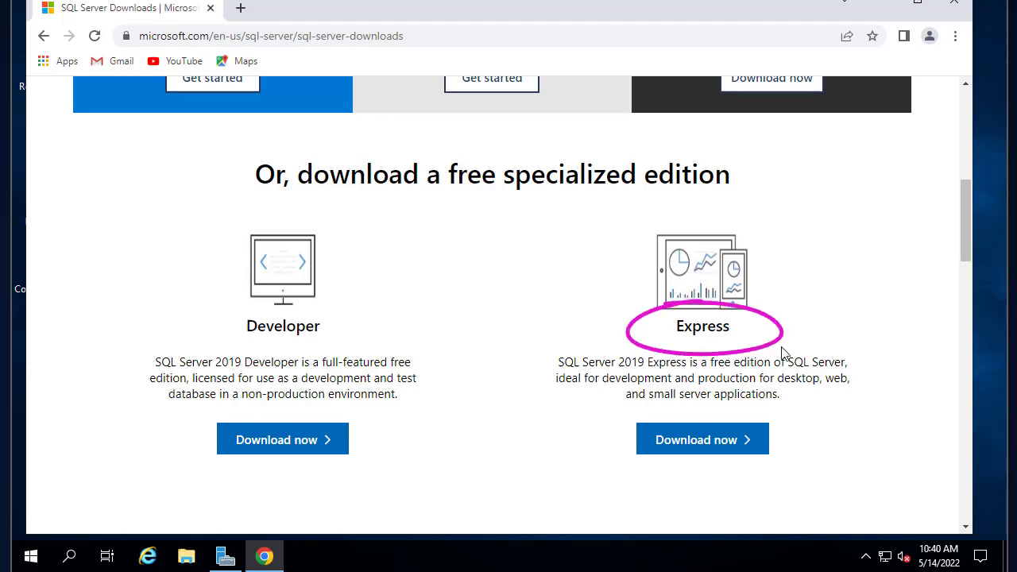
pyautogui.moveTo(807, 375)
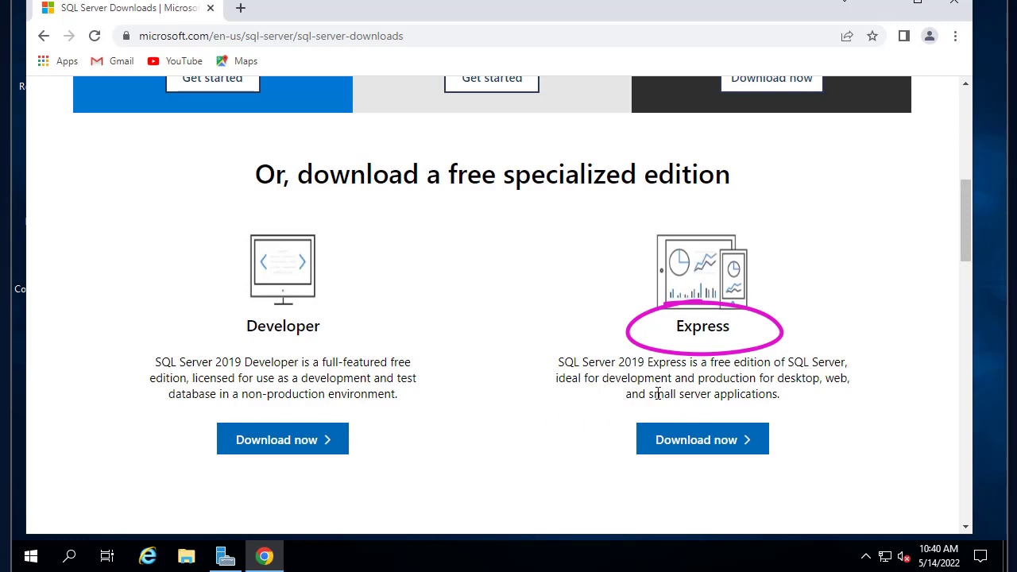
pyautogui.moveTo(723, 419)
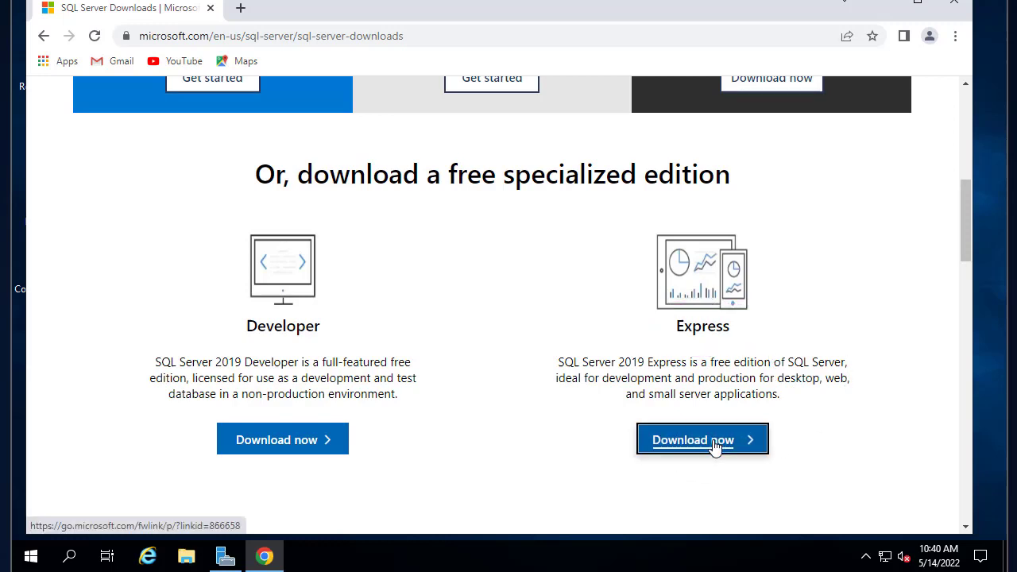
# Download the free SQL Server 2019 Express installer (SQL2019-SSEI-Expr.exe).
pyautogui.click(702, 439)
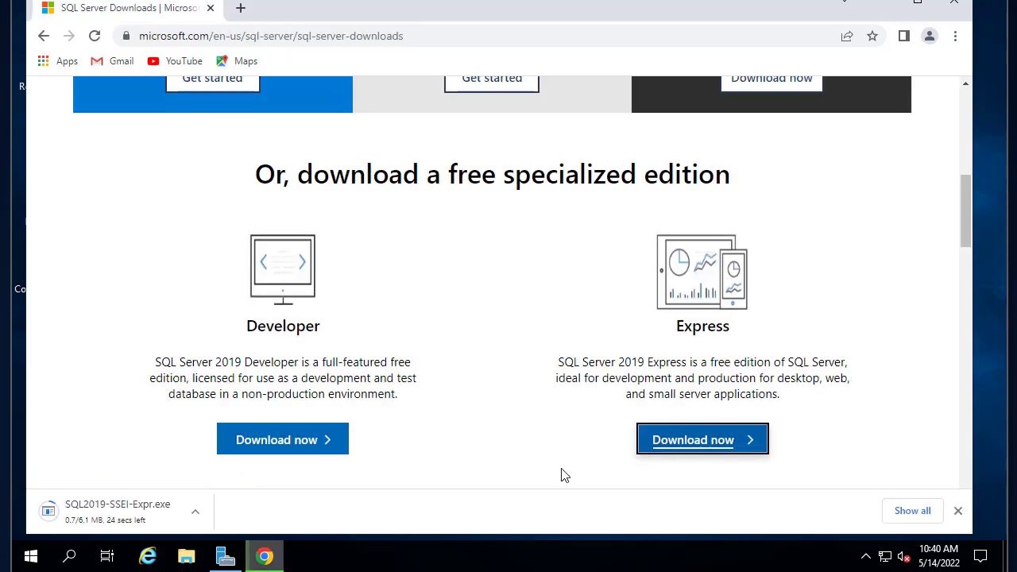
pyautogui.moveTo(472, 467)
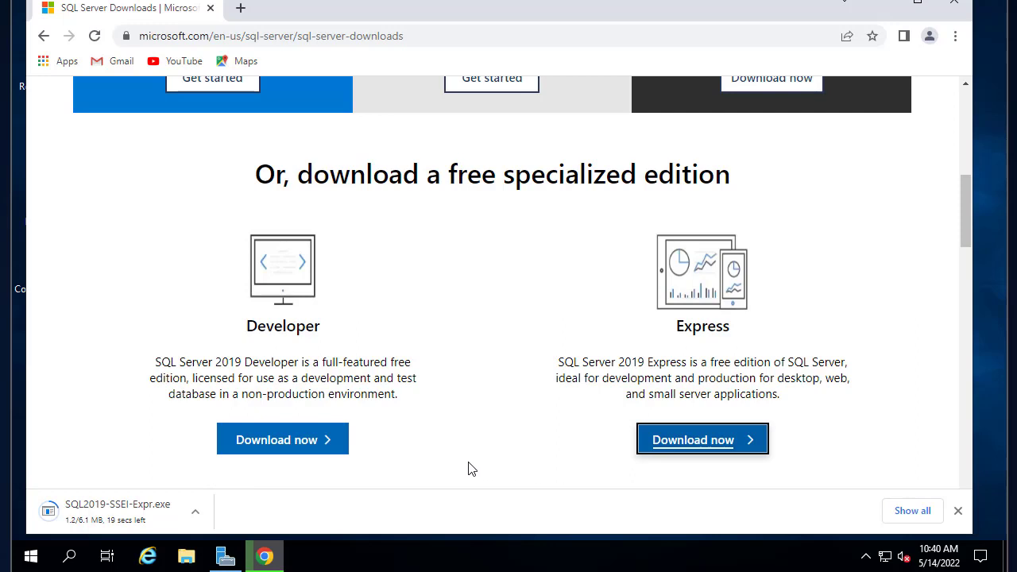
pyautogui.moveTo(251, 502)
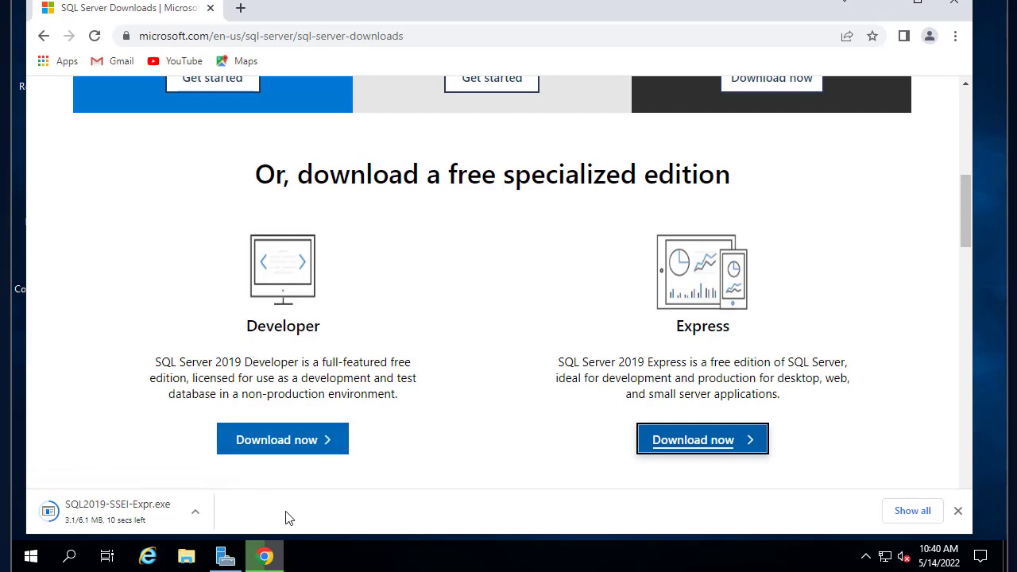
pyautogui.moveTo(226, 555)
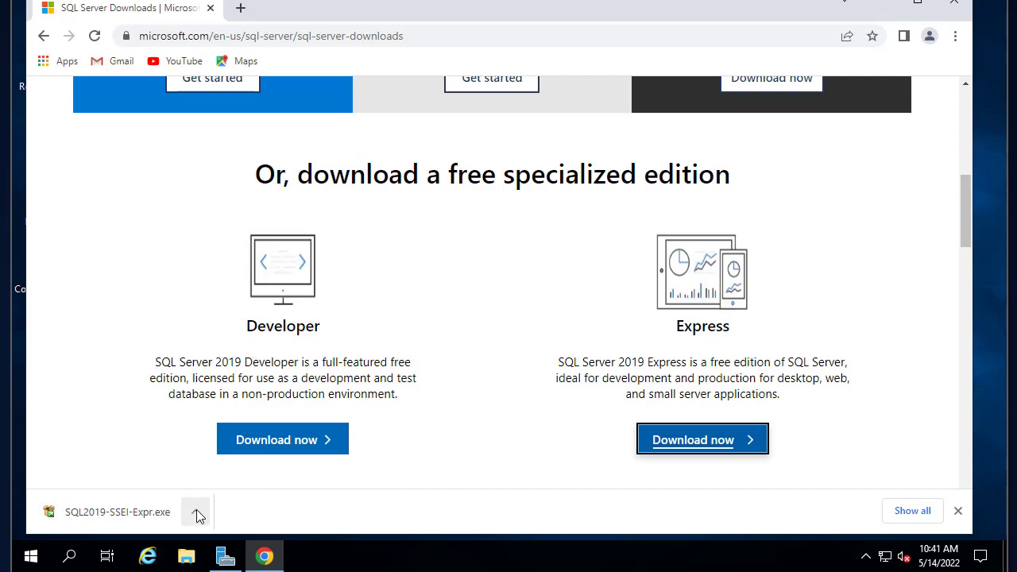
pyautogui.click(196, 512)
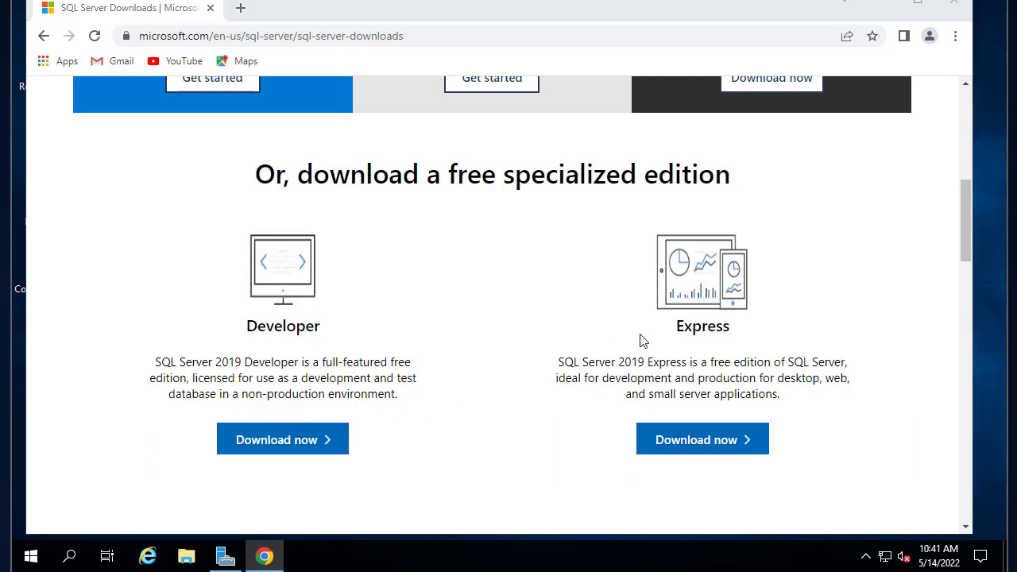
# Run the downloaded SQL Server 2019 Express setup.
pyautogui.click(703, 439)
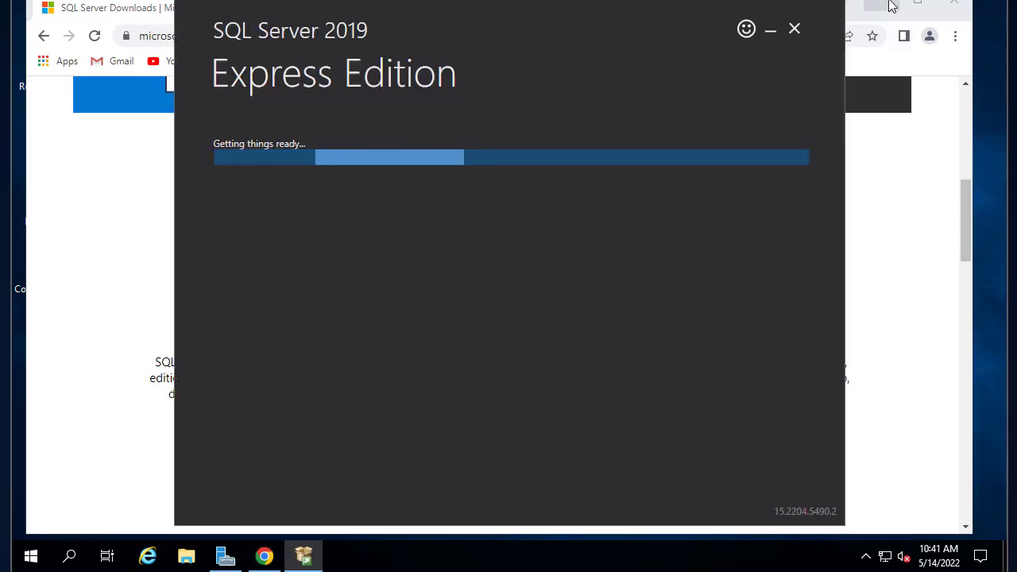
pyautogui.moveTo(890, 7)
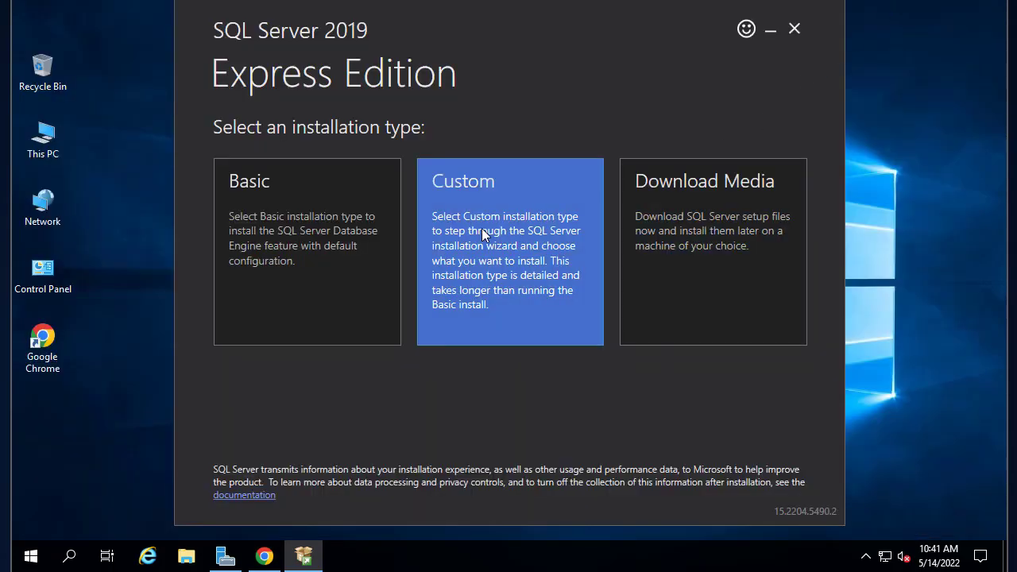
pyautogui.moveTo(718, 95)
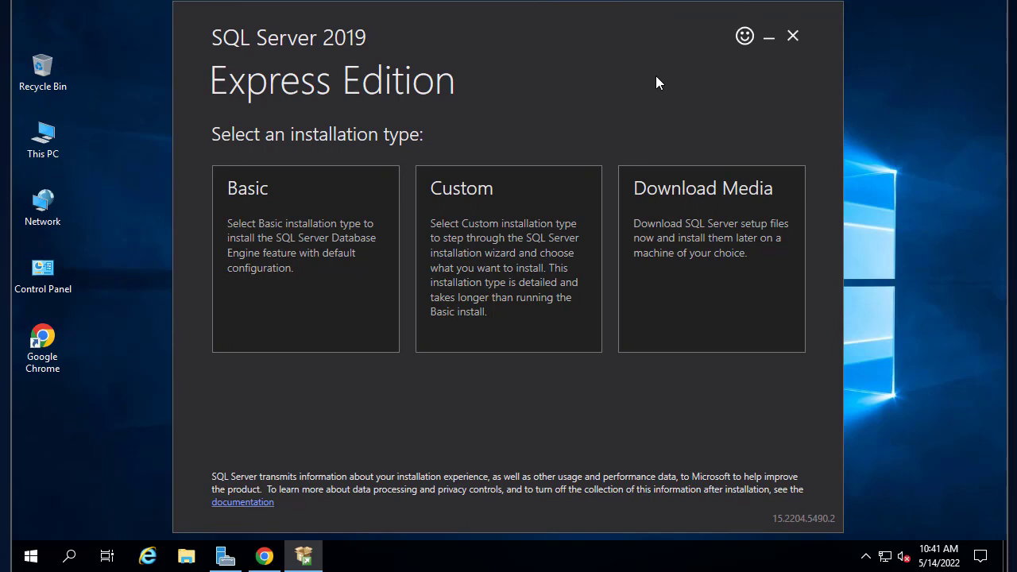
pyautogui.moveTo(388, 436)
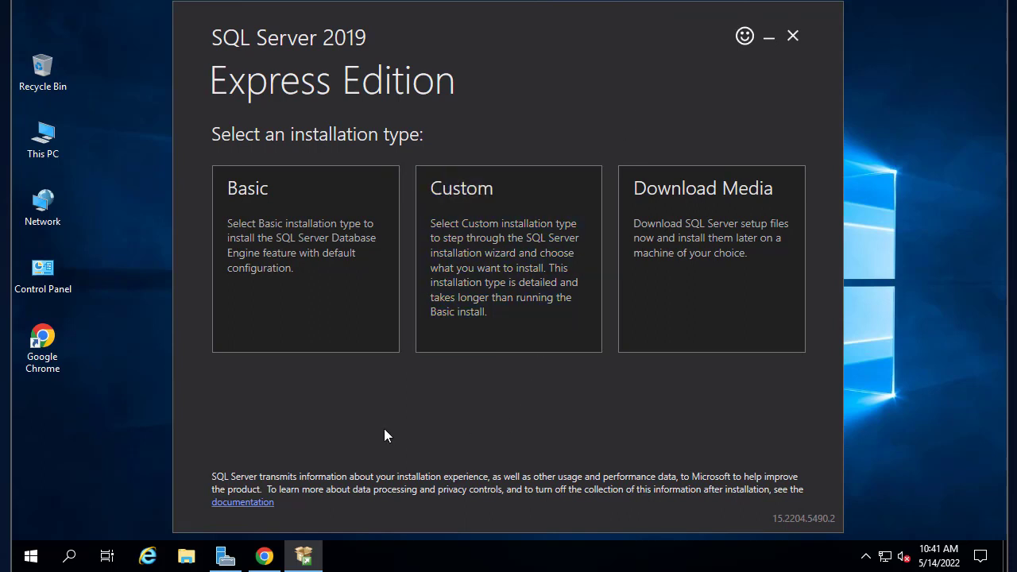
pyautogui.moveTo(591, 399)
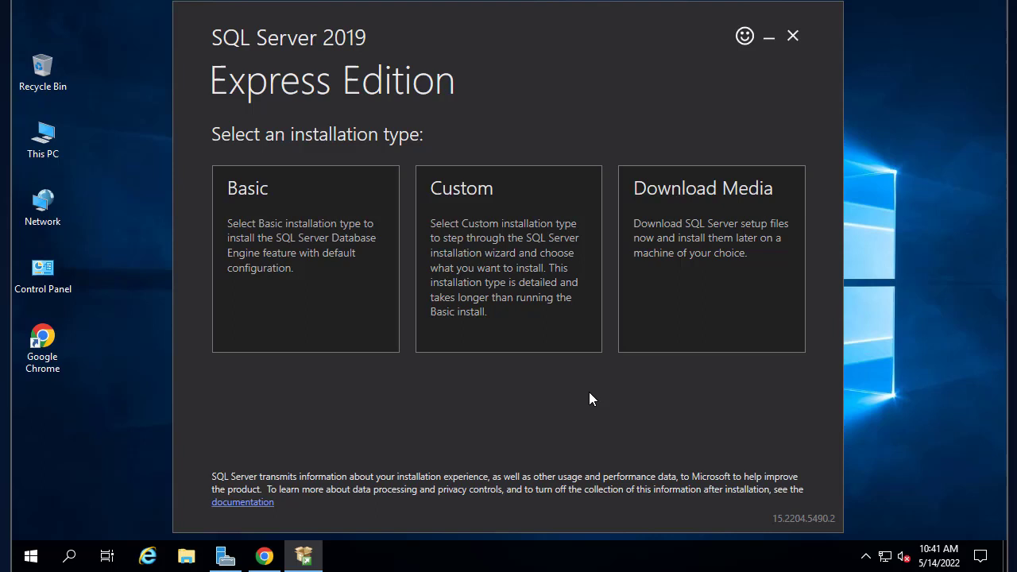
pyautogui.moveTo(718, 375)
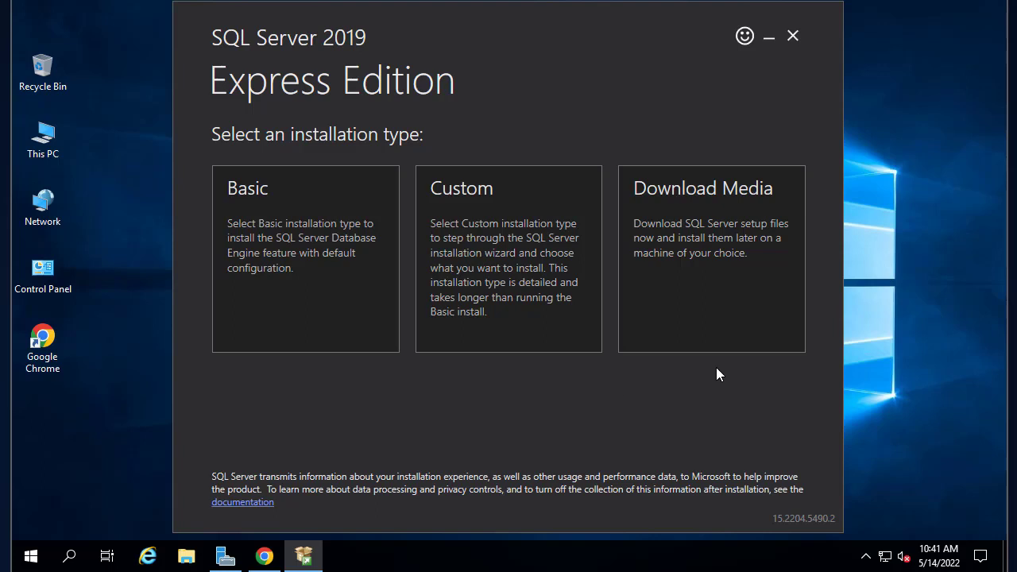
pyautogui.moveTo(714, 371)
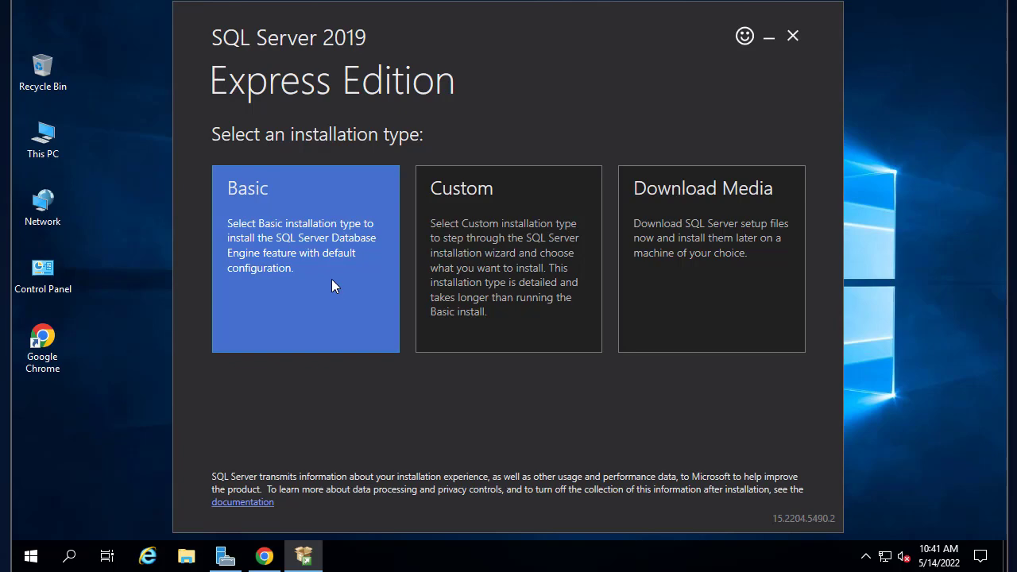
# Choose Basic install, accept the license, and install to C:\Program Files\Microsoft SQL Server.
pyautogui.click(306, 258)
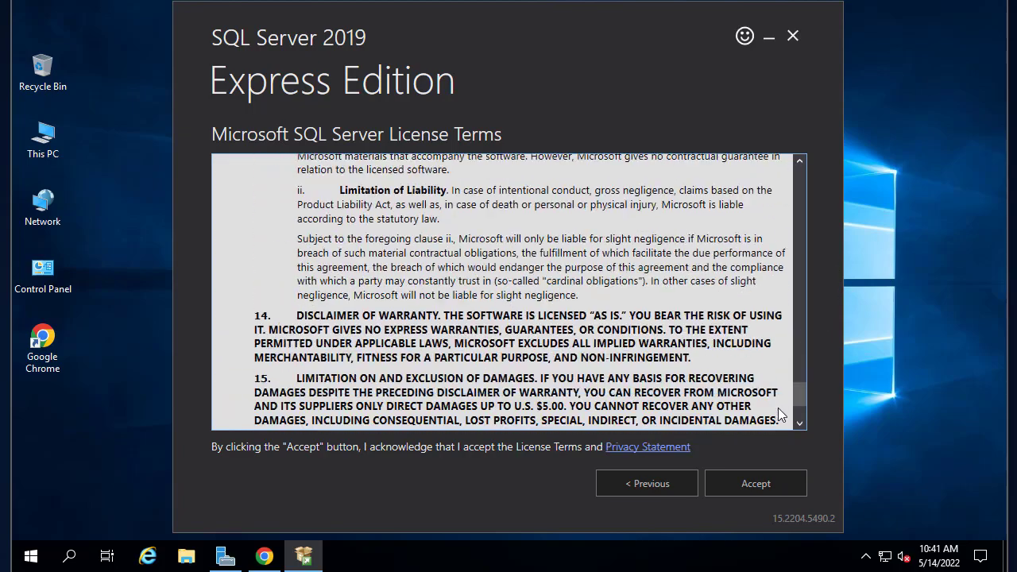
pyautogui.click(755, 483)
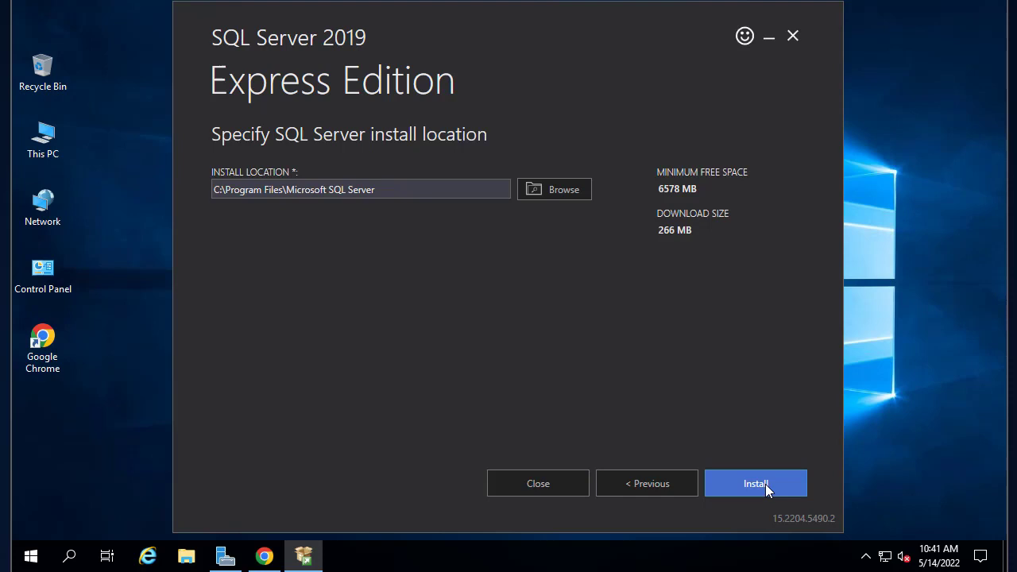
pyautogui.moveTo(278, 261)
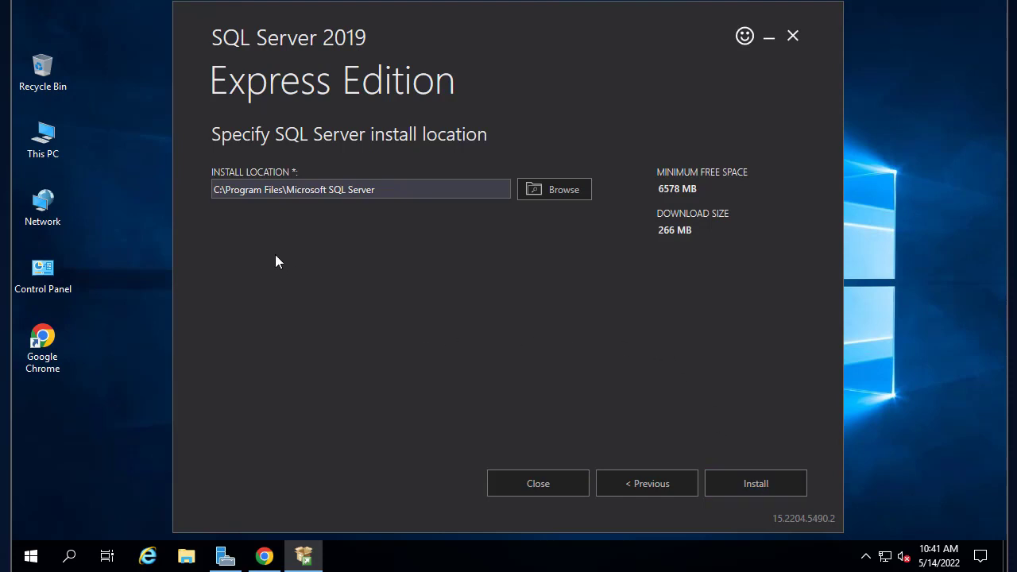
pyautogui.moveTo(356, 248)
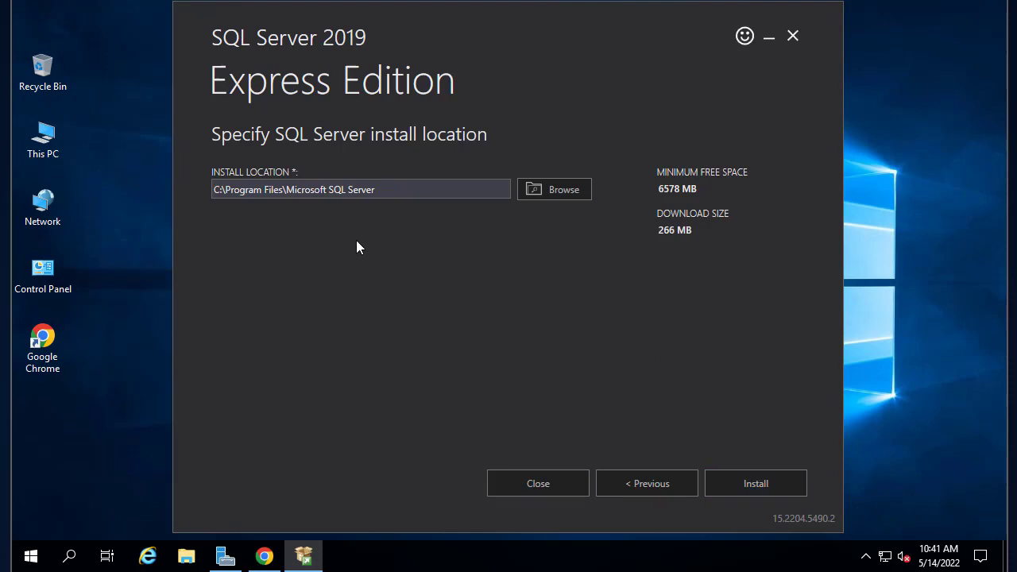
pyautogui.moveTo(515, 262)
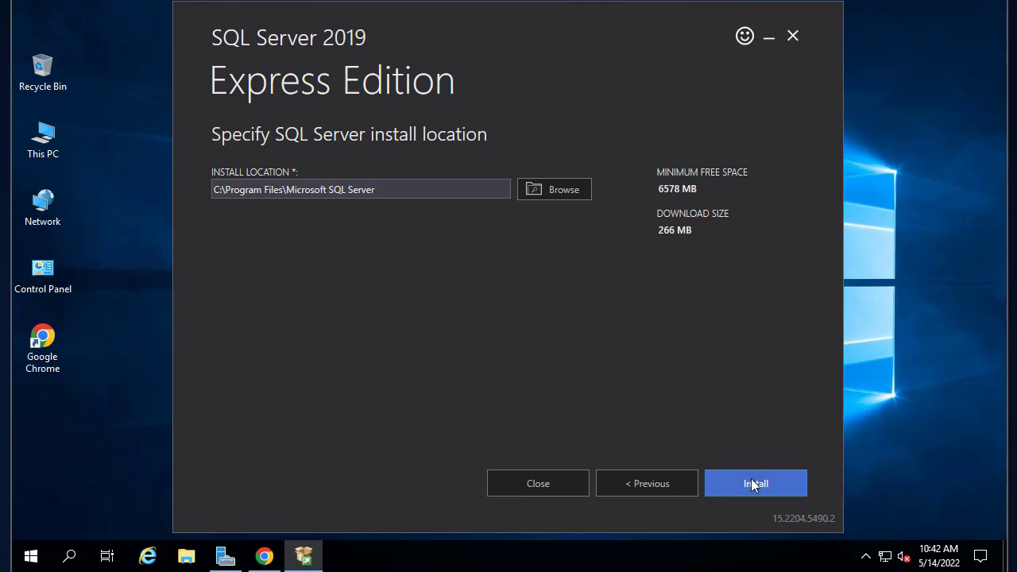
pyautogui.click(754, 484)
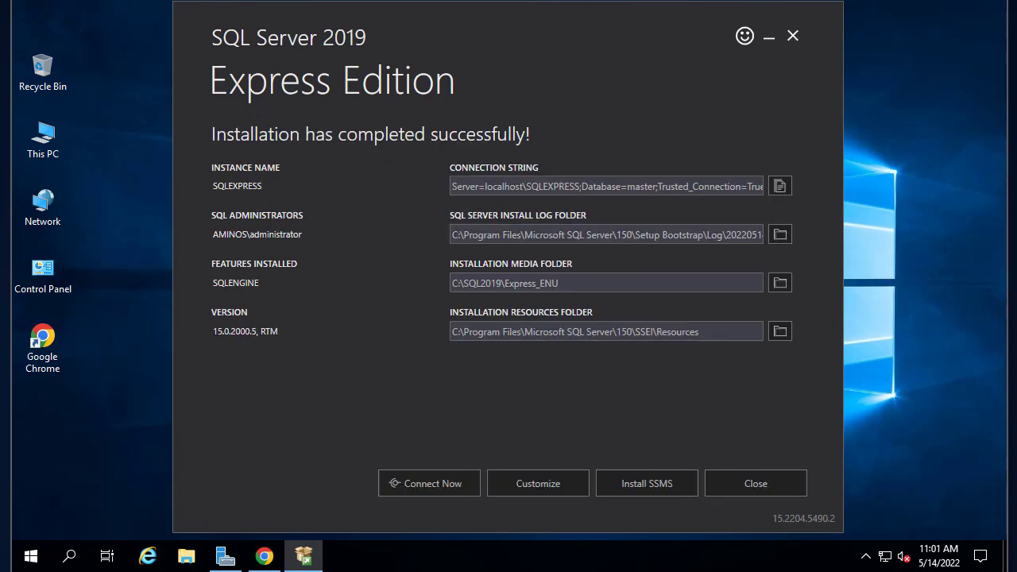
pyautogui.moveTo(617, 94)
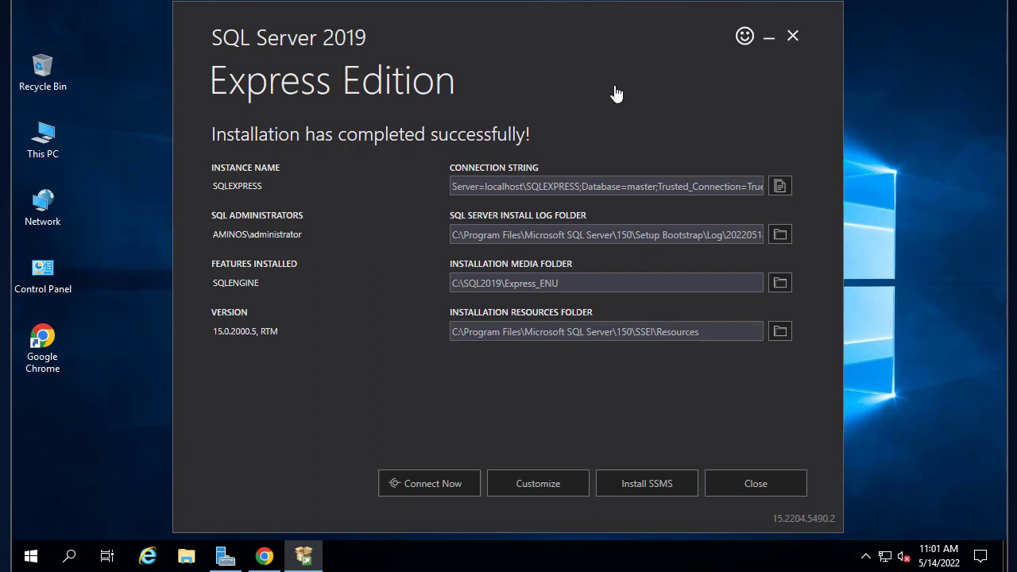
pyautogui.moveTo(612, 138)
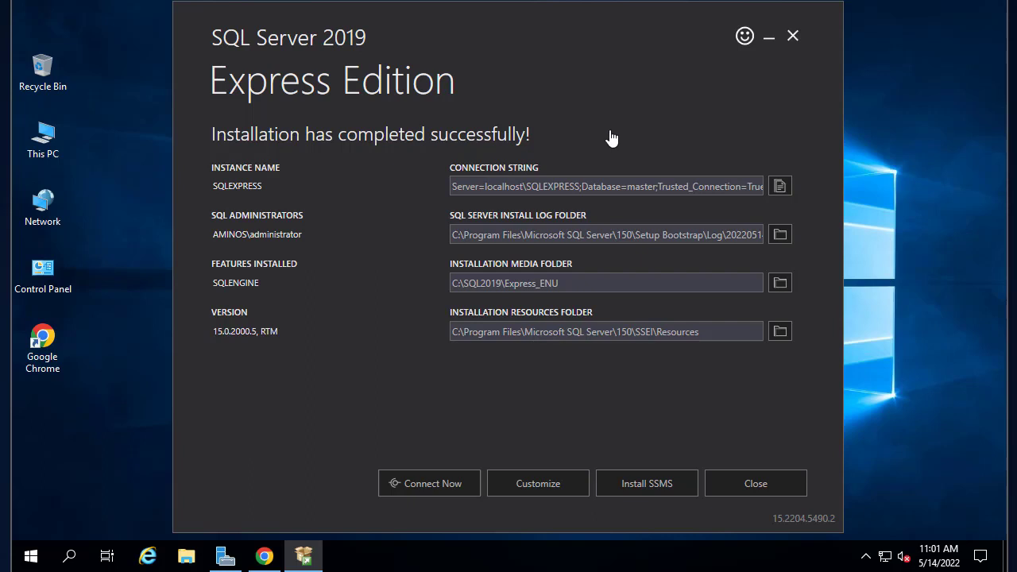
pyautogui.moveTo(251, 267)
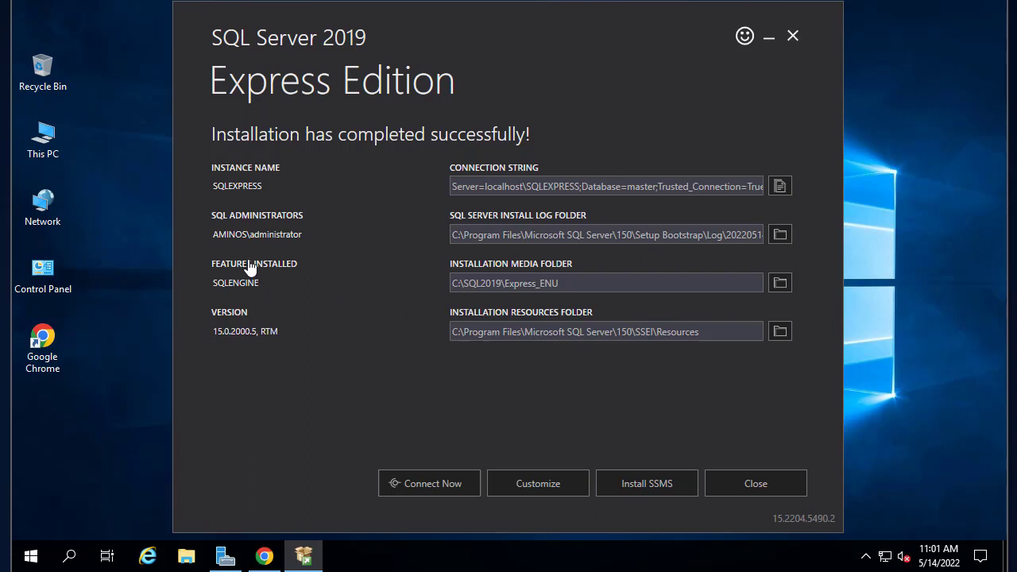
pyautogui.moveTo(363, 219)
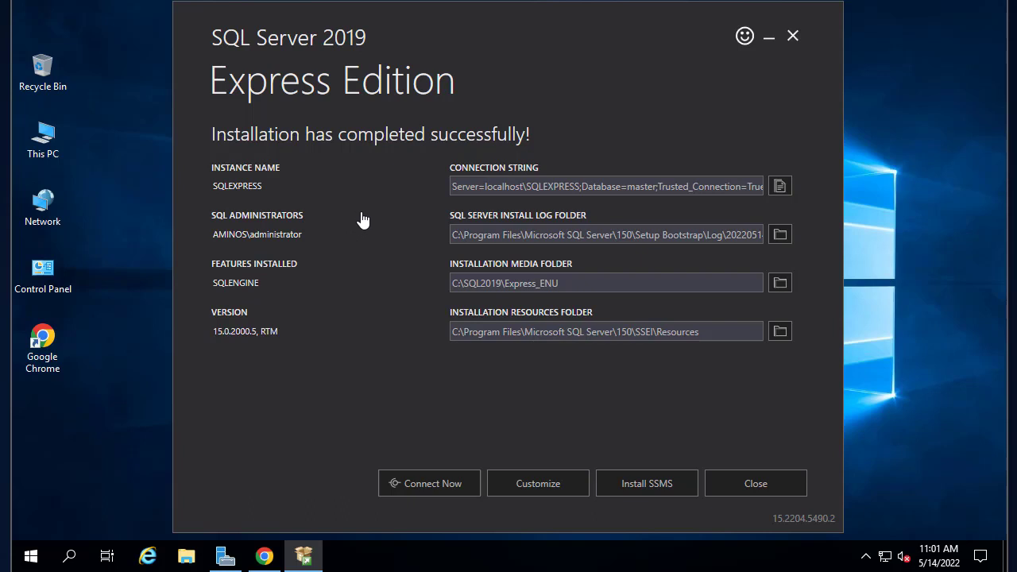
pyautogui.moveTo(285, 242)
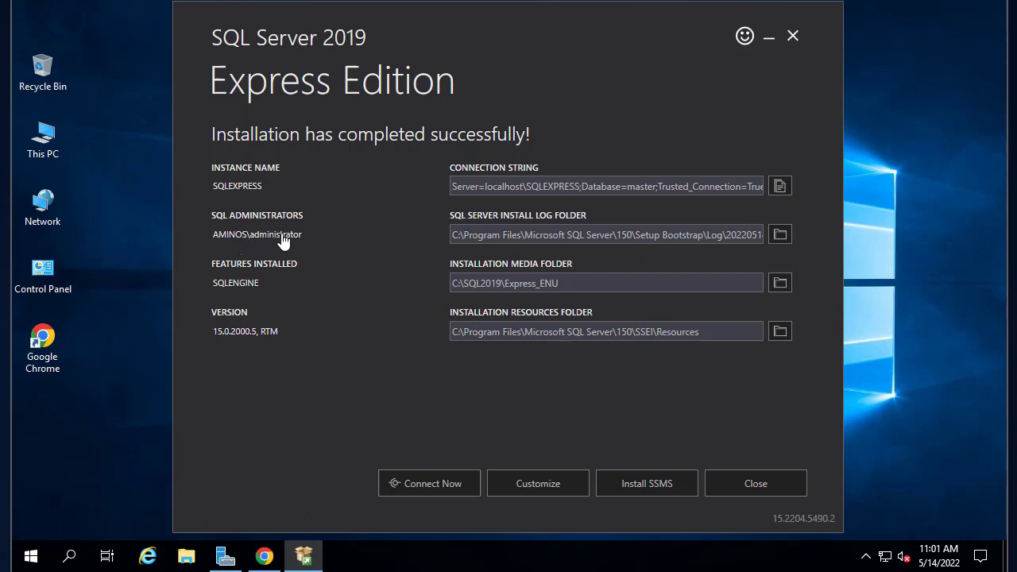
pyautogui.moveTo(564, 235)
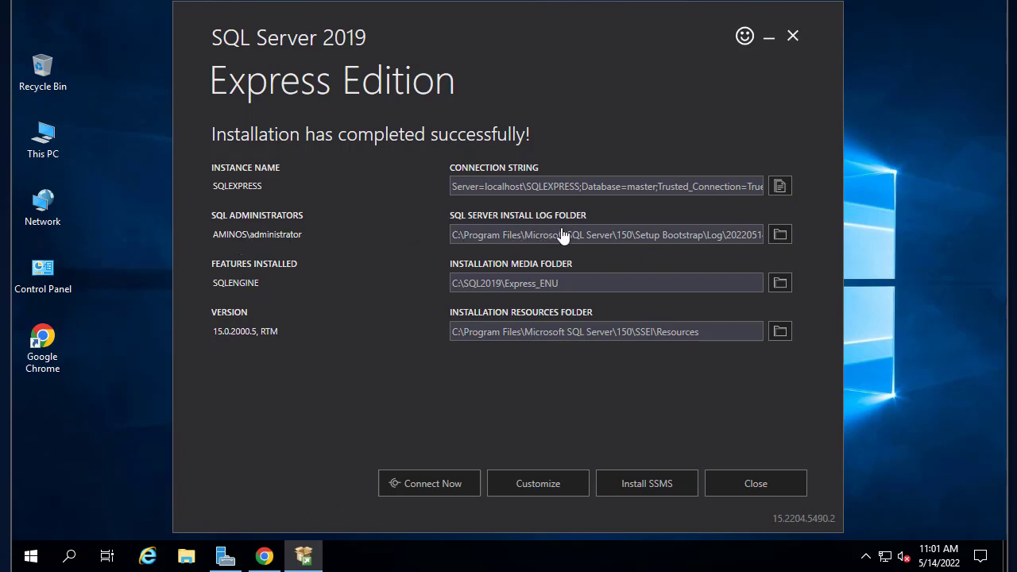
pyautogui.moveTo(463, 372)
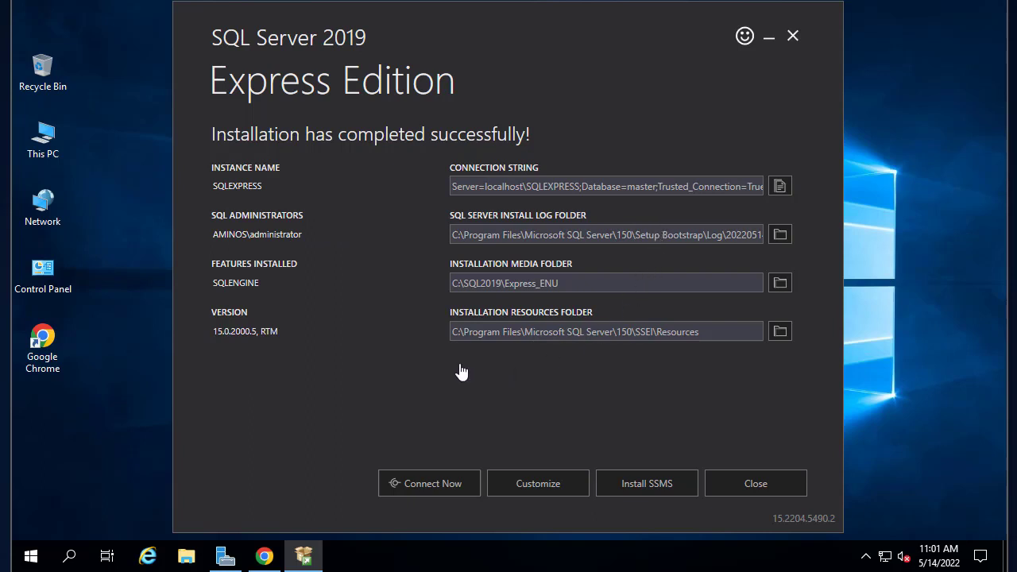
pyautogui.moveTo(707, 383)
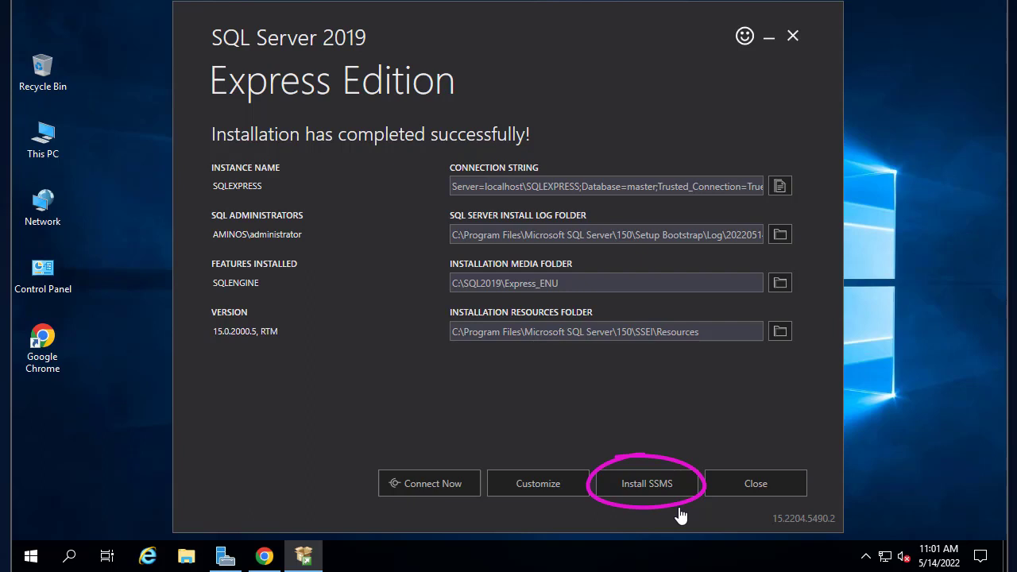
pyautogui.moveTo(745, 502)
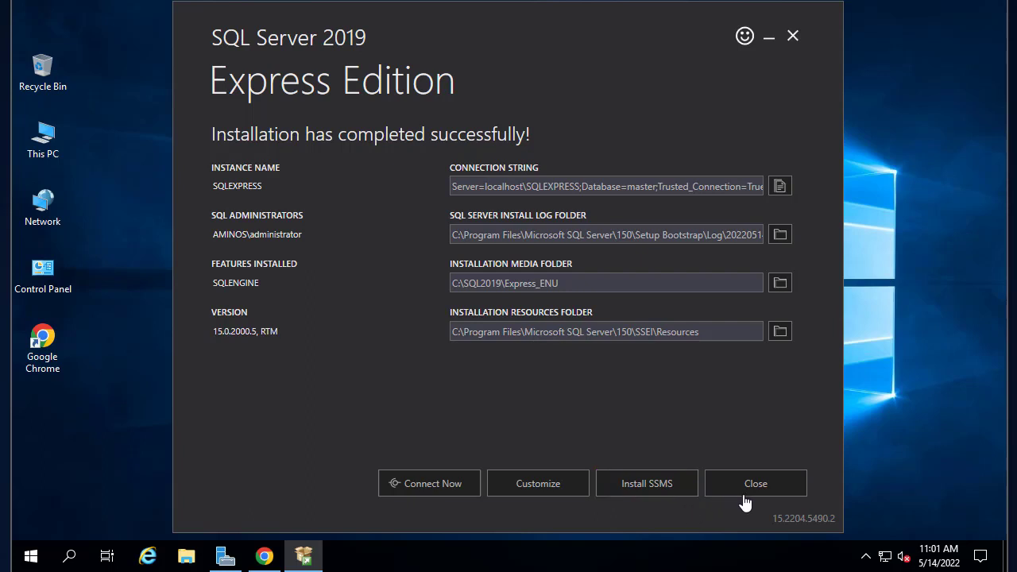
pyautogui.moveTo(756, 483)
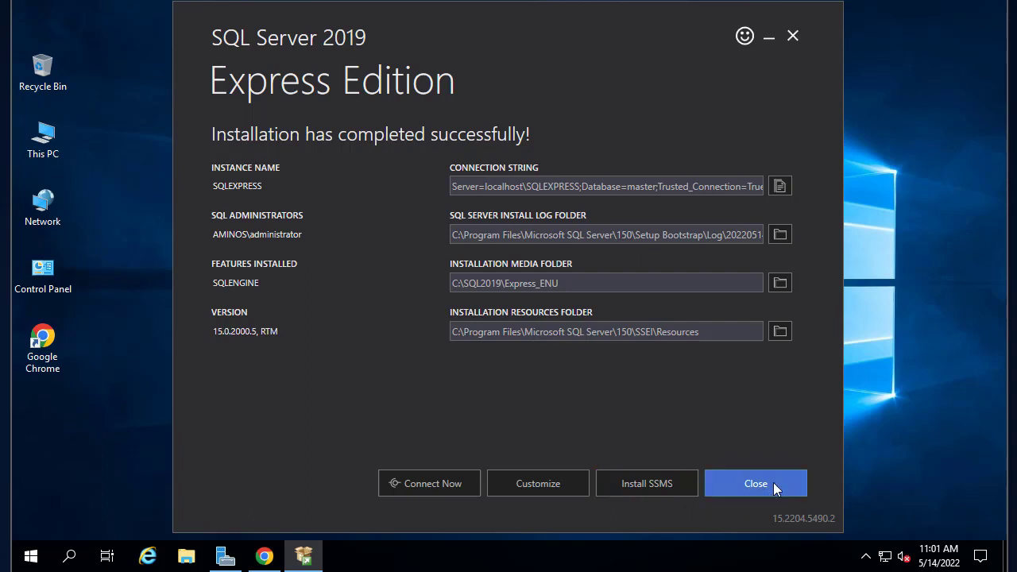
# Close the finished installer and confirm exiting it.
pyautogui.click(756, 483)
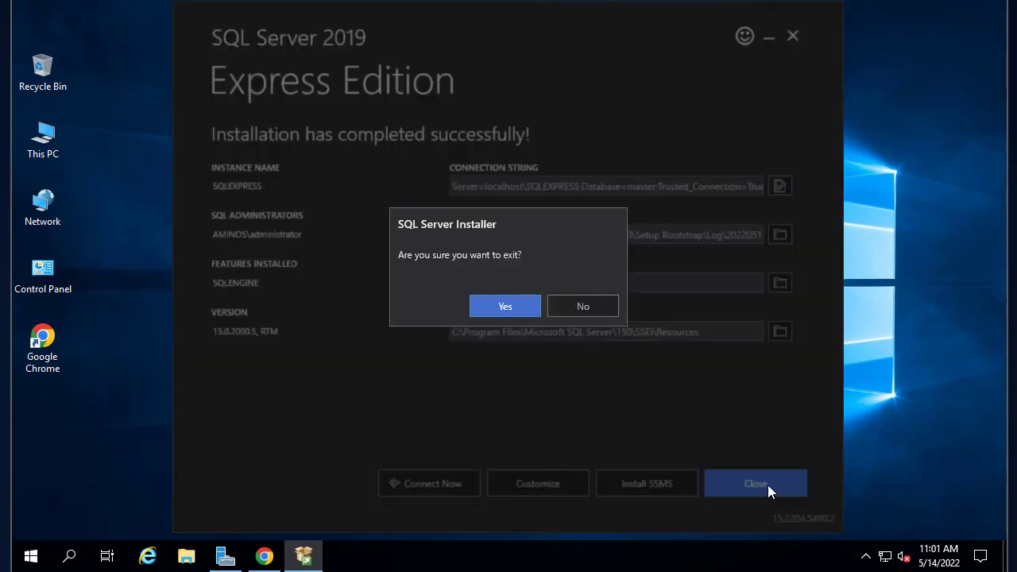
pyautogui.click(505, 305)
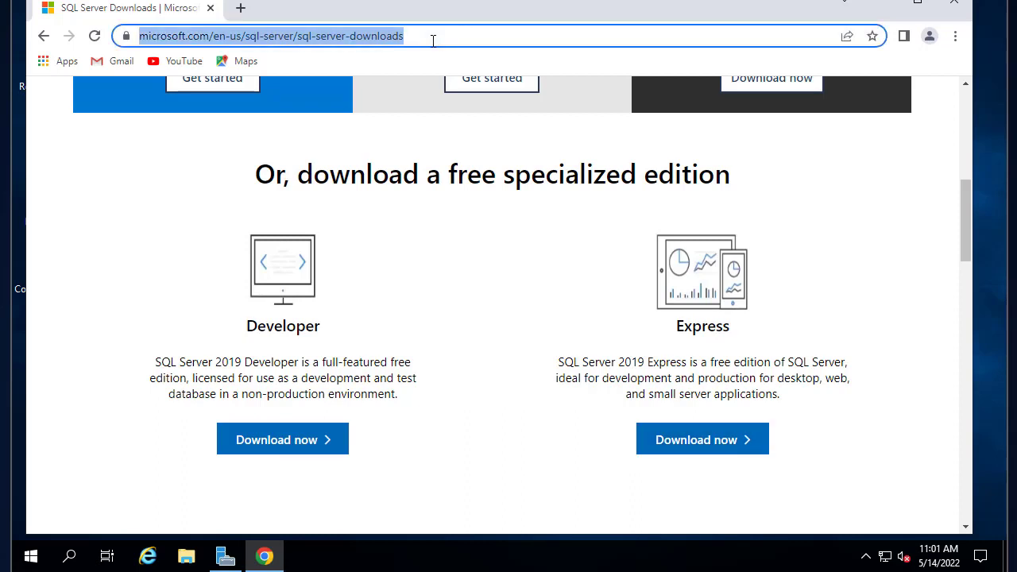
# Search the web for 'download sql server management studio'.
pyautogui.write('dowm')
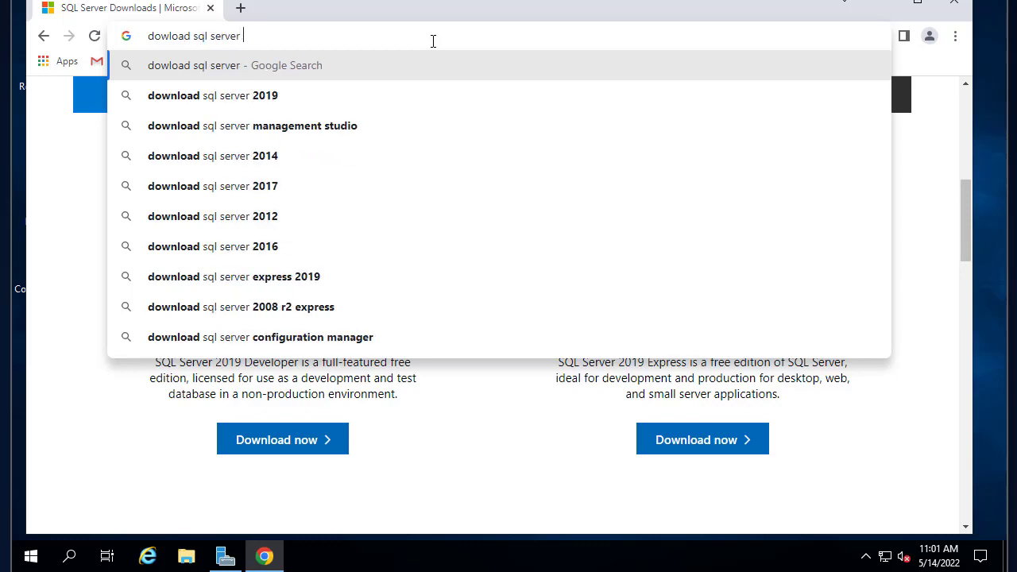
pyautogui.click(252, 126)
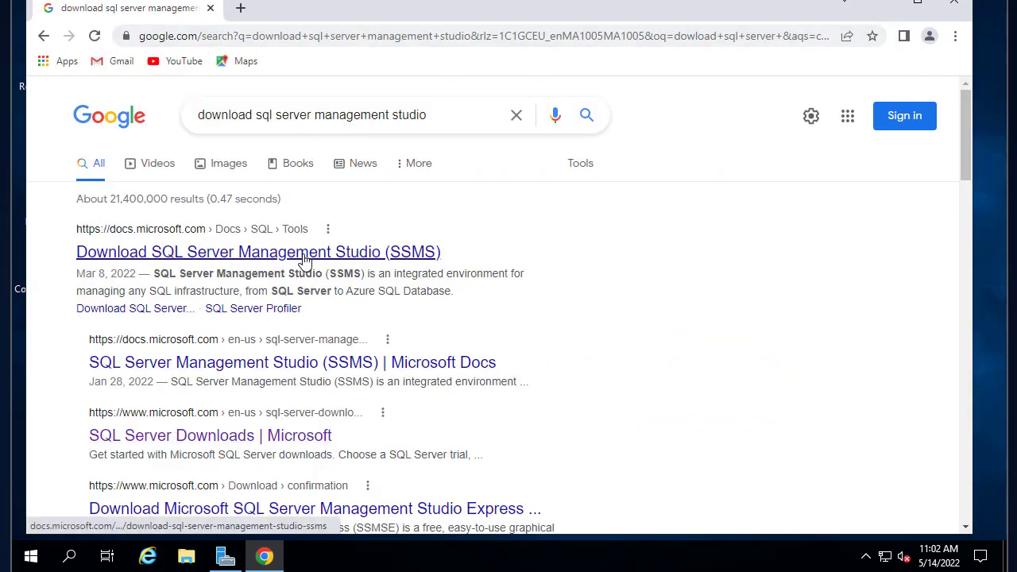
# Open the Microsoft Docs SSMS page and download SSMS 18.11.1.
pyautogui.click(258, 251)
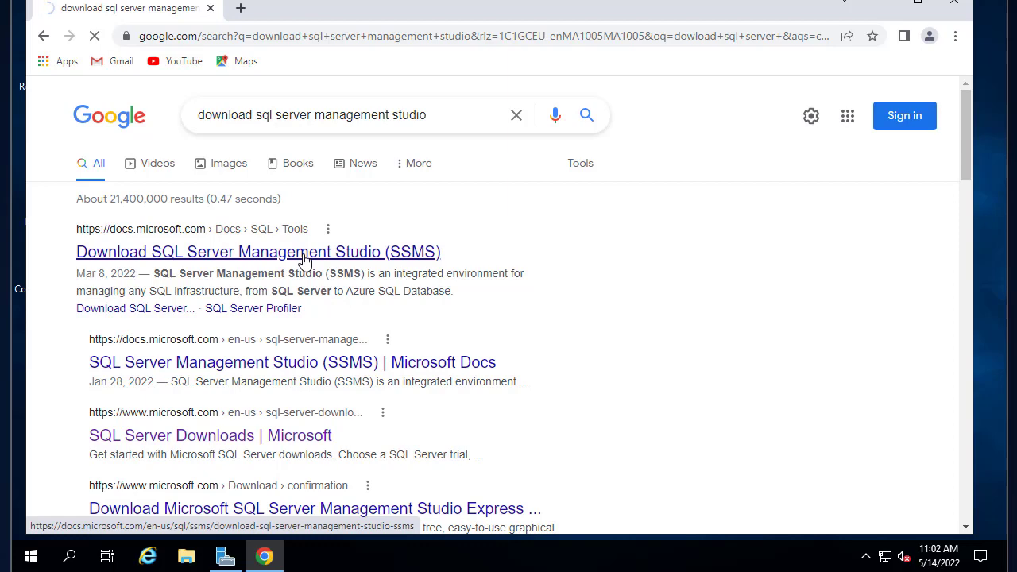
pyautogui.click(257, 251)
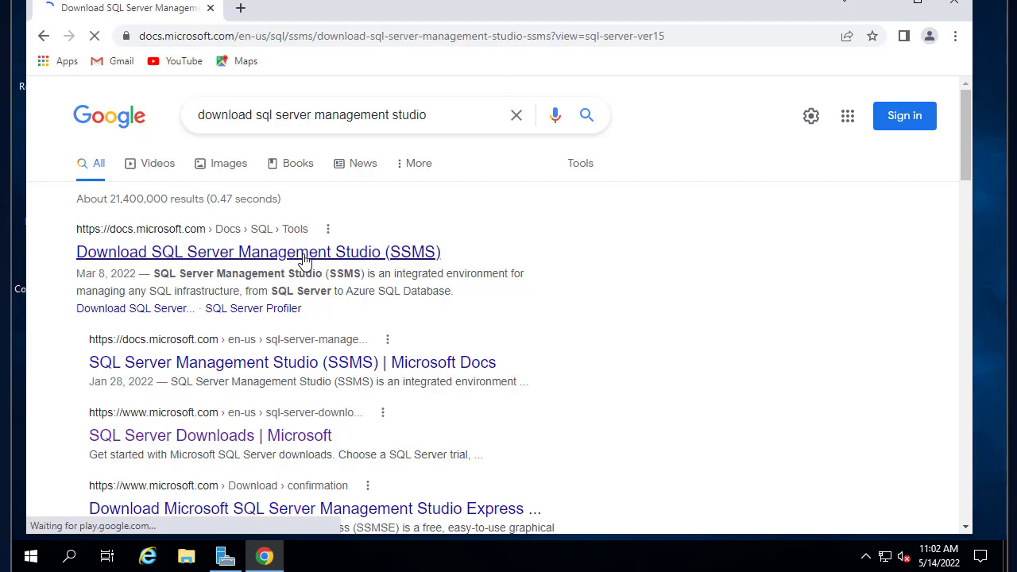
pyautogui.click(258, 251)
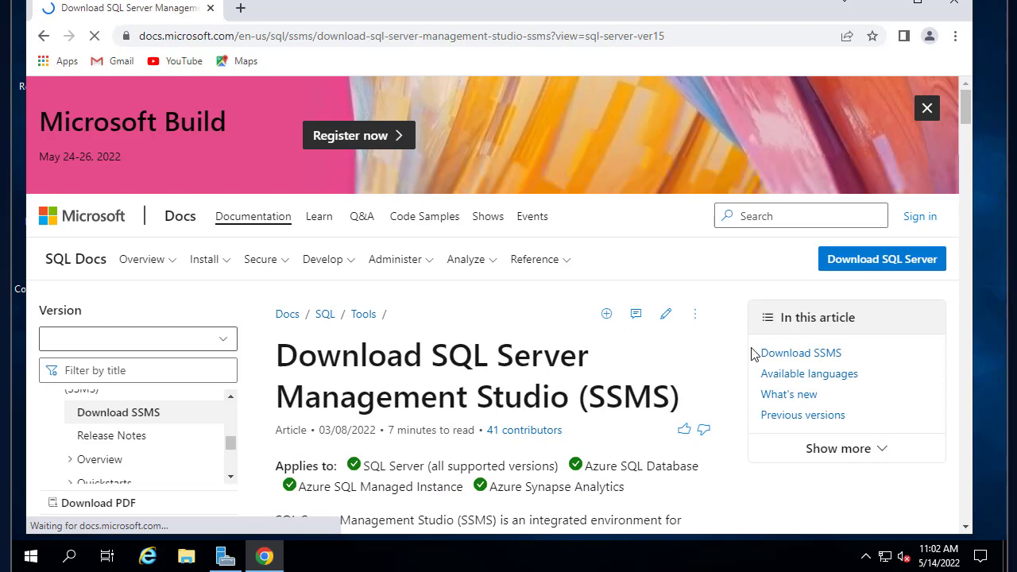
pyautogui.scroll(-3)
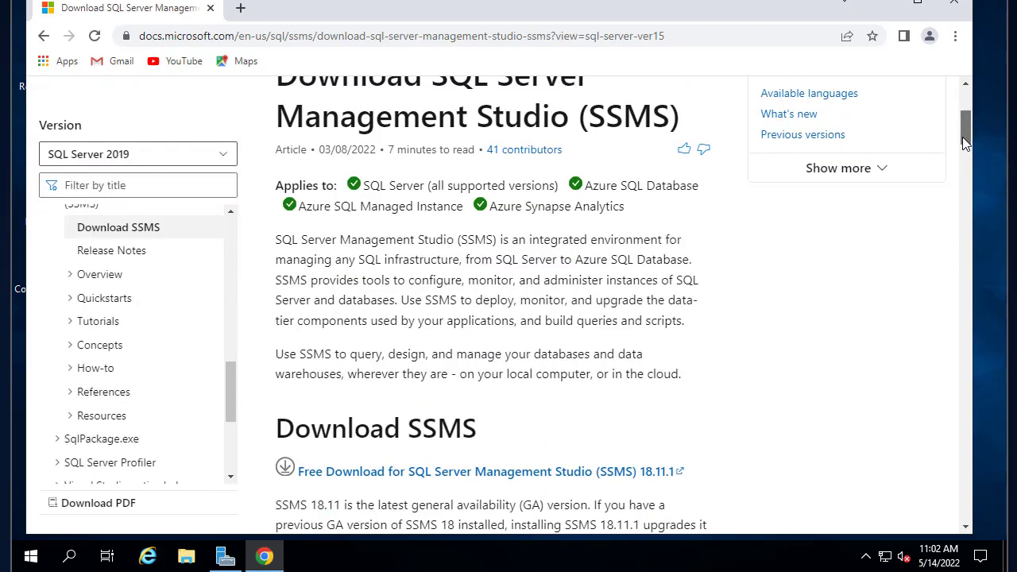
pyautogui.scroll(-3)
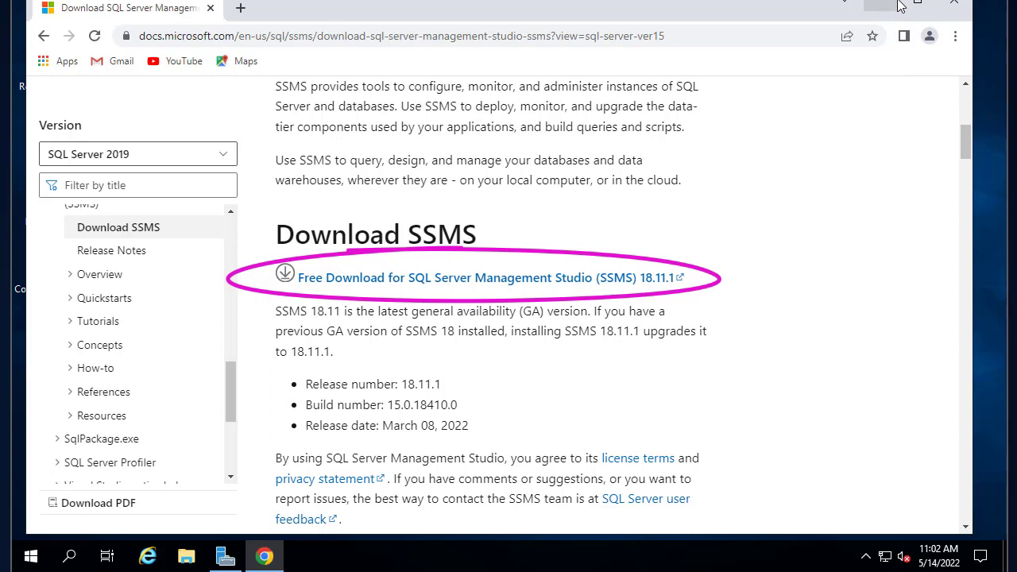
pyautogui.moveTo(877, 3)
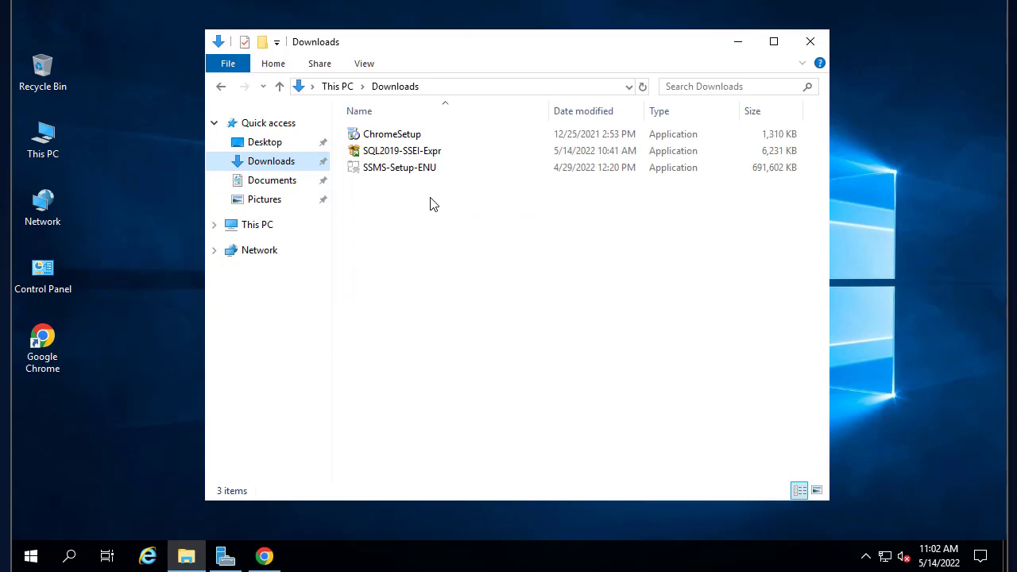
# Start SSMS-Setup-ENU from the Downloads folder.
pyautogui.click(398, 166)
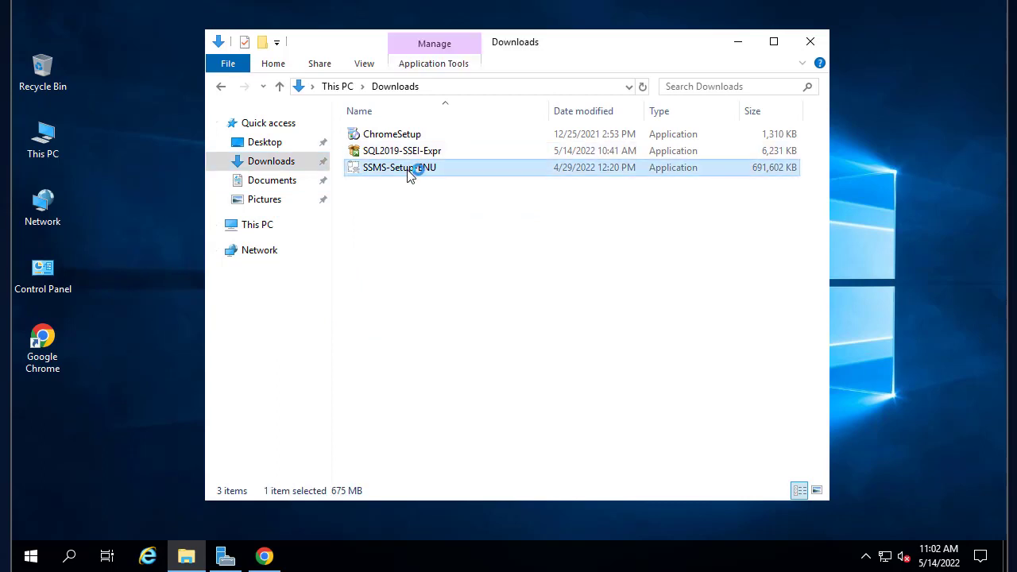
pyautogui.doubleClick(400, 167)
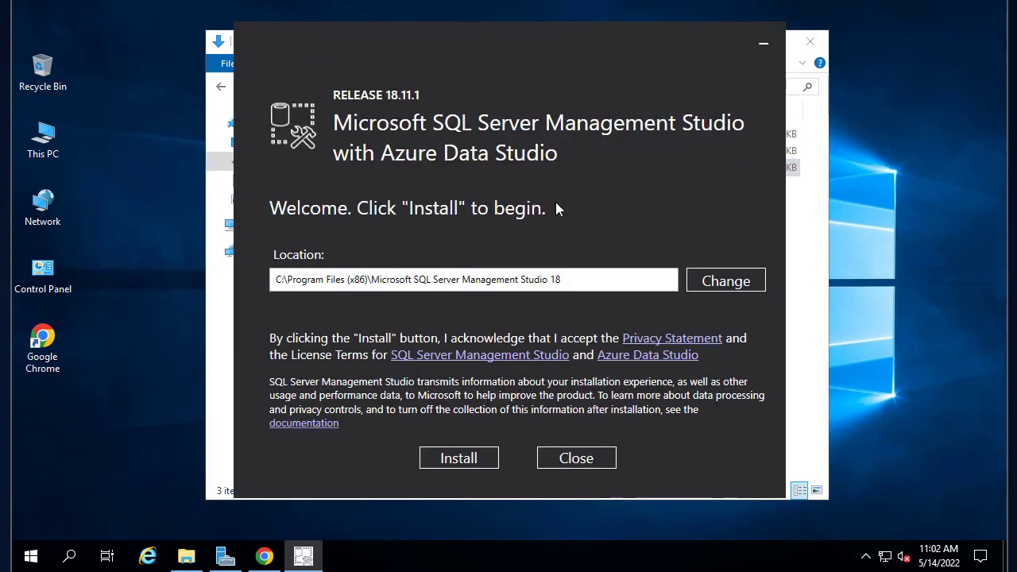
pyautogui.moveTo(605, 229)
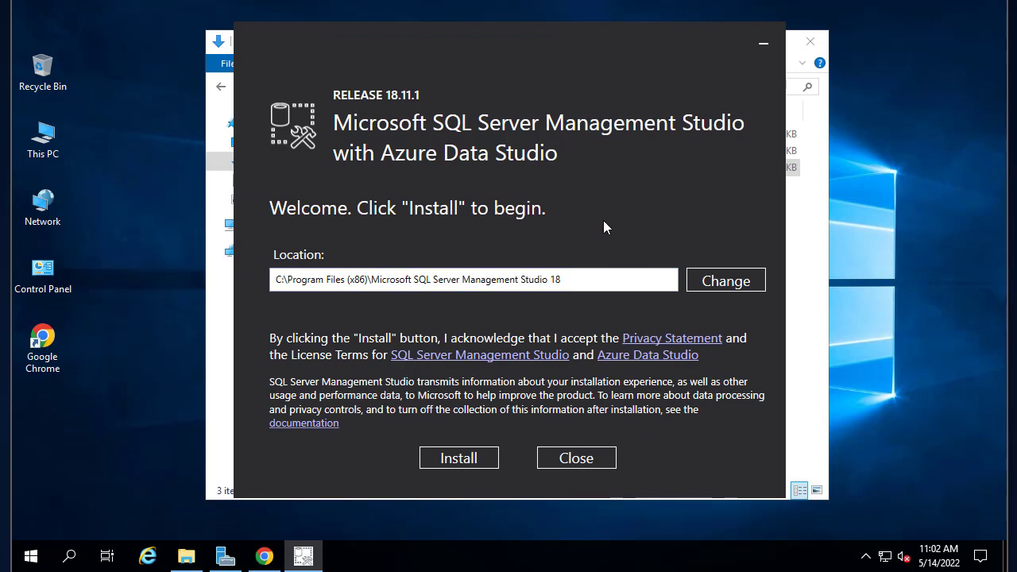
pyautogui.moveTo(636, 254)
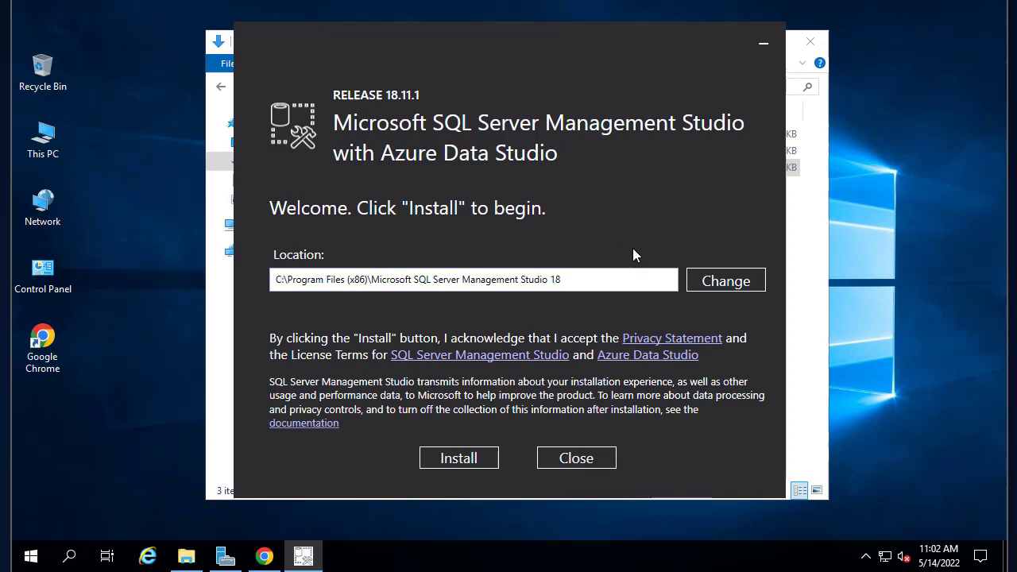
pyautogui.moveTo(532, 321)
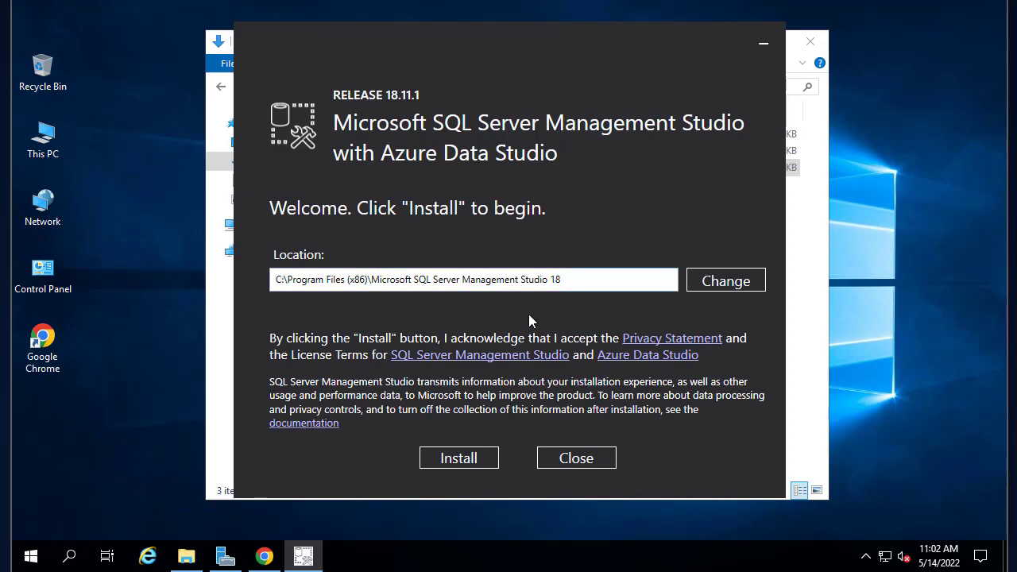
pyautogui.moveTo(419, 324)
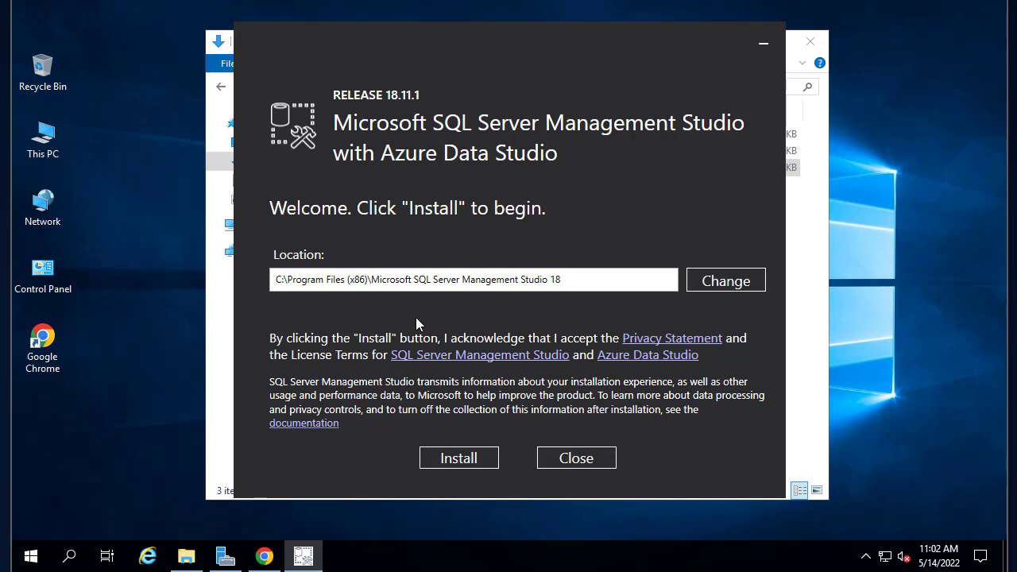
pyautogui.moveTo(489, 356)
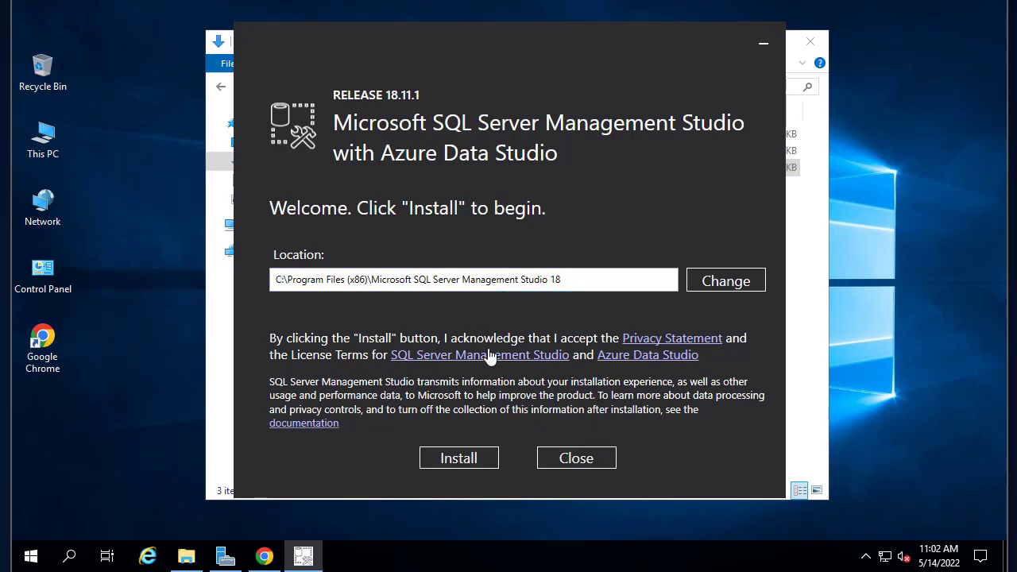
# Install Management Studio 18.11.1 in its default location and close the completed setup.
pyautogui.click(458, 458)
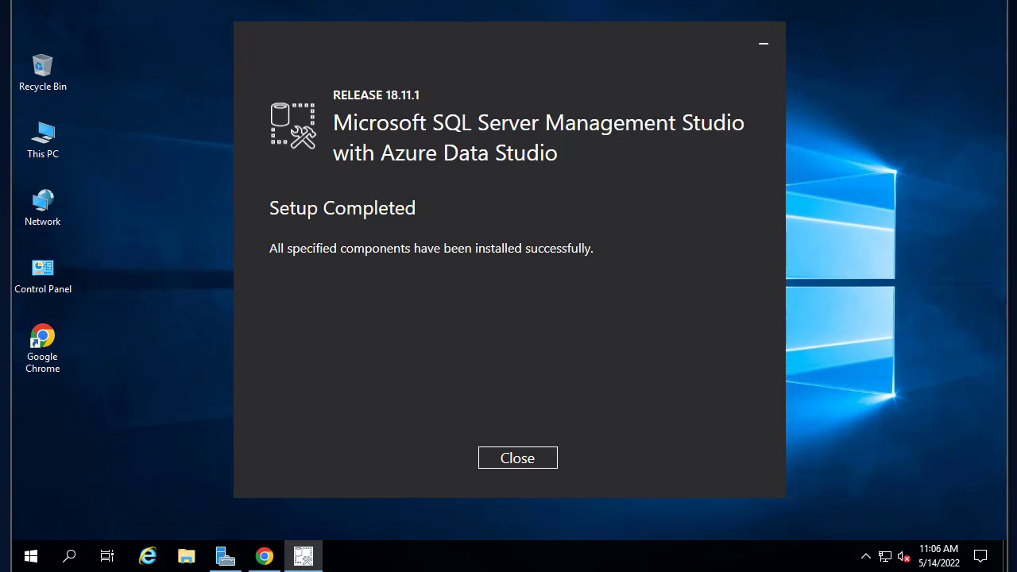
pyautogui.moveTo(678, 359)
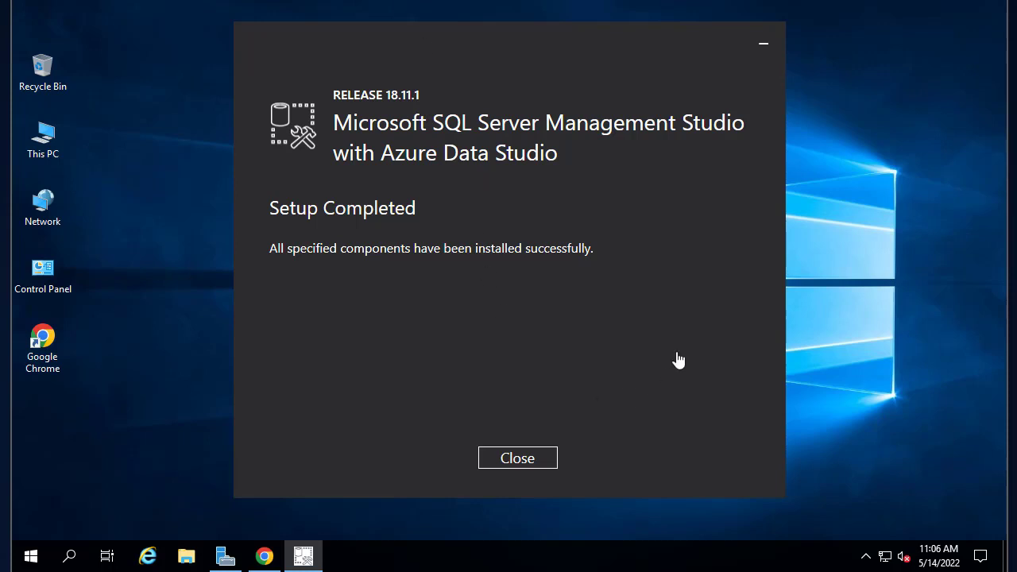
pyautogui.moveTo(518, 457)
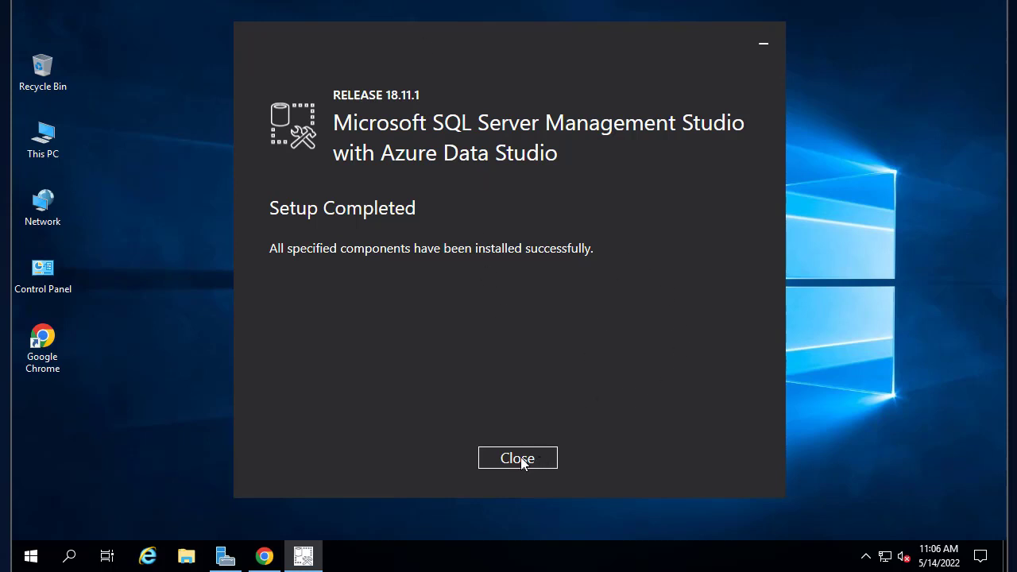
pyautogui.click(518, 458)
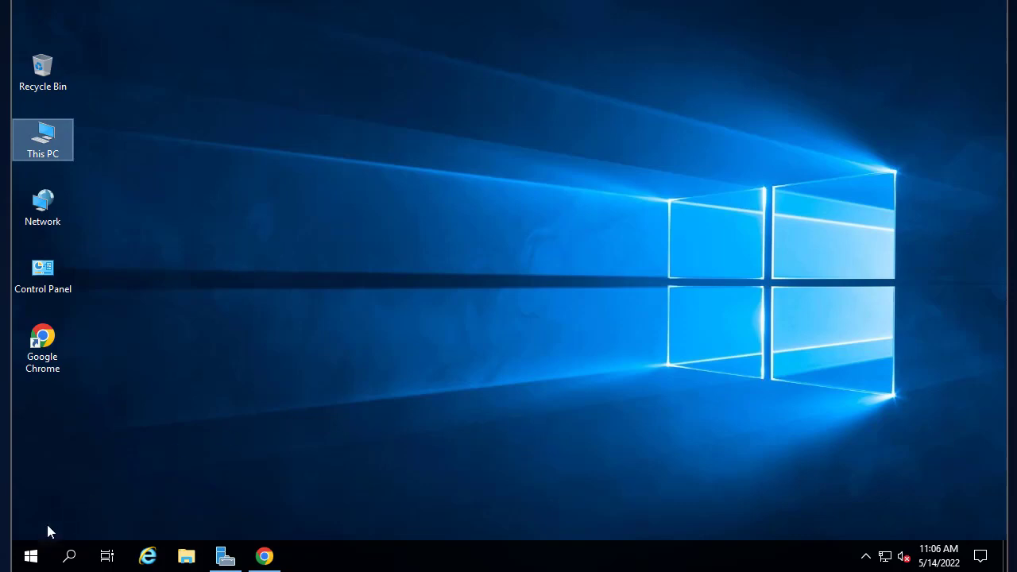
# Browse the Start menu to the Microsoft SQL Server Management Studio 18 entry.
pyautogui.click(32, 557)
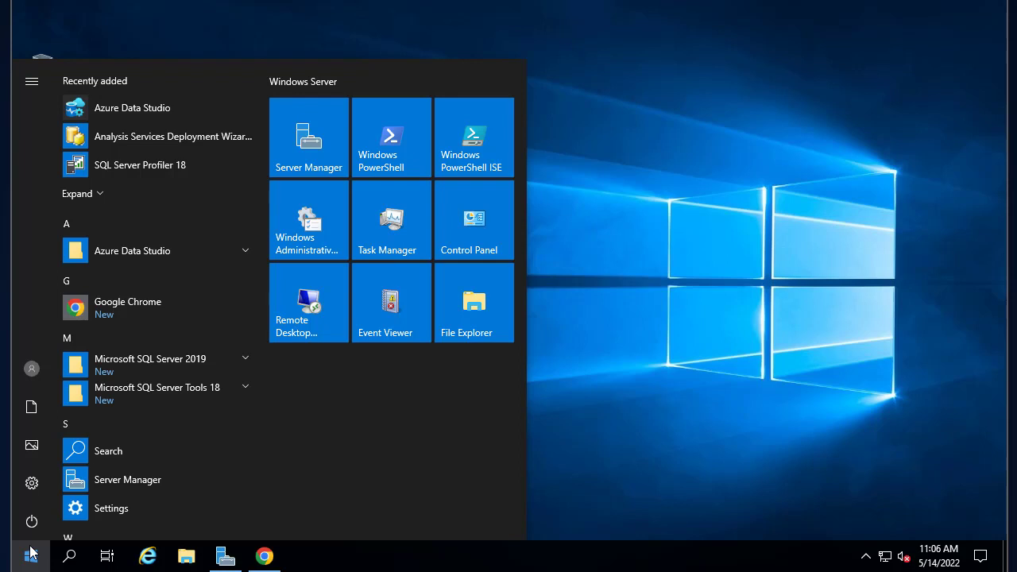
pyautogui.moveTo(44, 517)
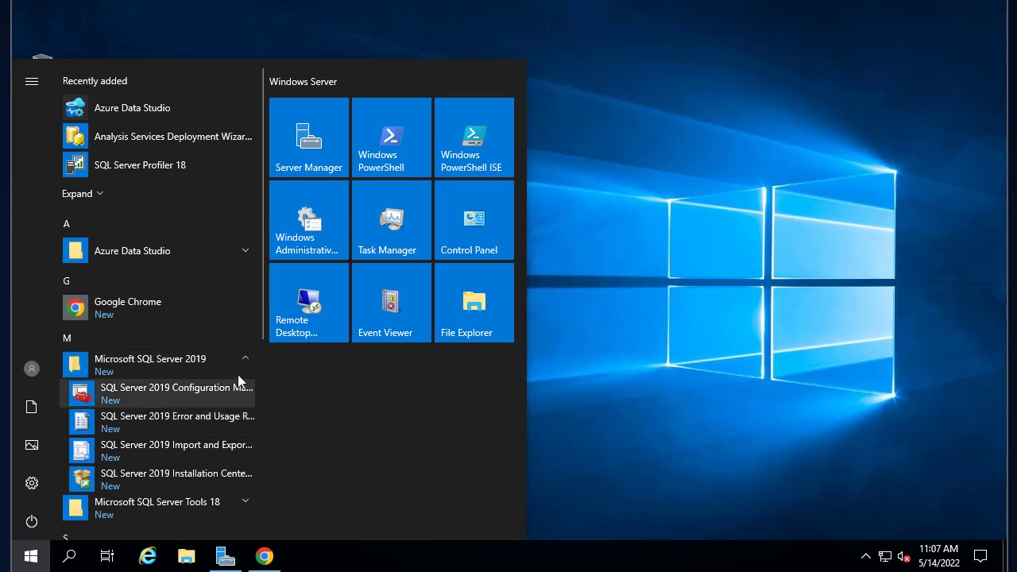
pyautogui.moveTo(273, 455)
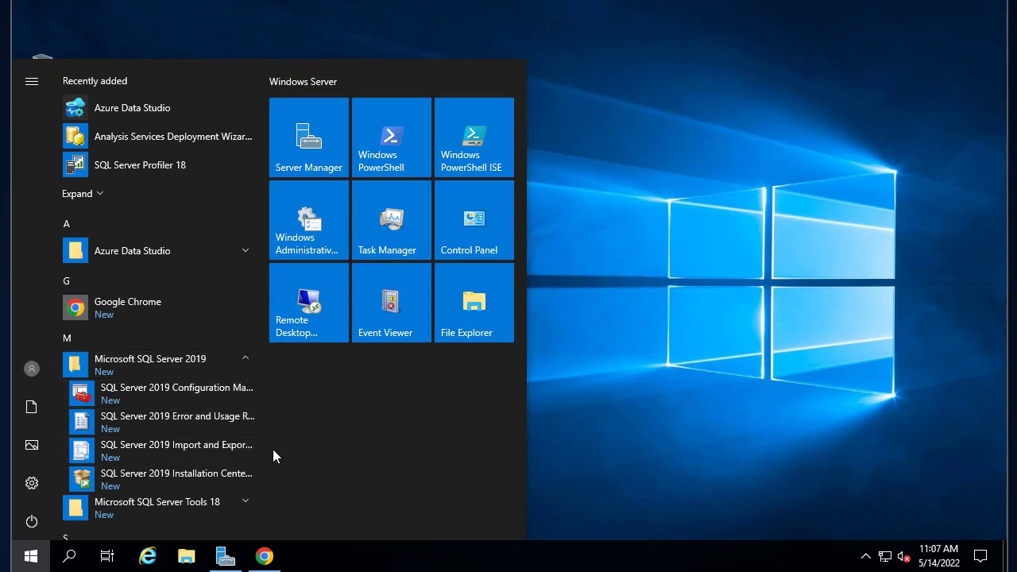
pyautogui.moveTo(264, 443)
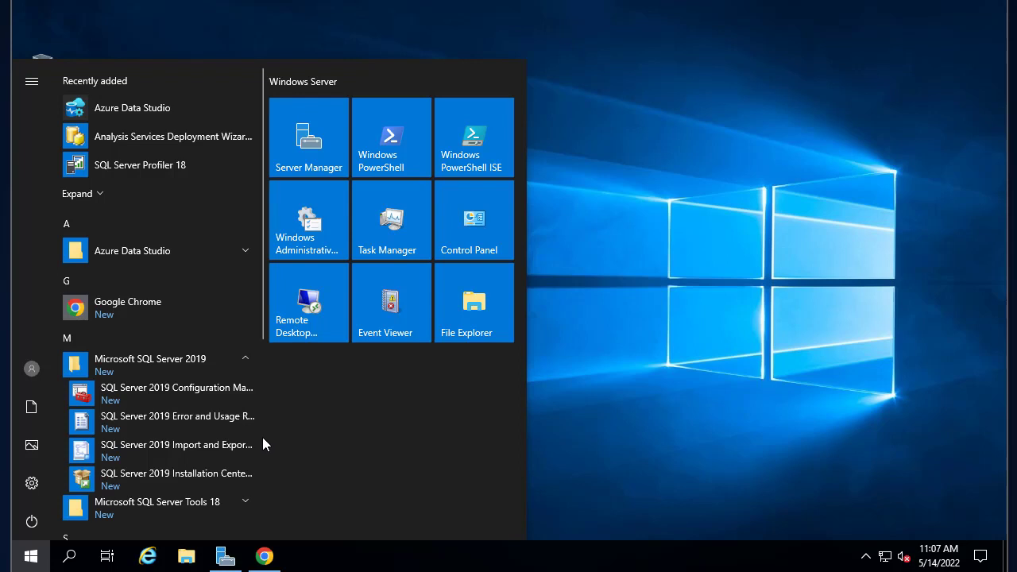
pyautogui.moveTo(159, 423)
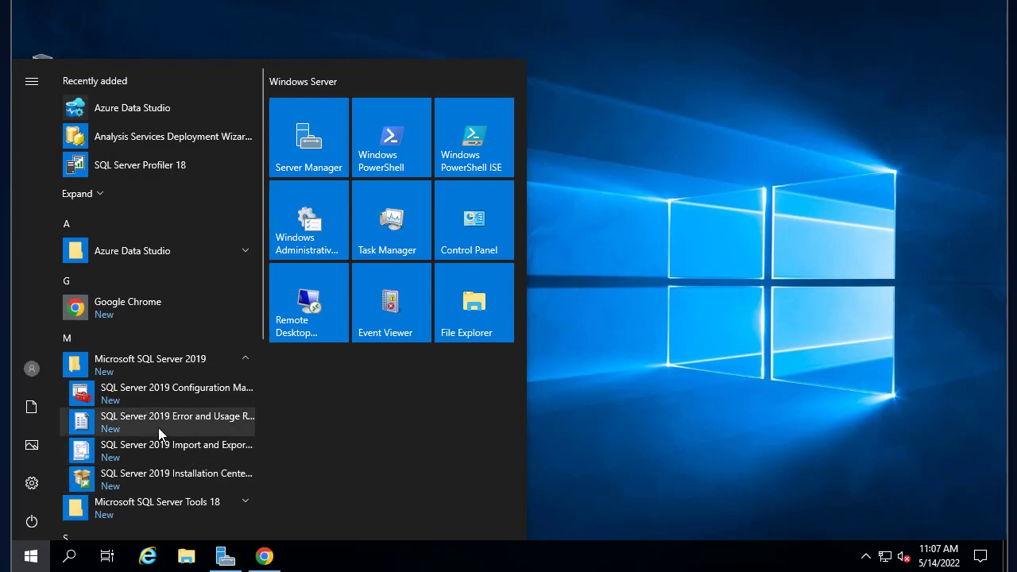
pyautogui.scroll(-3)
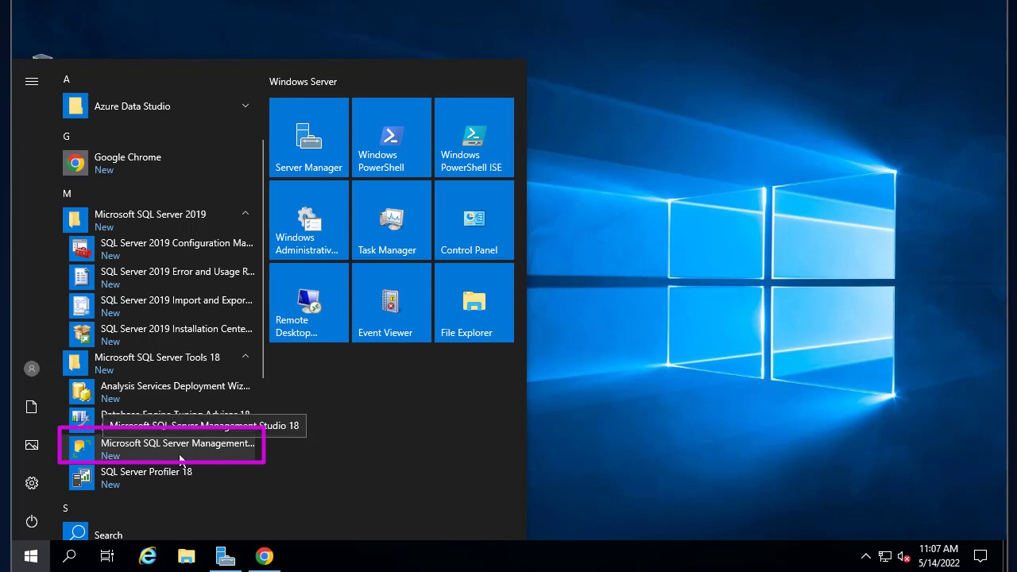
pyautogui.moveTo(205, 435)
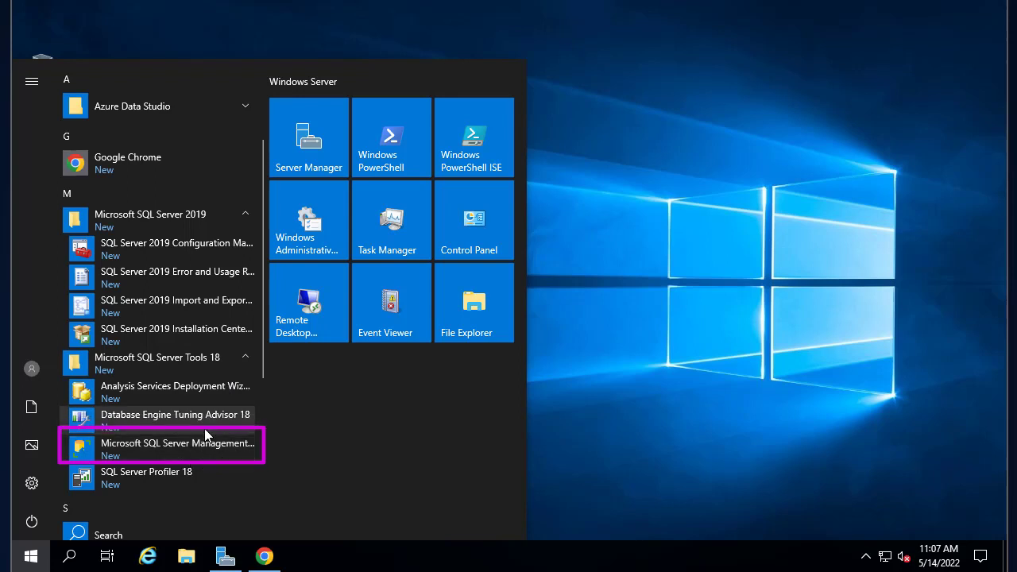
# Launch Microsoft SQL Server Management Studio 18 from the Start menu.
pyautogui.click(178, 449)
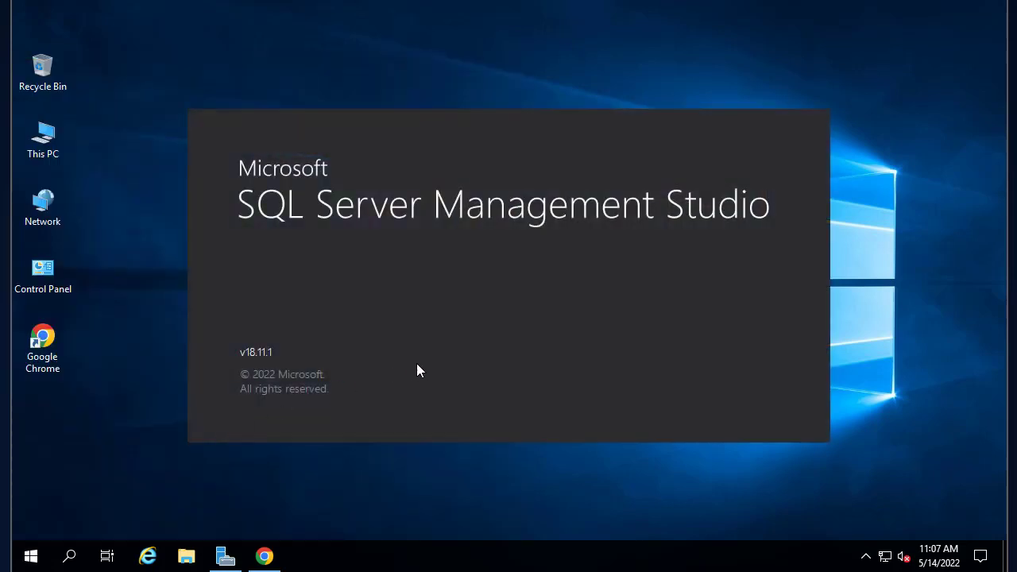
pyautogui.moveTo(833, 289)
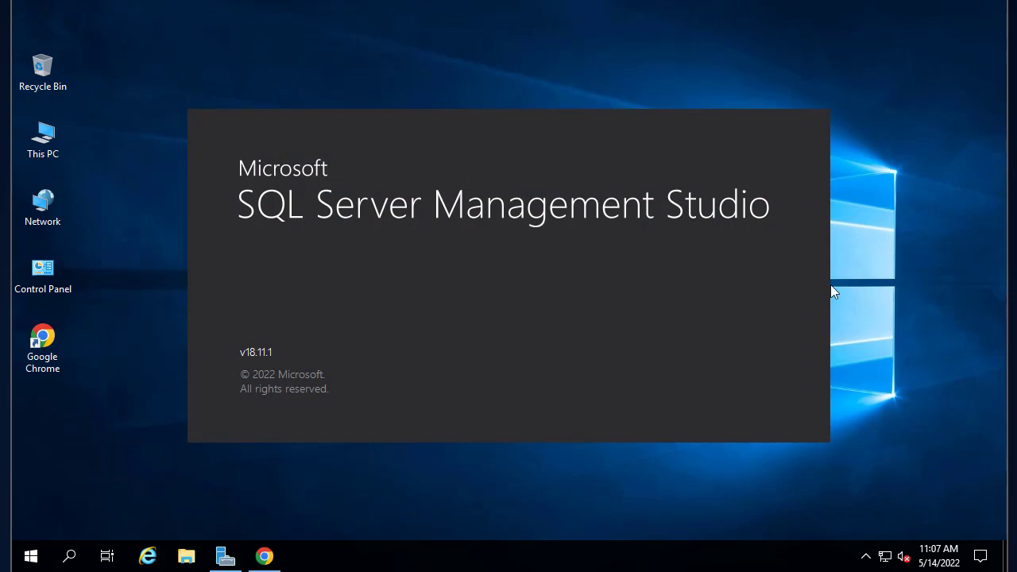
pyautogui.moveTo(903, 245)
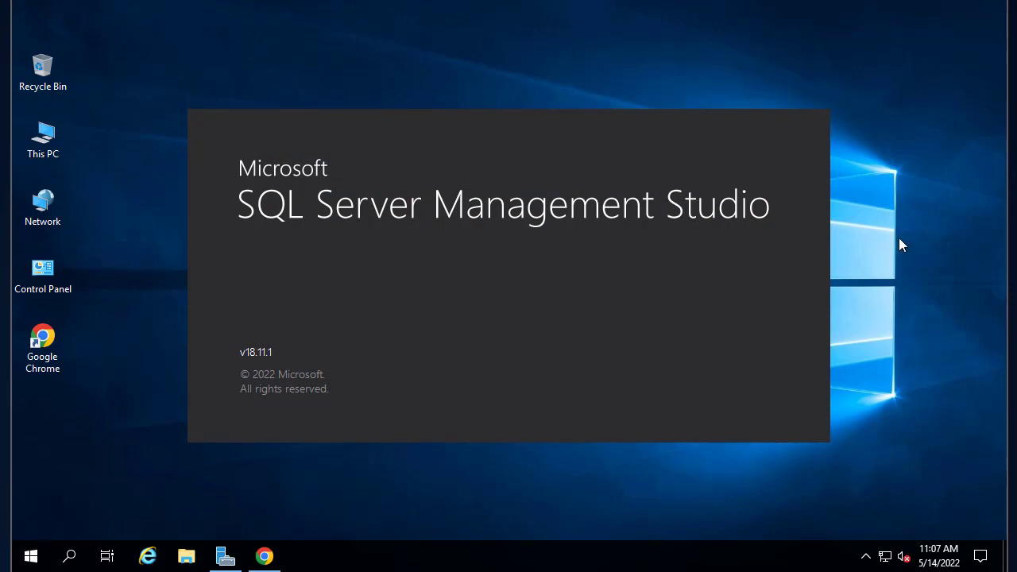
pyautogui.moveTo(884, 109)
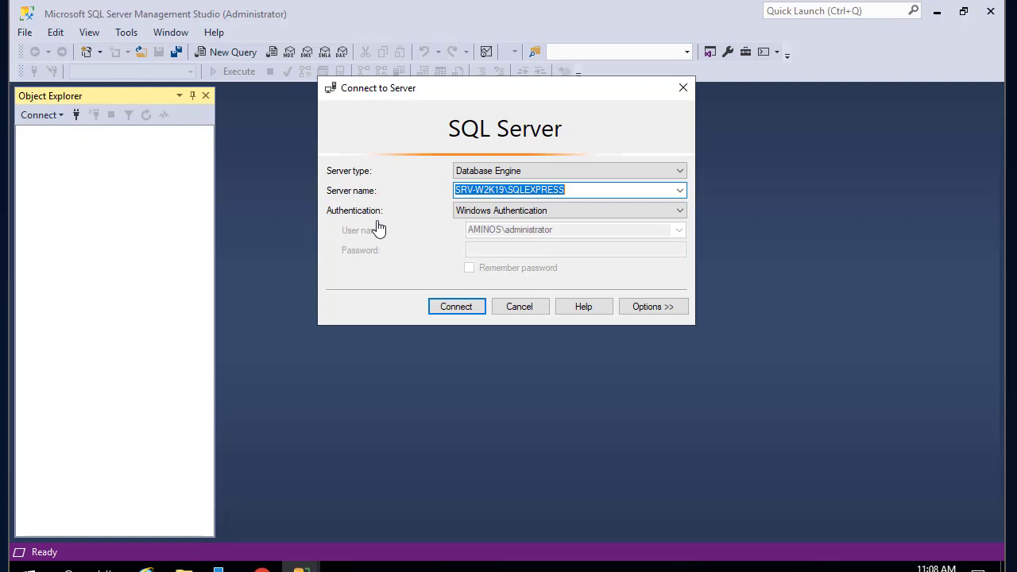
pyautogui.moveTo(327, 208)
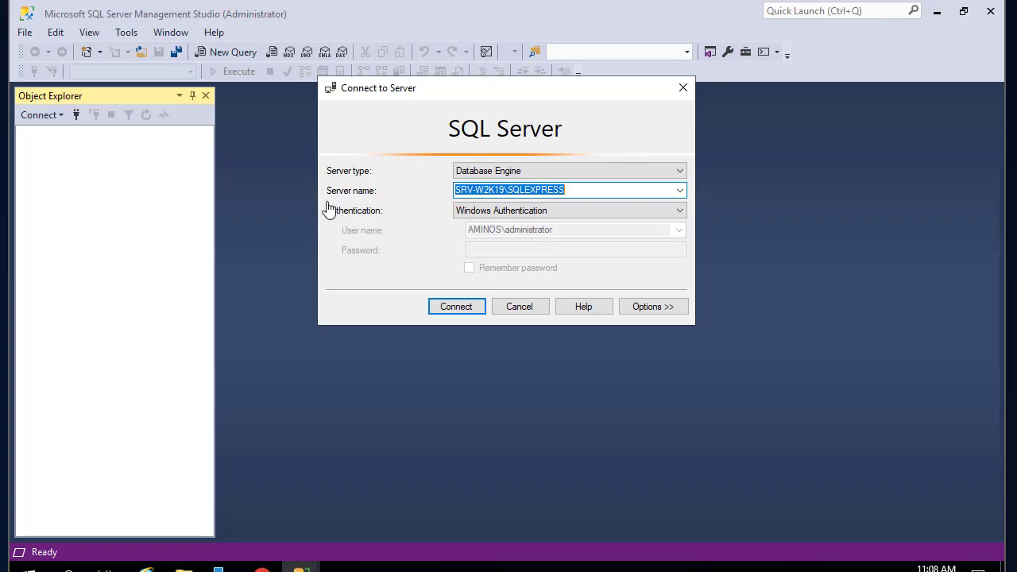
pyautogui.moveTo(543, 270)
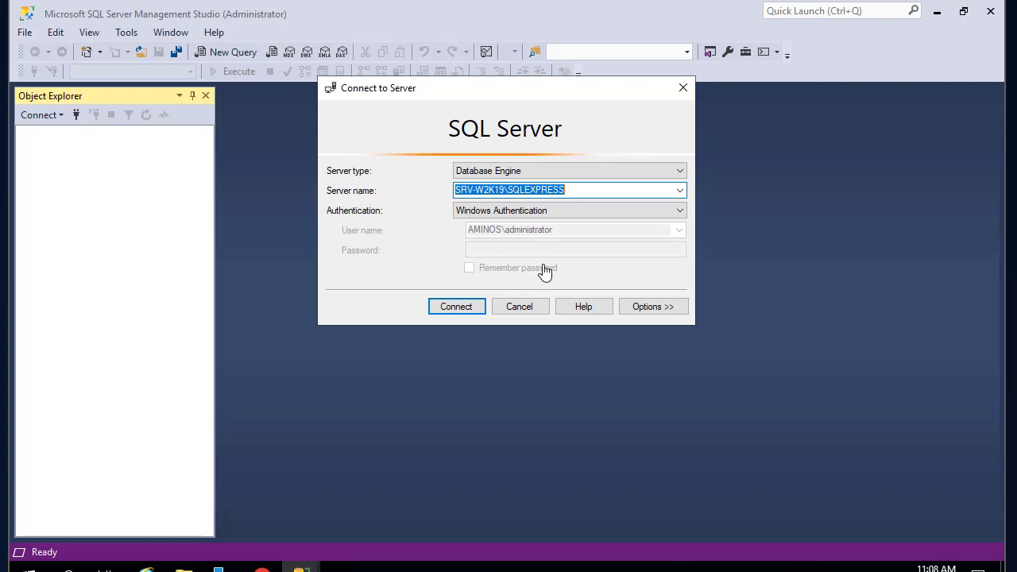
pyautogui.moveTo(530, 228)
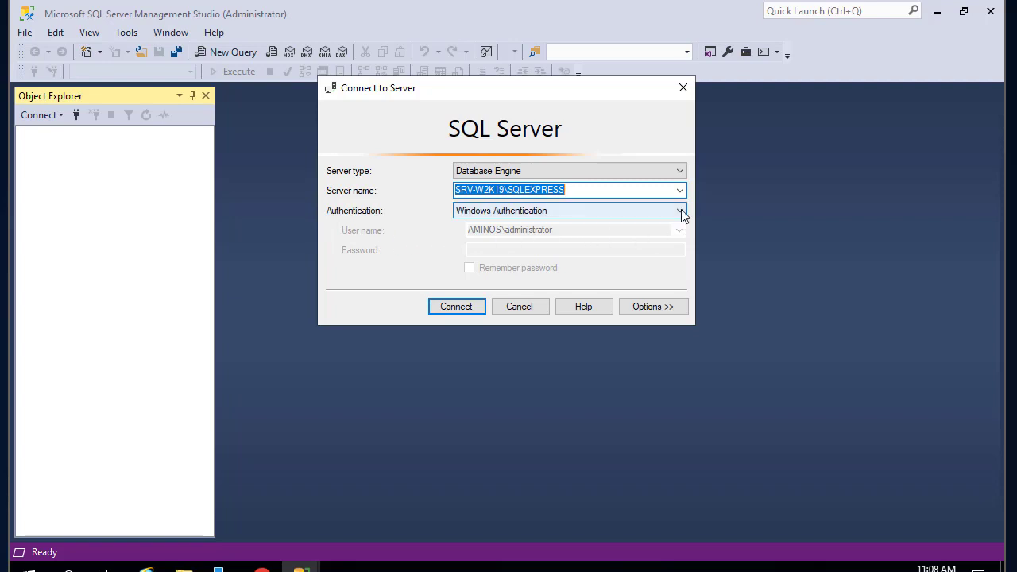
# Keep Windows Authentication as the login method for SRV-W2K19\SQLEXPRESS.
pyautogui.click(680, 209)
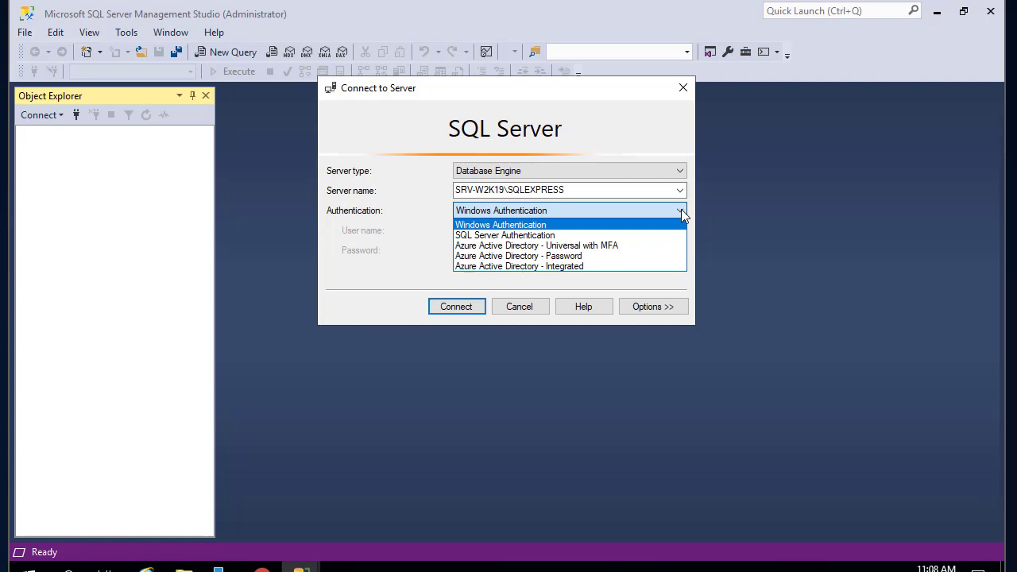
pyautogui.click(501, 224)
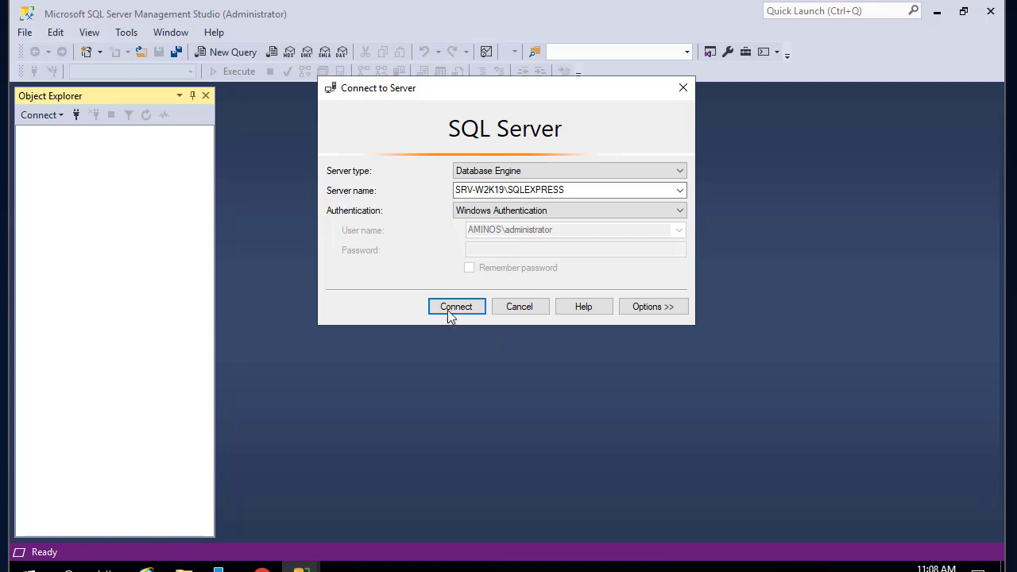
# Connect to SQLEXPRESS and expand Databases, System Databases and Server Objects in a wider Object Explorer.
pyautogui.click(456, 307)
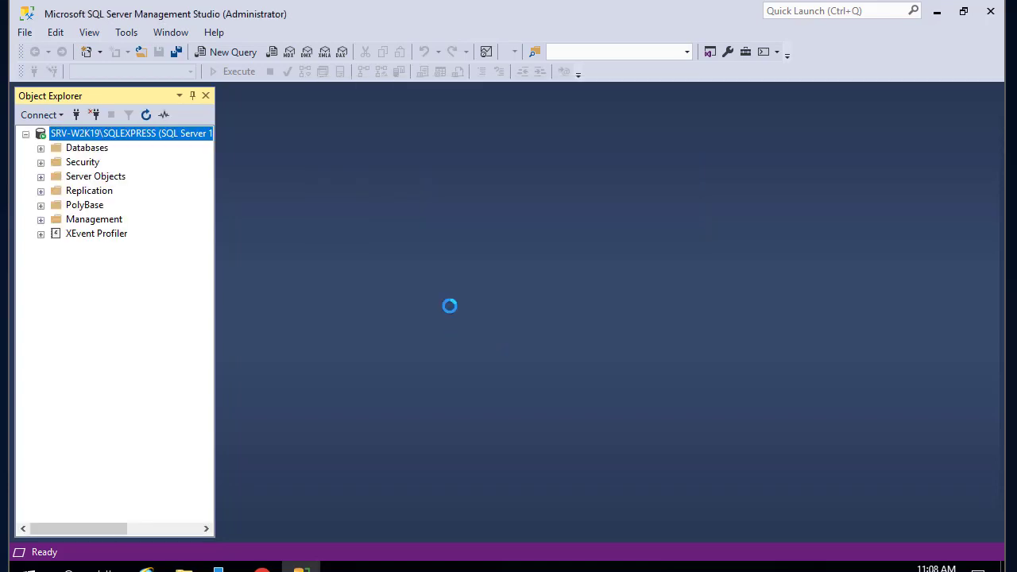
pyautogui.moveTo(289, 352)
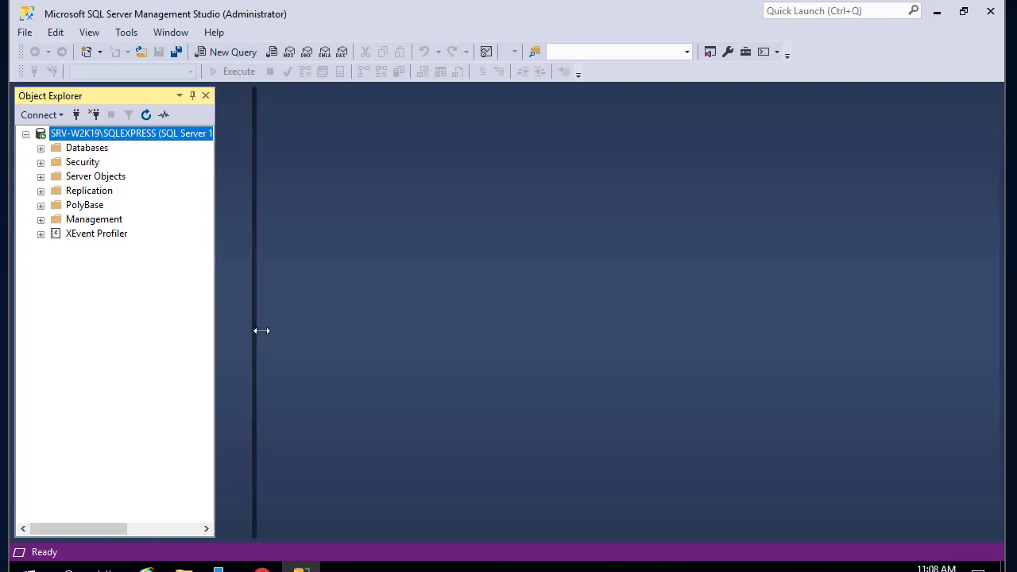
pyautogui.moveTo(255, 330); pyautogui.dragTo(257, 331)
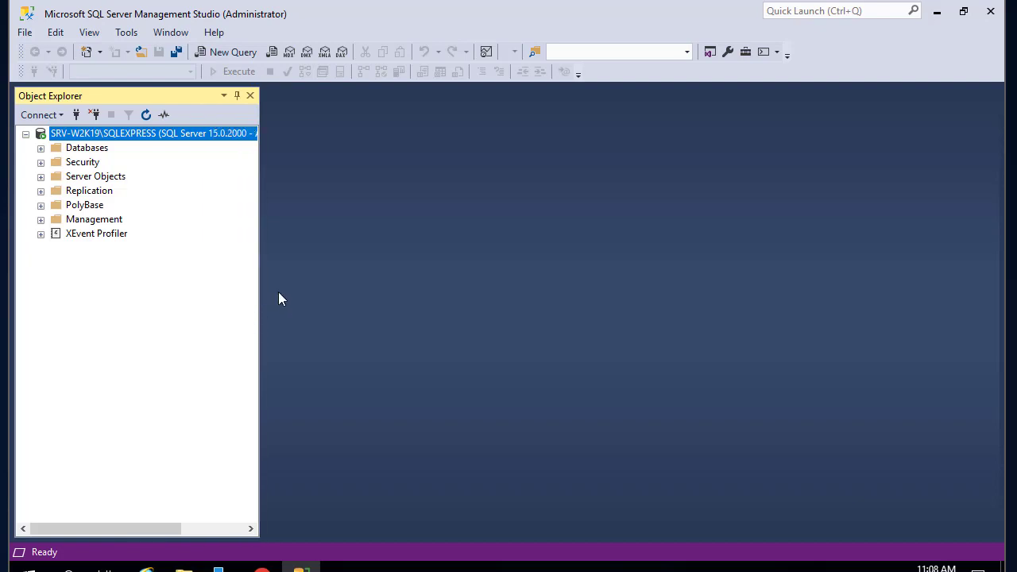
pyautogui.moveTo(62, 165)
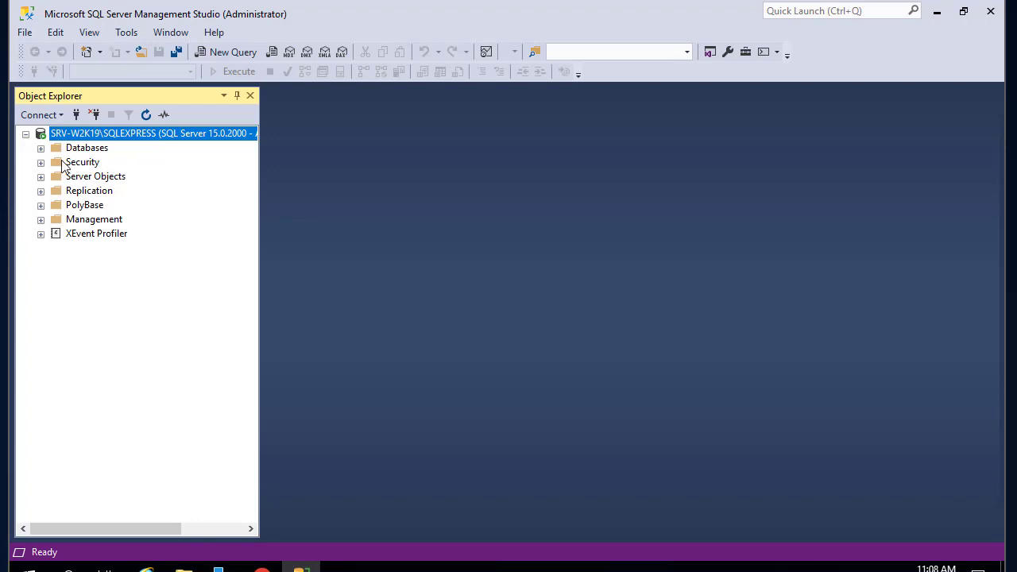
pyautogui.moveTo(86, 198)
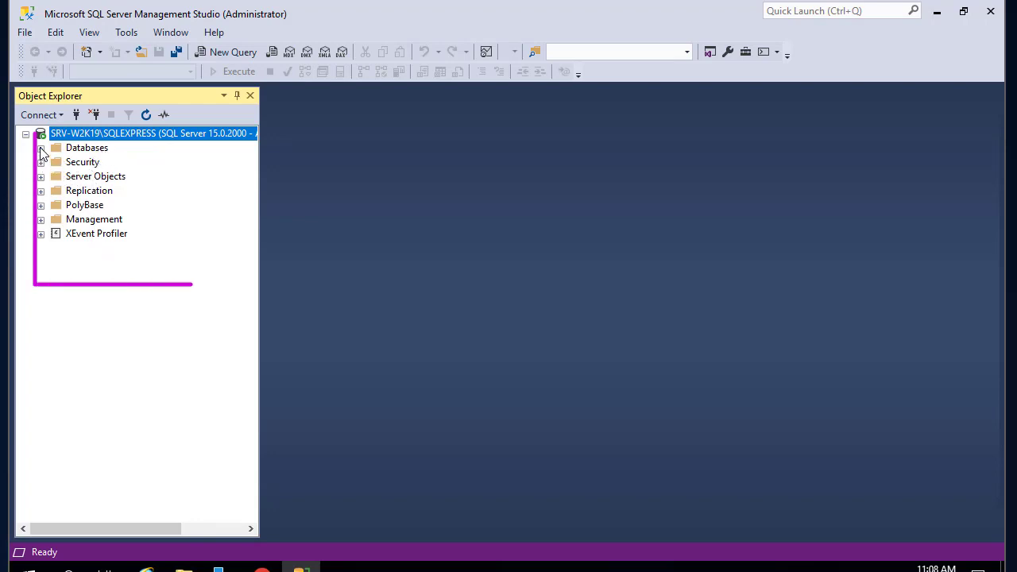
pyautogui.click(41, 147)
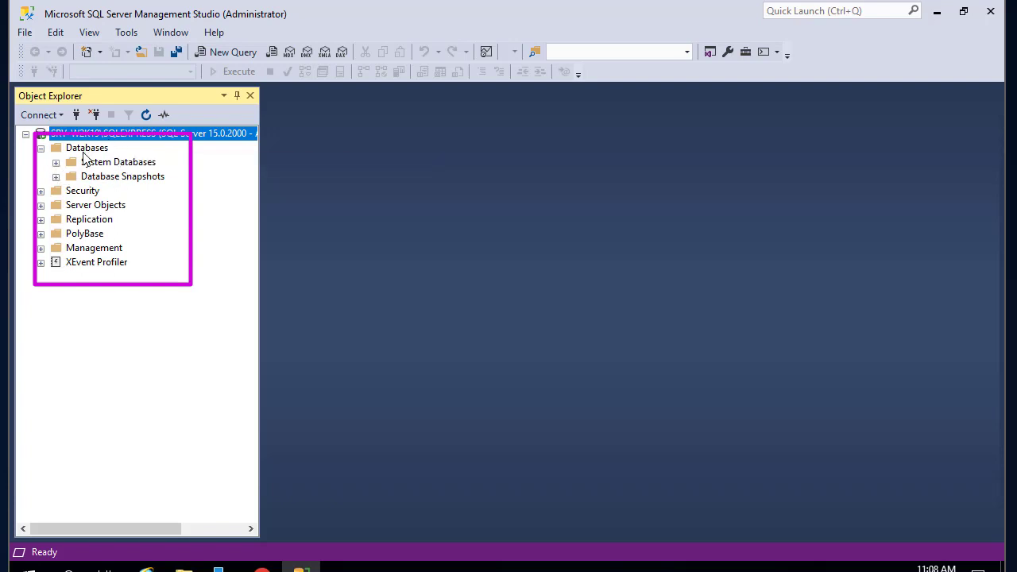
pyautogui.moveTo(60, 171)
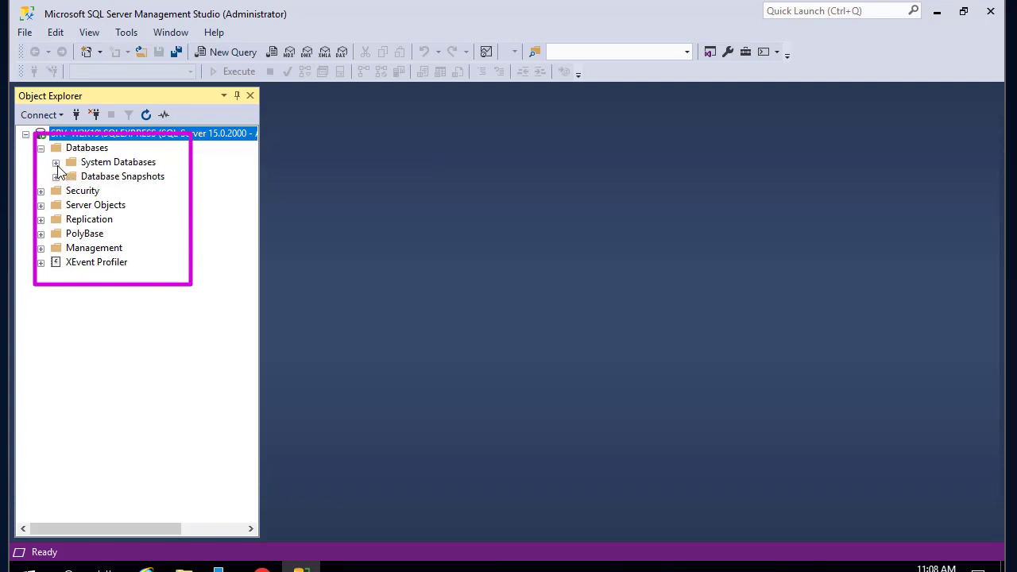
pyautogui.click(57, 162)
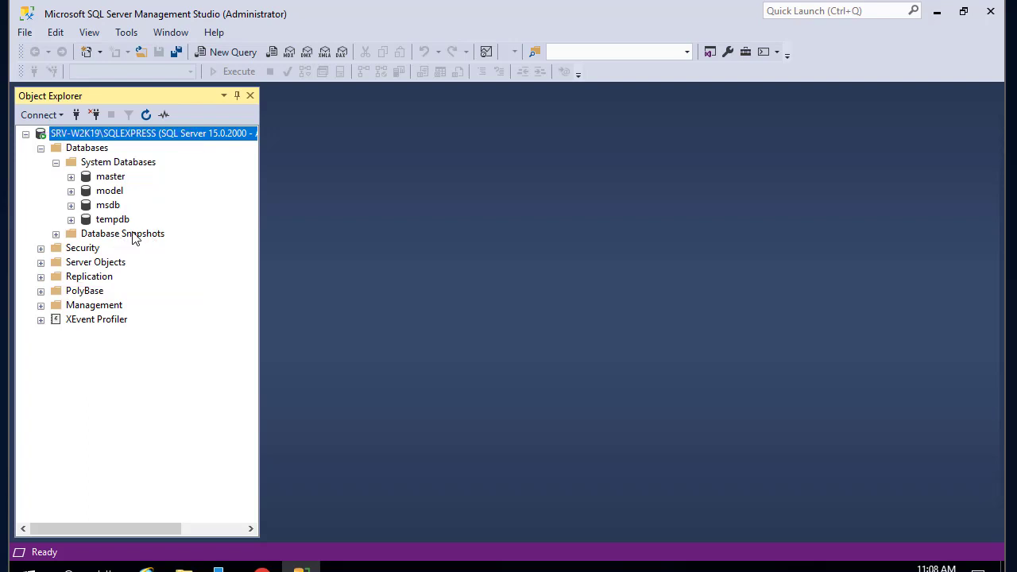
pyautogui.moveTo(63, 245)
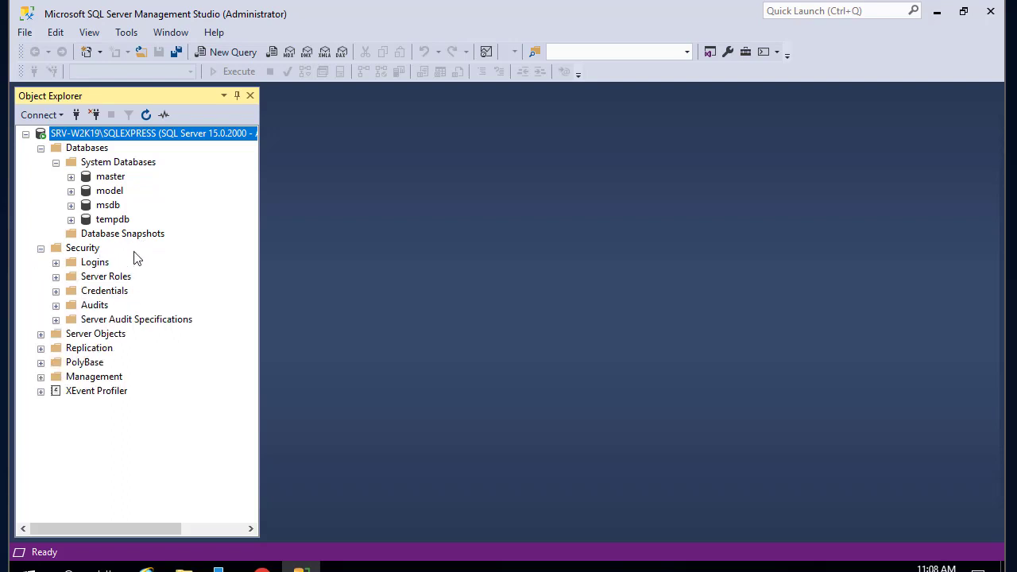
pyautogui.moveTo(146, 305)
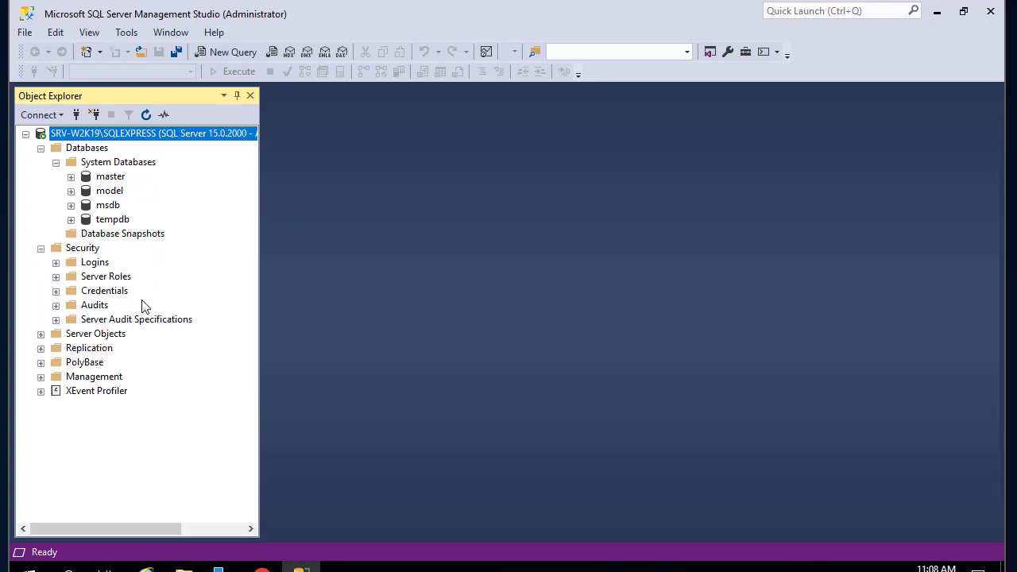
pyautogui.moveTo(108, 329)
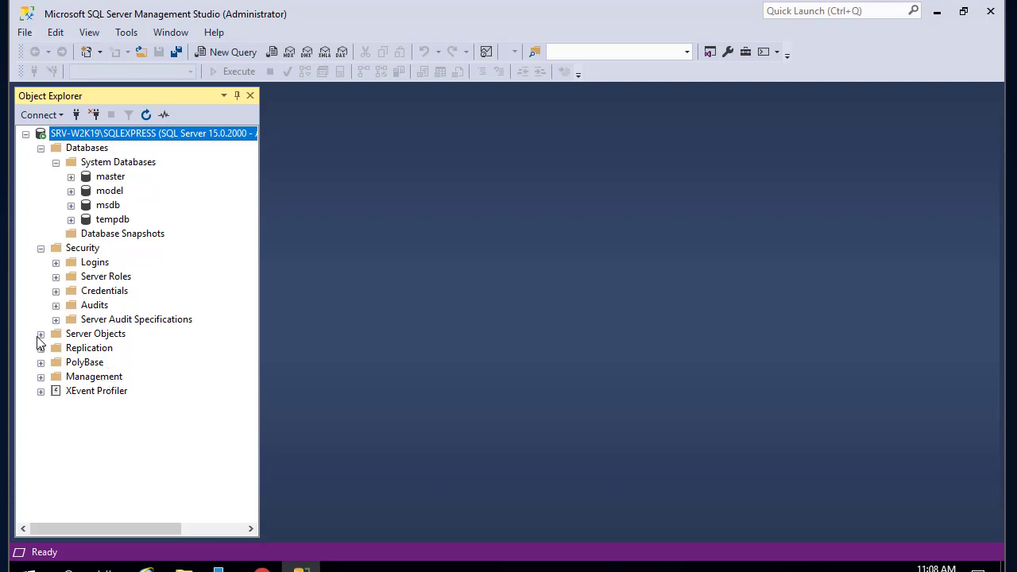
pyautogui.click(42, 334)
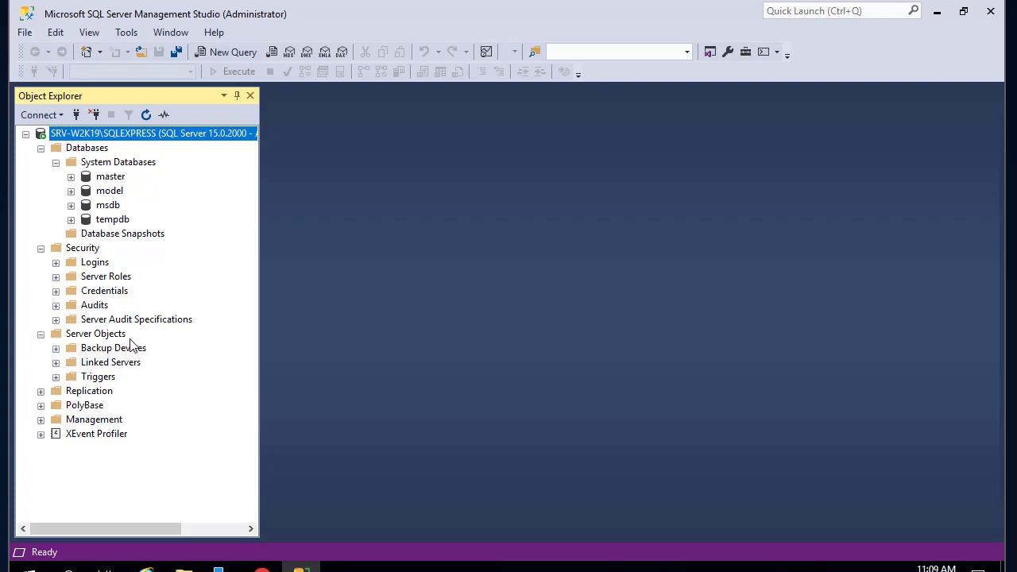
pyautogui.moveTo(152, 352)
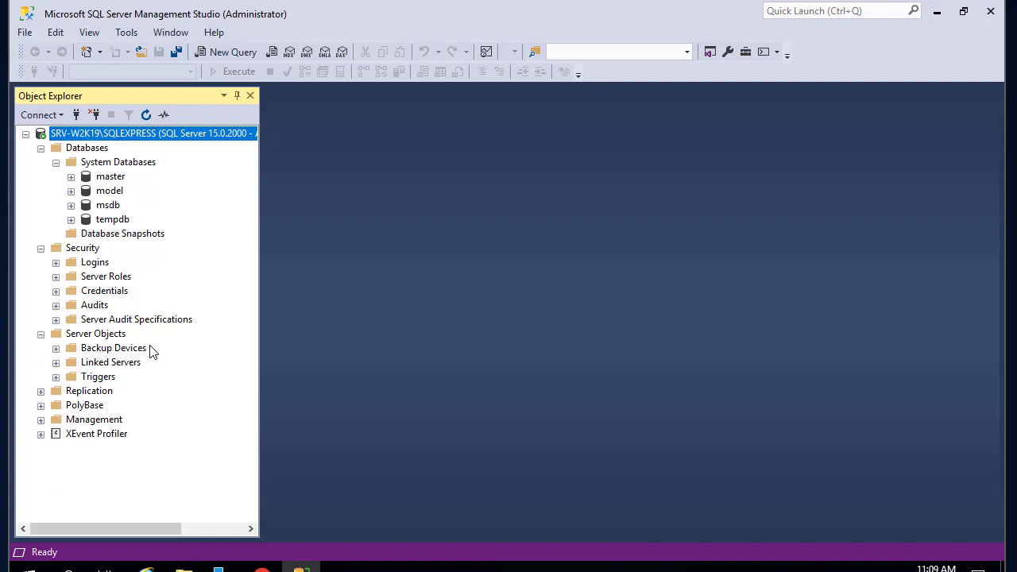
pyautogui.moveTo(51, 242)
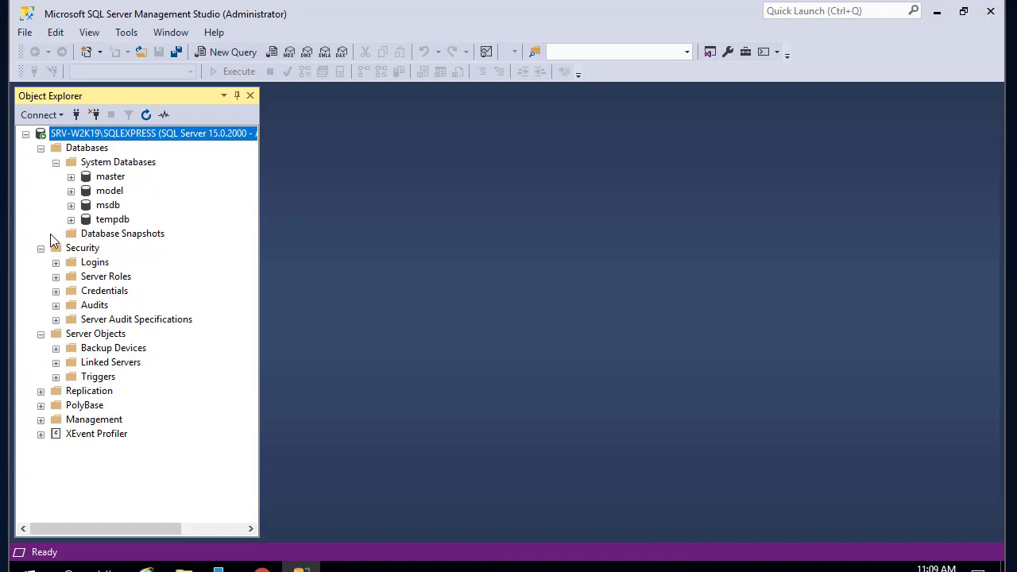
pyautogui.moveTo(89, 141)
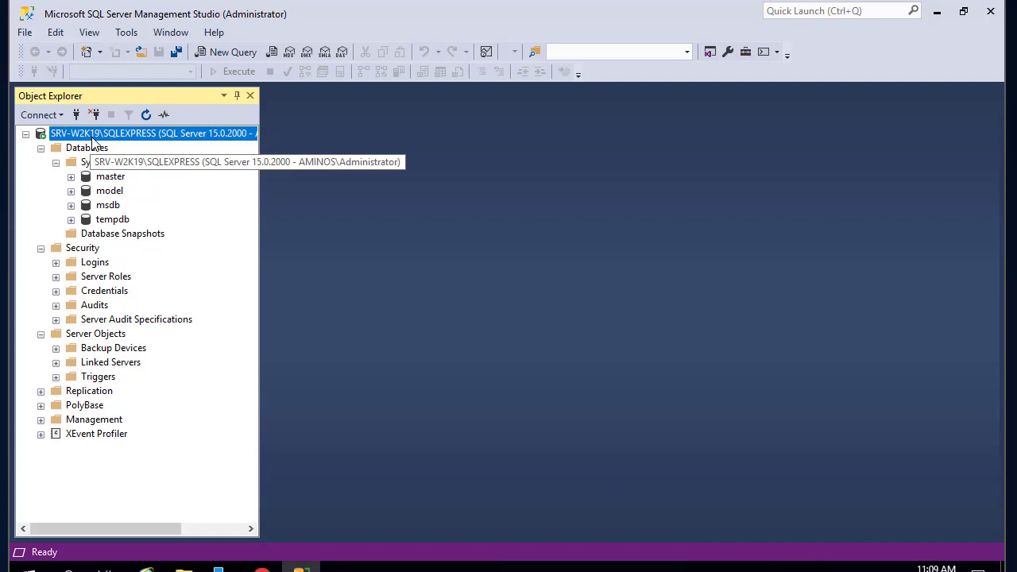
# Open Properties for the SRV-W2K19\SQLEXPRESS server node.
pyautogui.rightClick(150, 133)
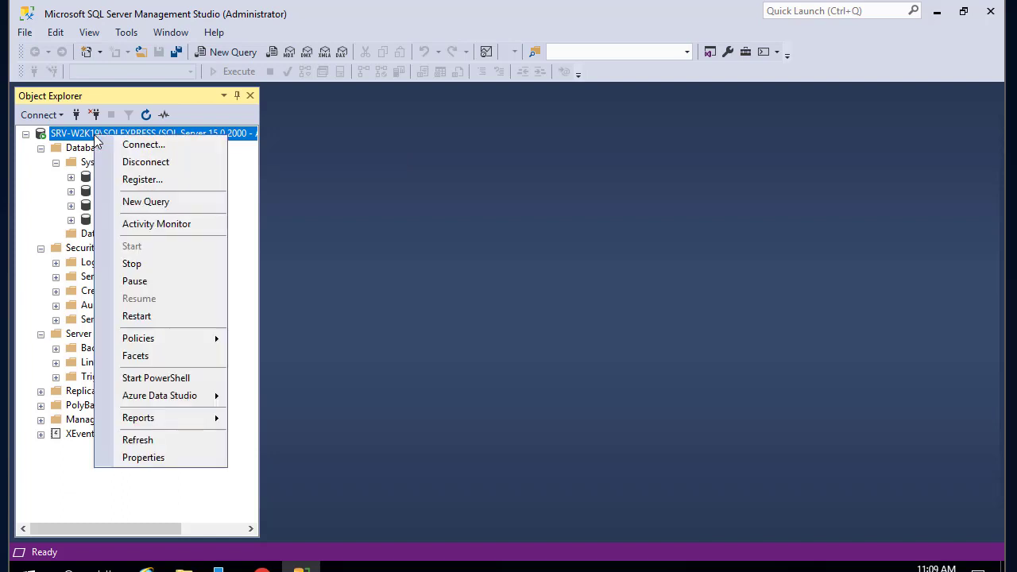
pyautogui.moveTo(146, 162)
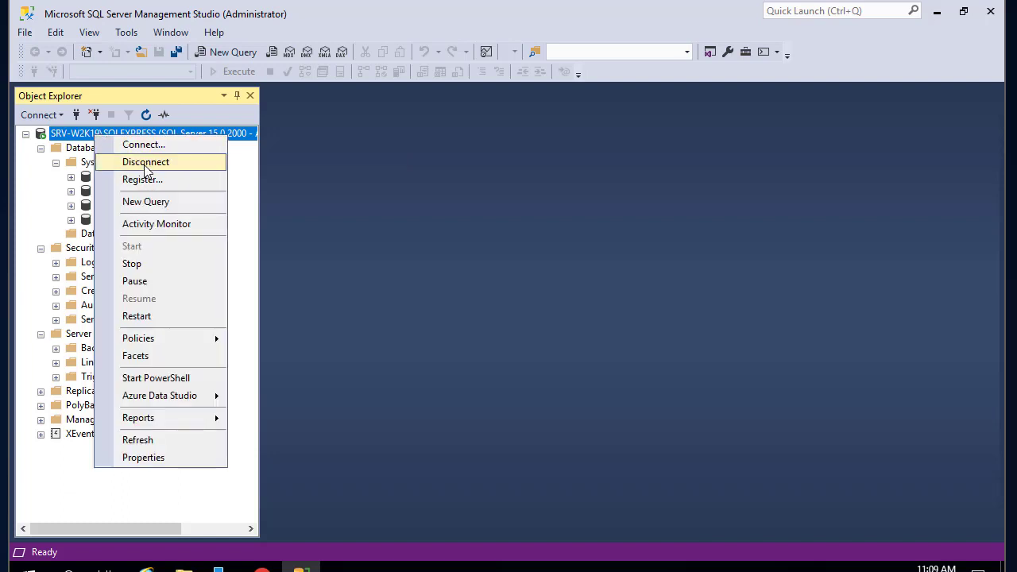
pyautogui.moveTo(146, 201)
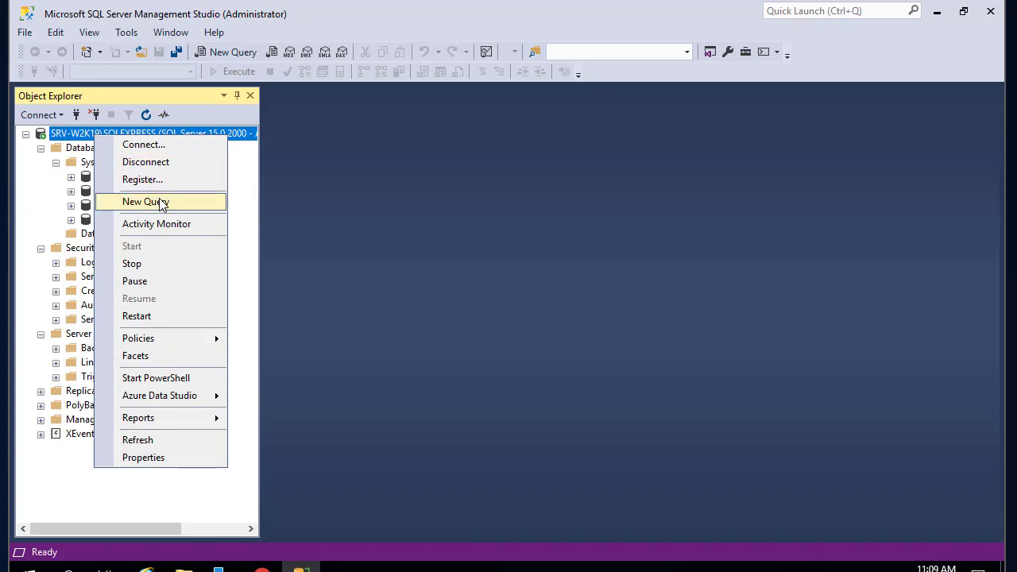
pyautogui.moveTo(167, 223)
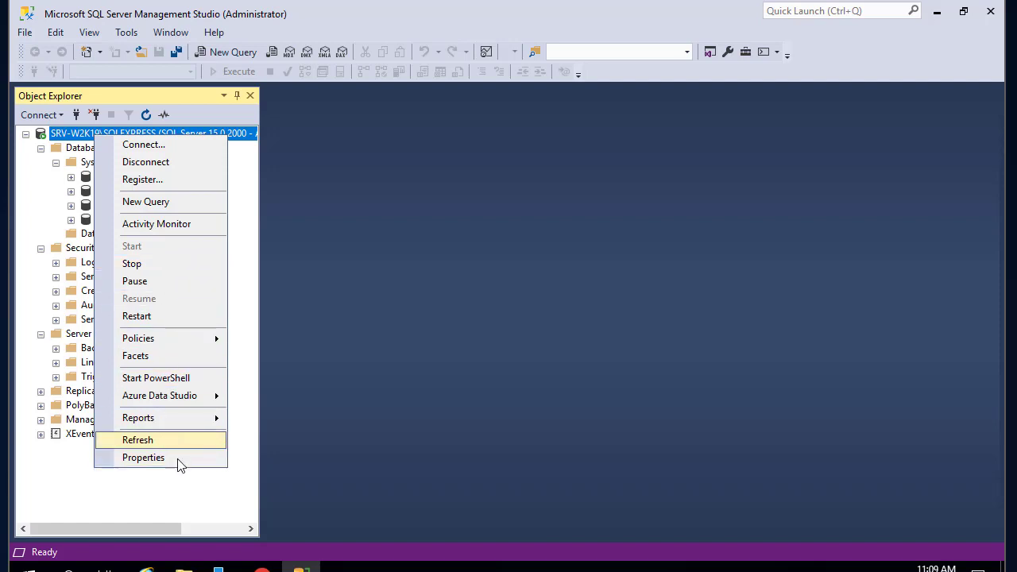
pyautogui.click(143, 458)
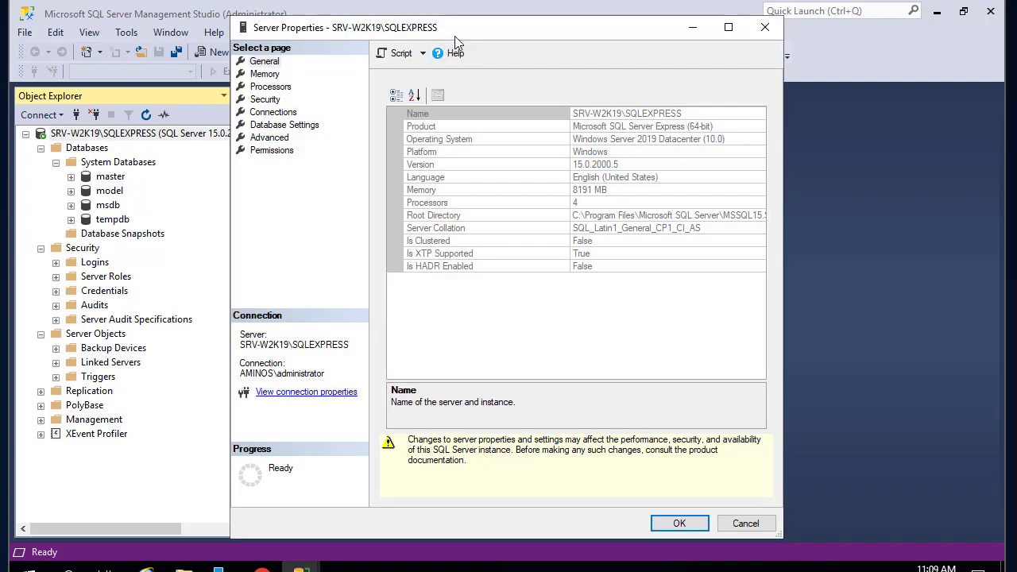
pyautogui.moveTo(369, 109)
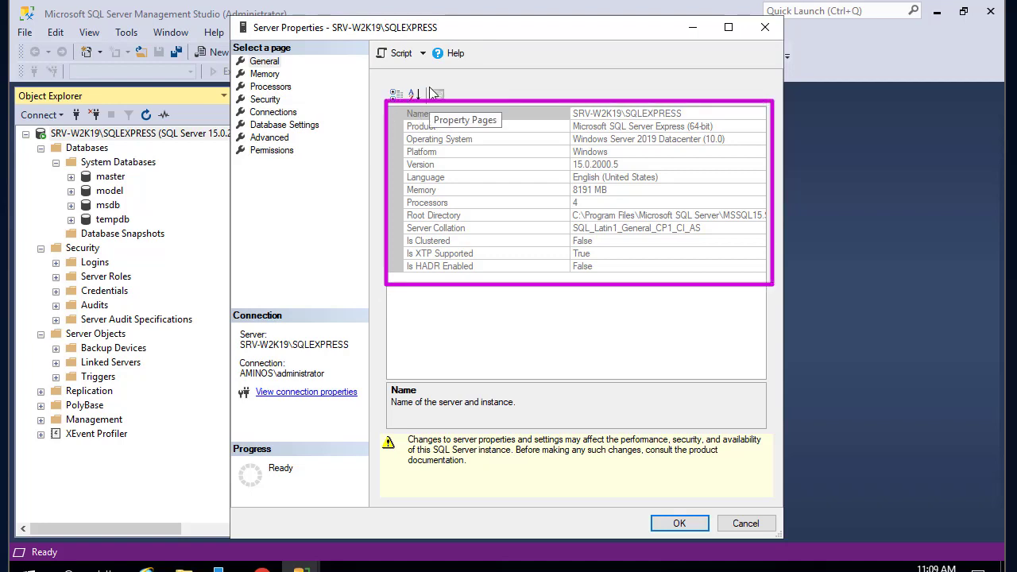
pyautogui.moveTo(697, 136)
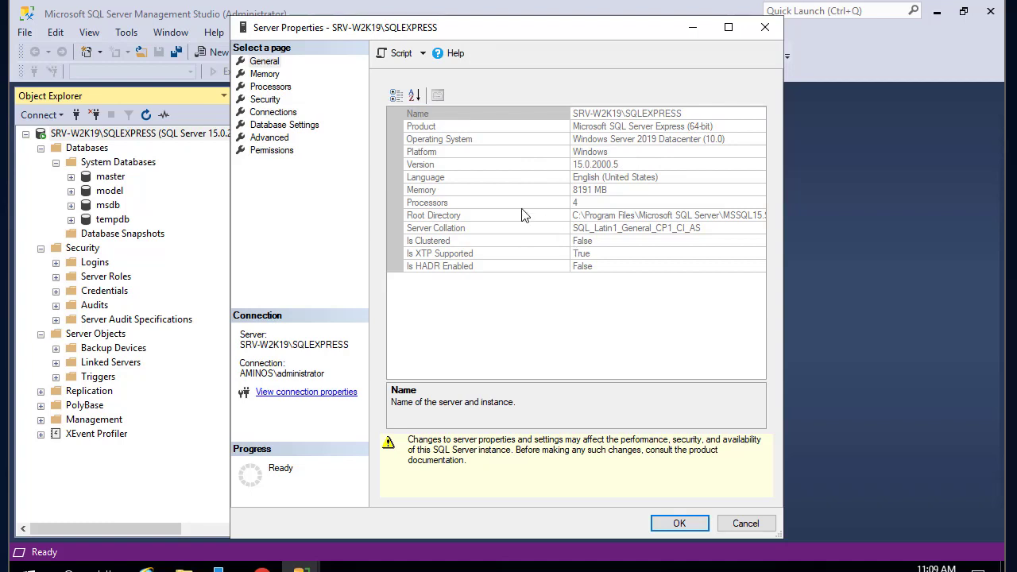
pyautogui.moveTo(498, 207)
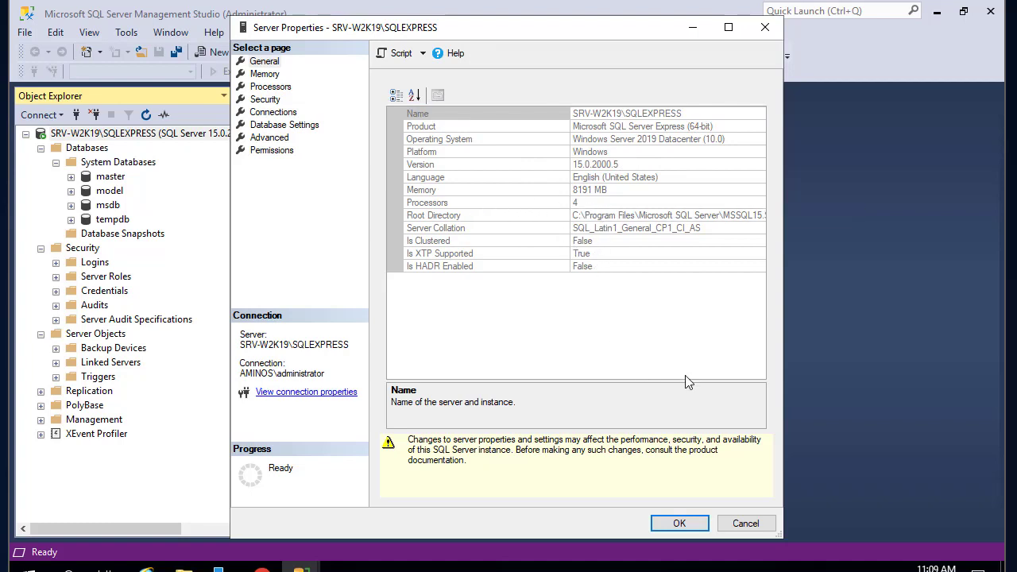
pyautogui.moveTo(591, 41)
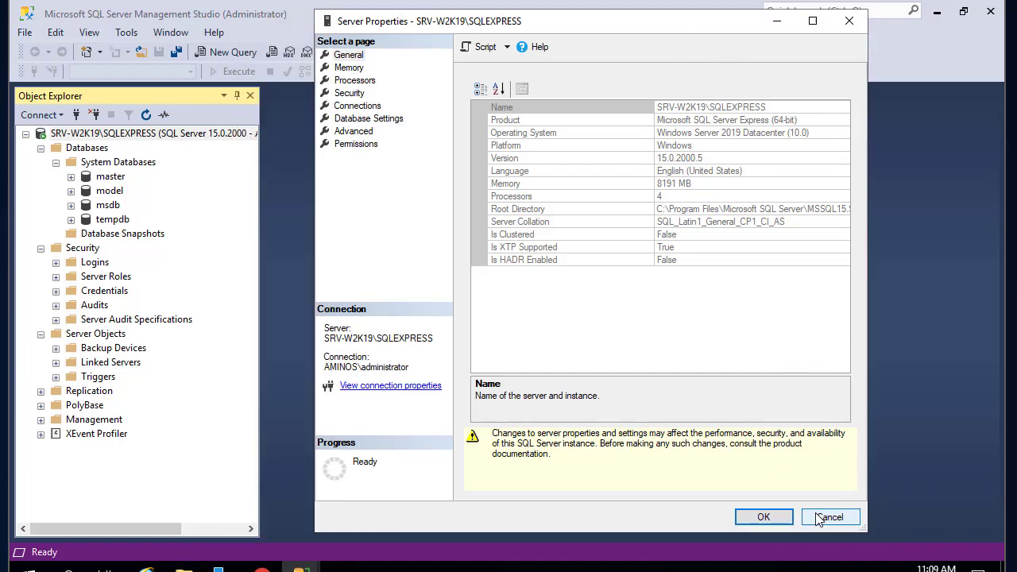
# Cancel out of Server Properties after reviewing the General page.
pyautogui.click(829, 516)
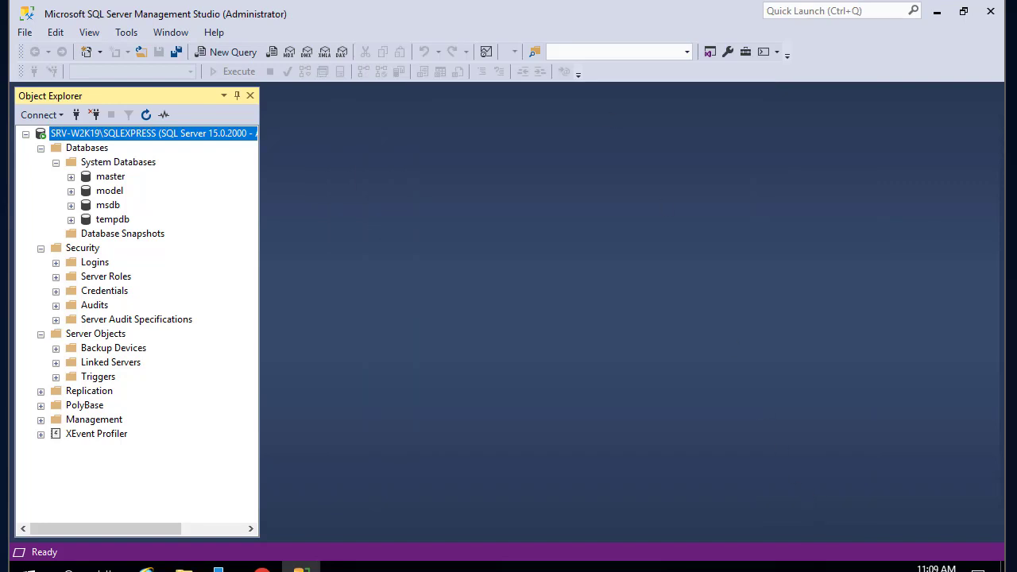
# Run Select Top 1000 Rows on master's dbo.MSreplication_options table, returning three rows.
pyautogui.click(111, 175)
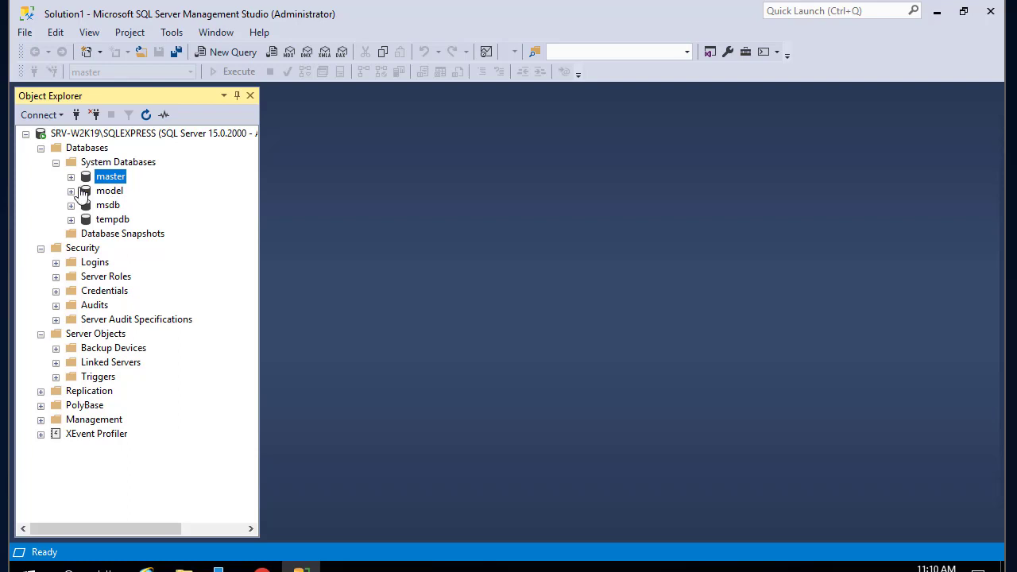
pyautogui.click(70, 175)
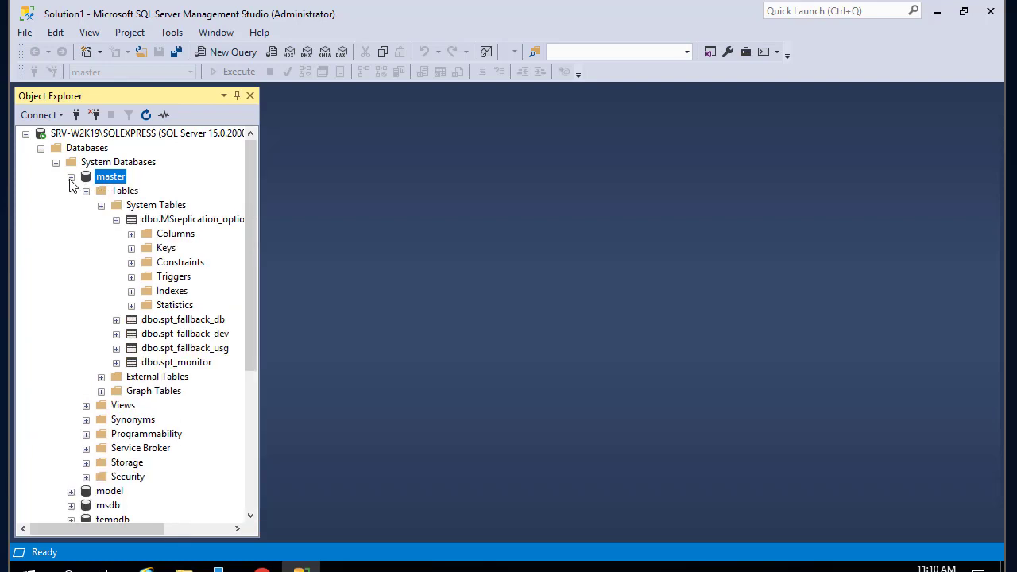
pyautogui.moveTo(175, 235)
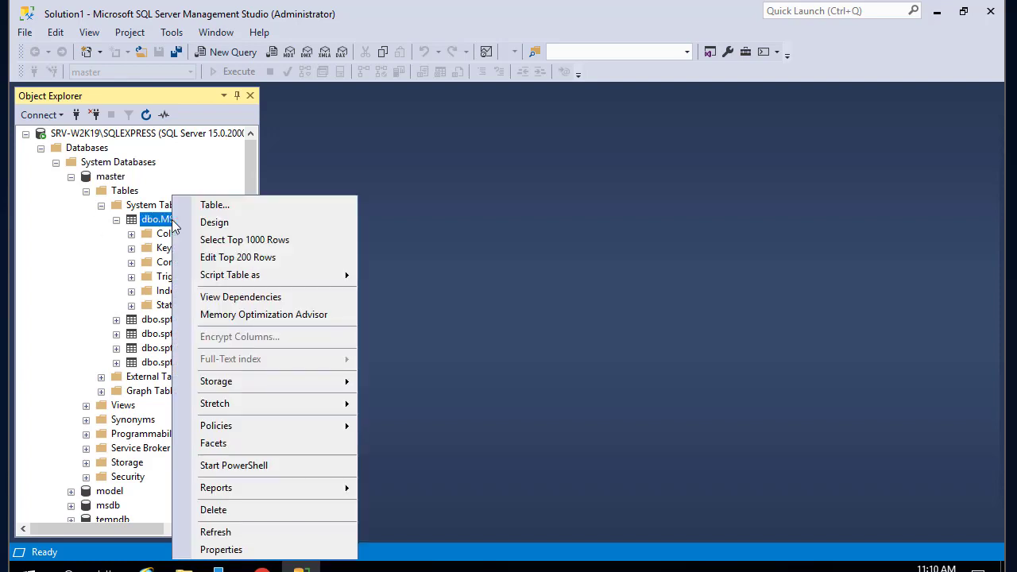
pyautogui.moveTo(245, 239)
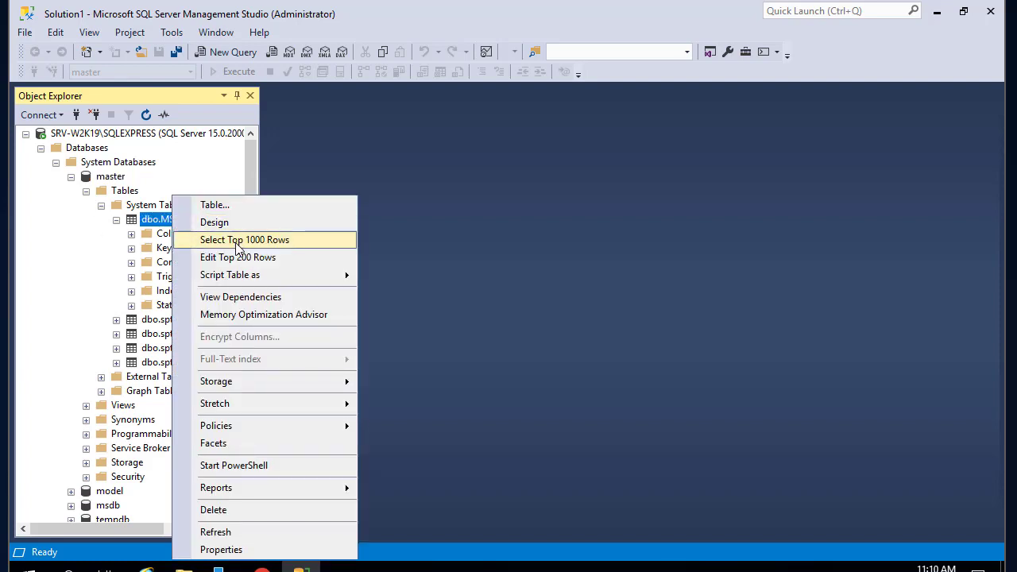
pyautogui.click(245, 239)
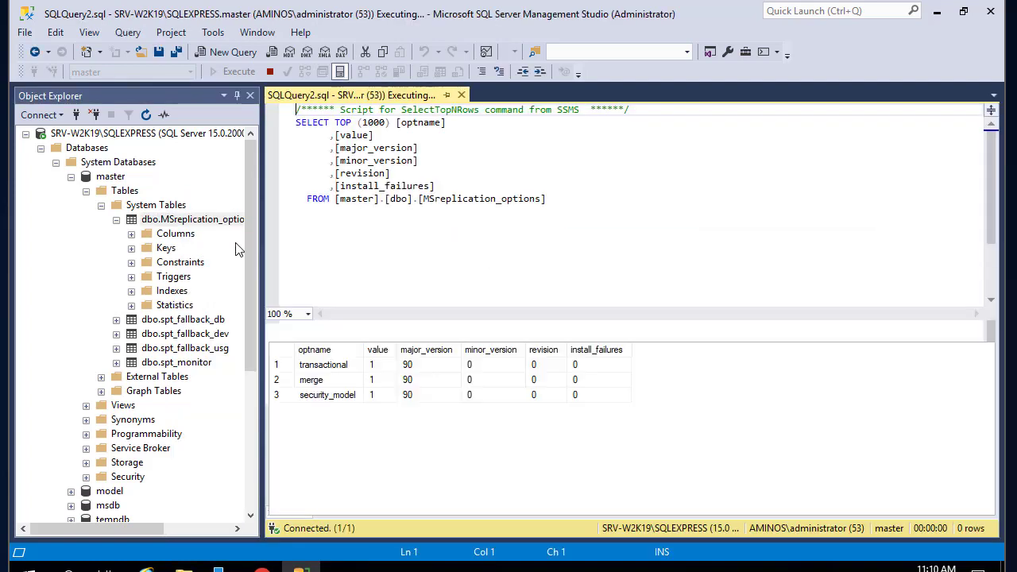
pyautogui.click(238, 71)
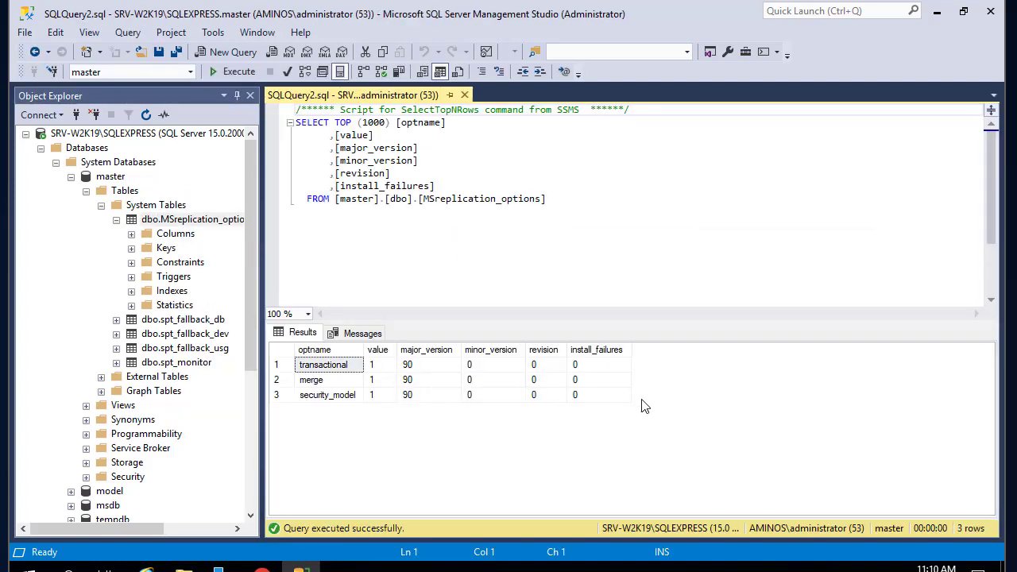